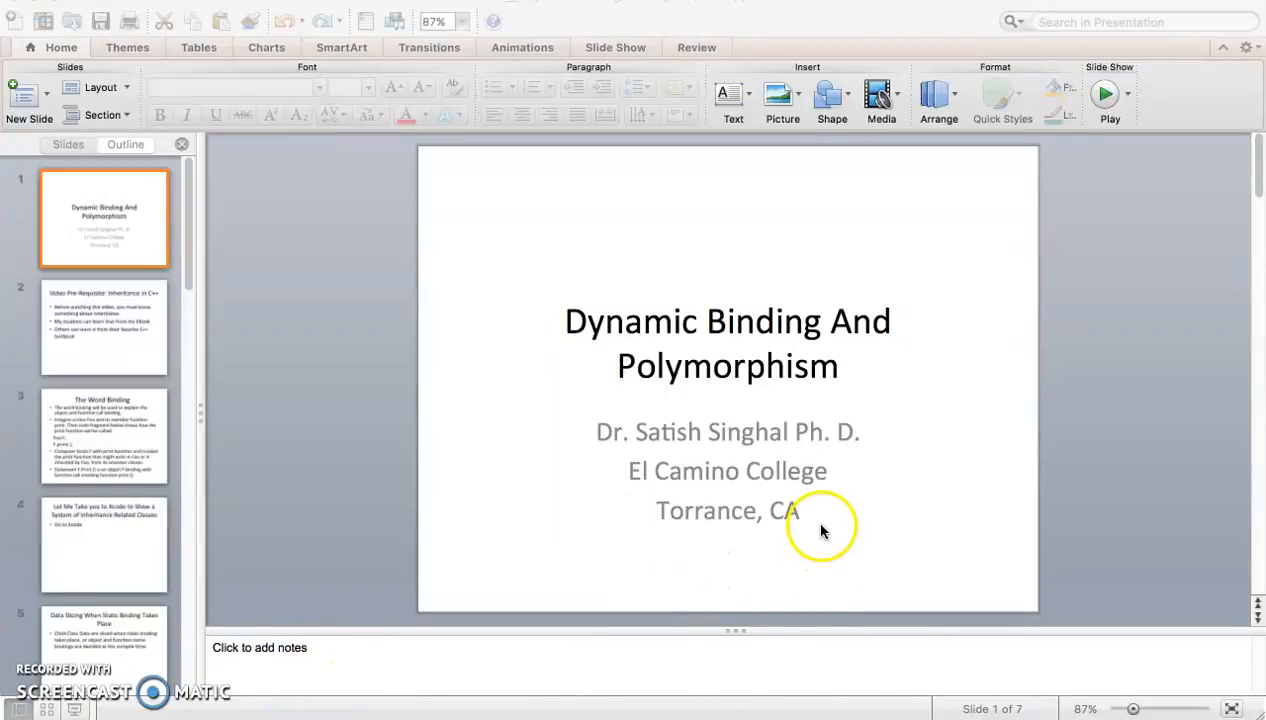
pyautogui.moveTo(878, 528)
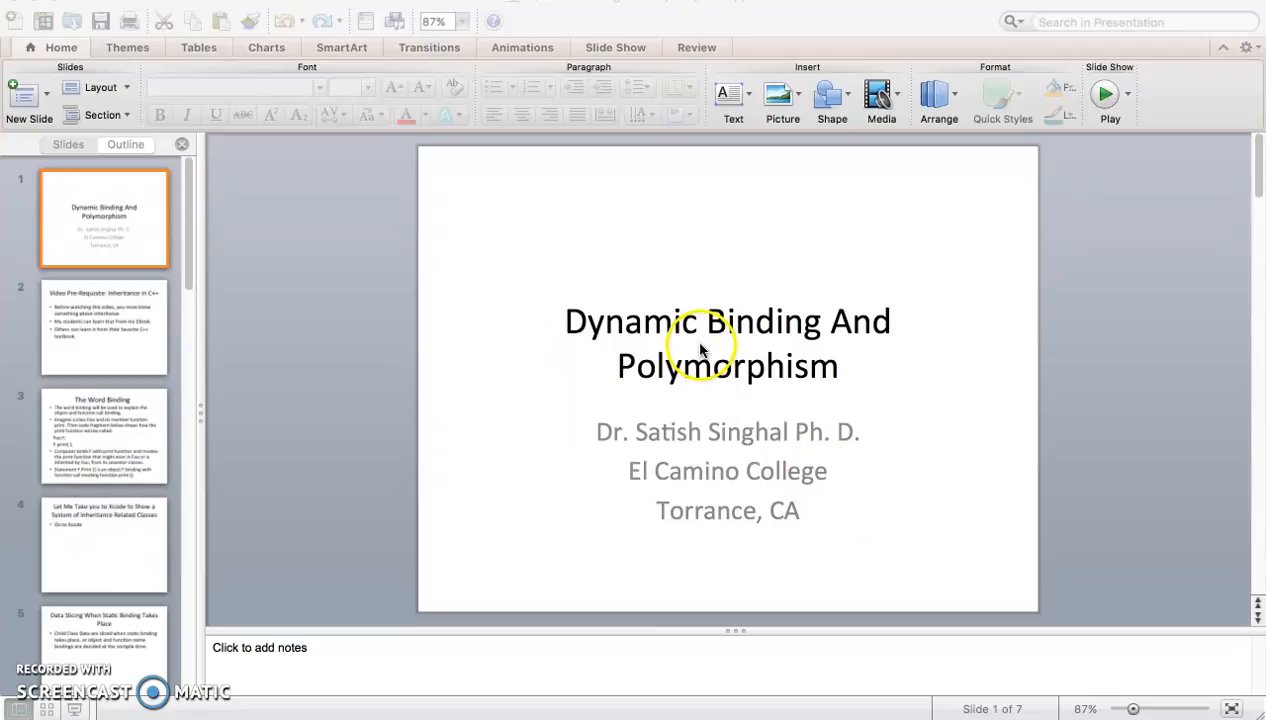
pyautogui.moveTo(828, 464)
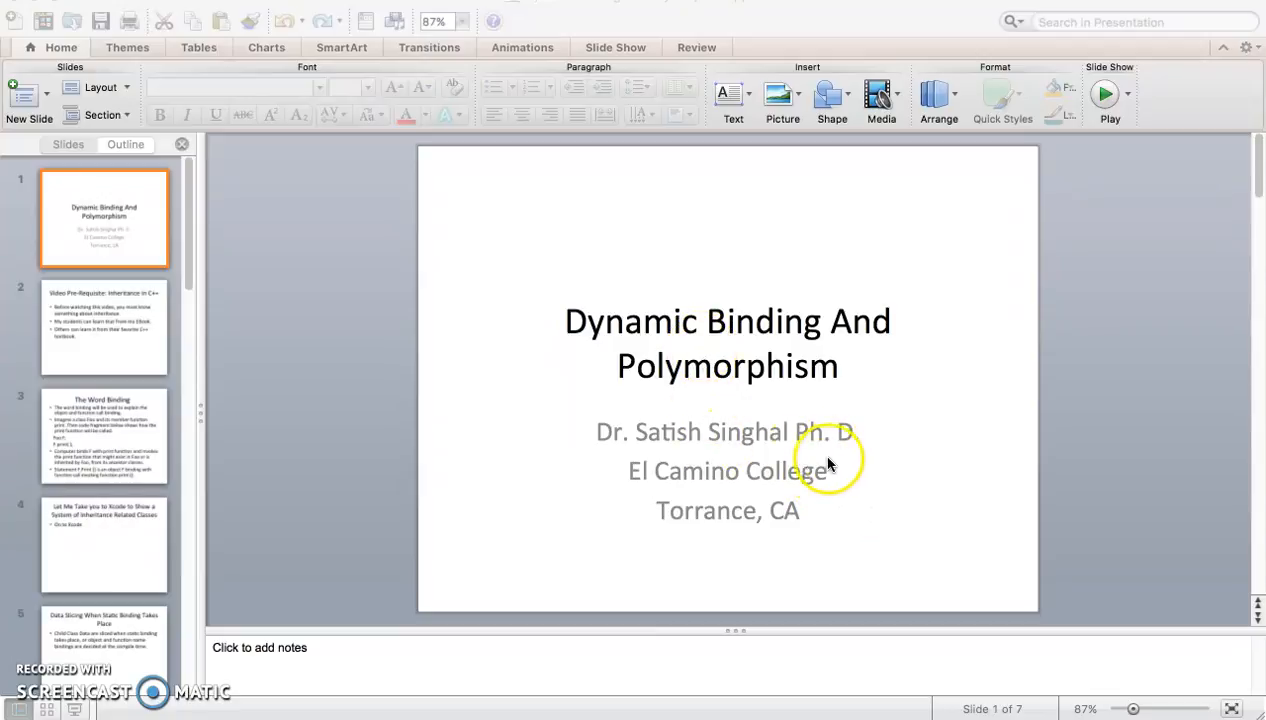
pyautogui.moveTo(728, 512)
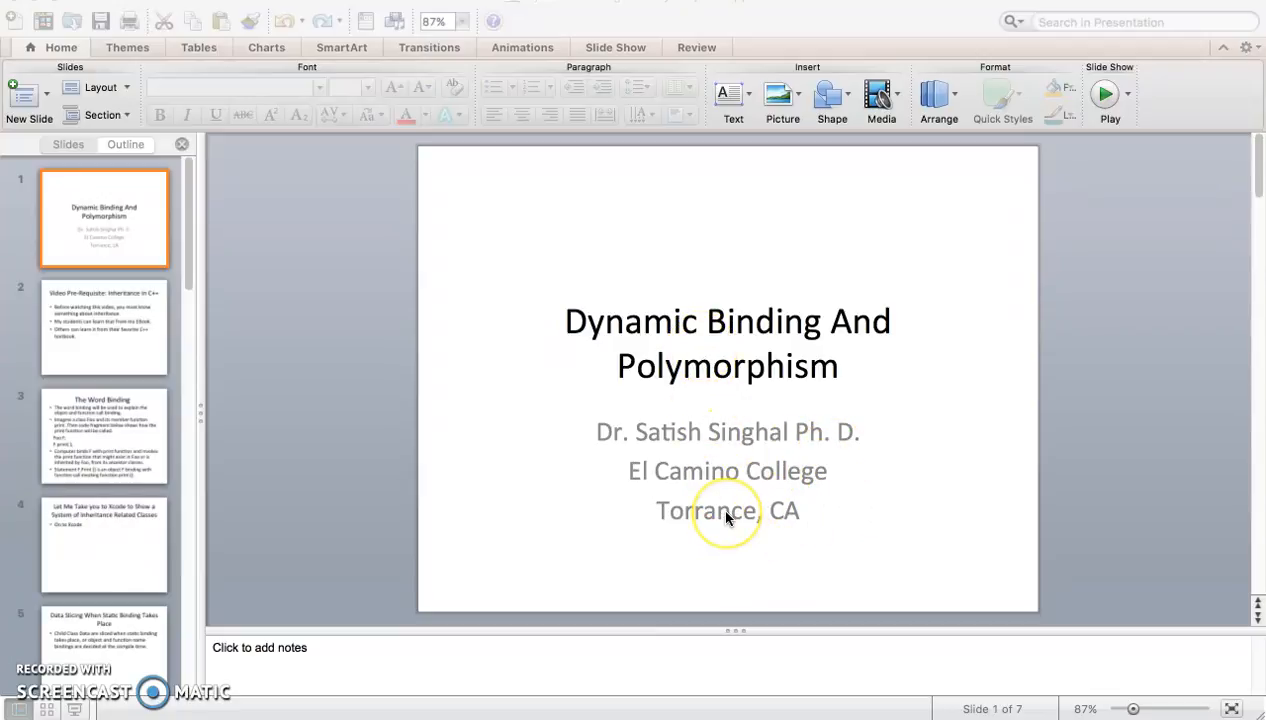
pyautogui.moveTo(776, 350)
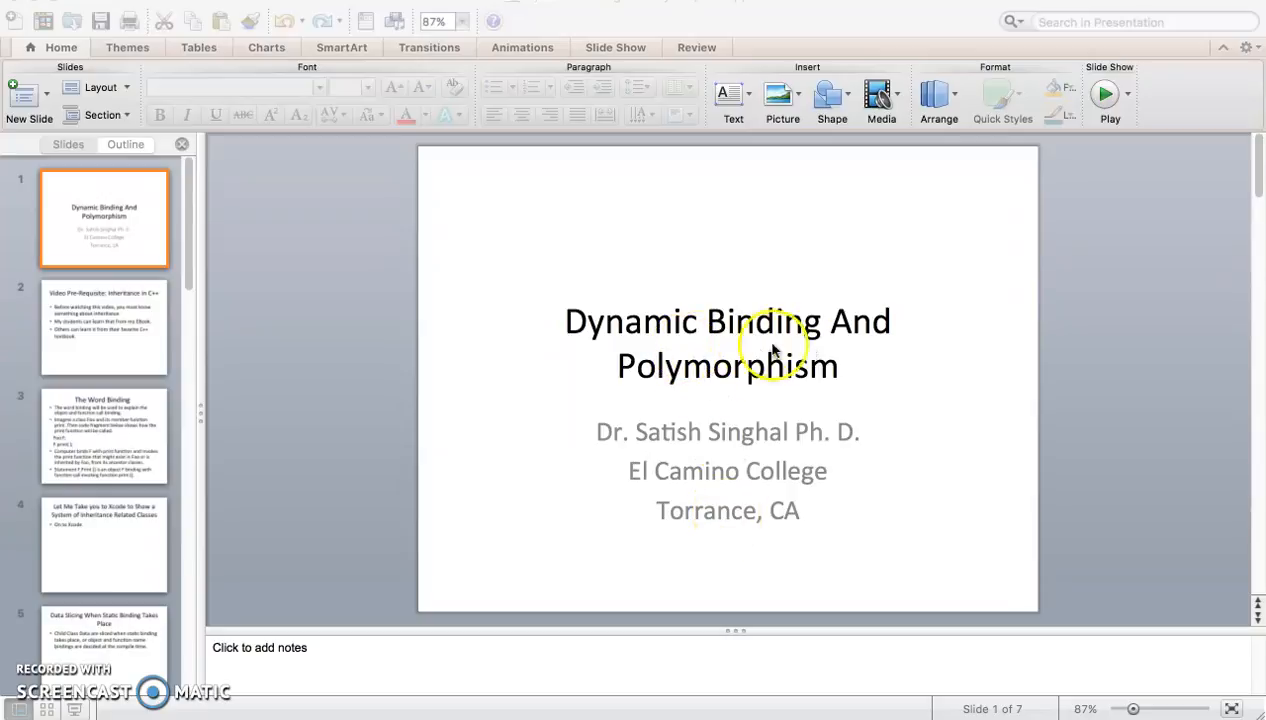
pyautogui.moveTo(860, 360)
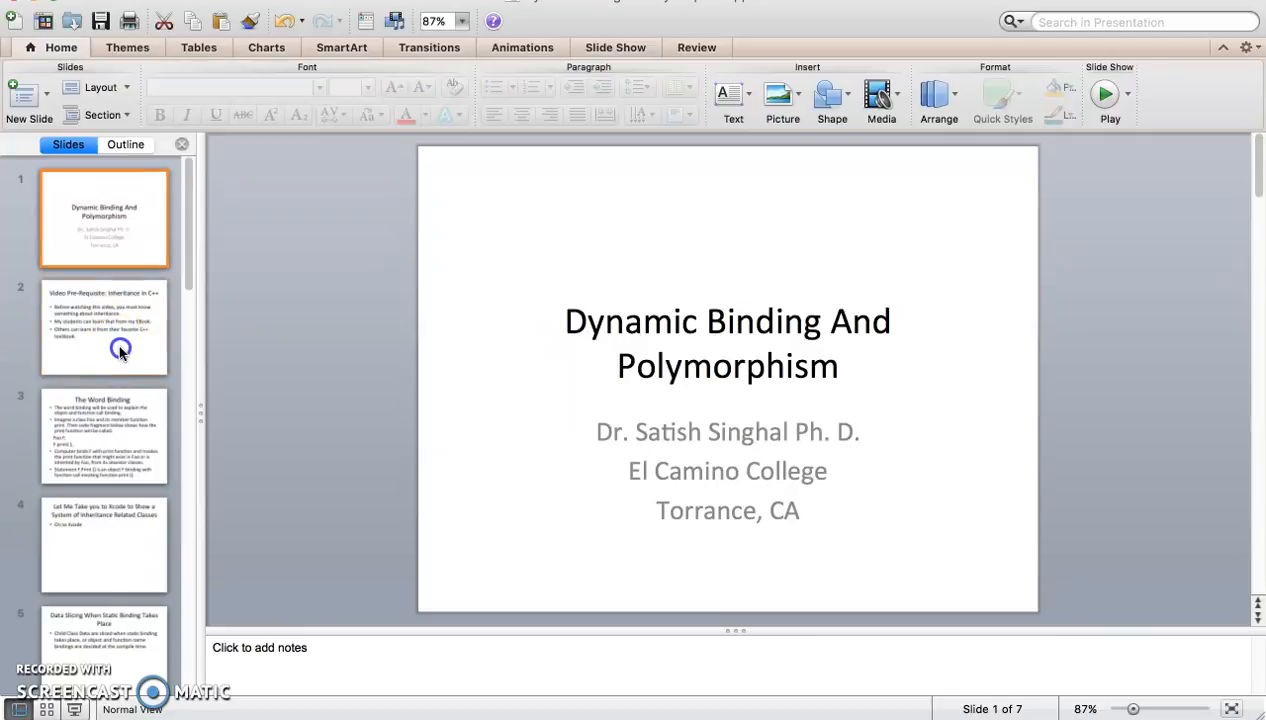
# - Show slide 2, the inheritance prerequisite slide
pyautogui.click(104, 328)
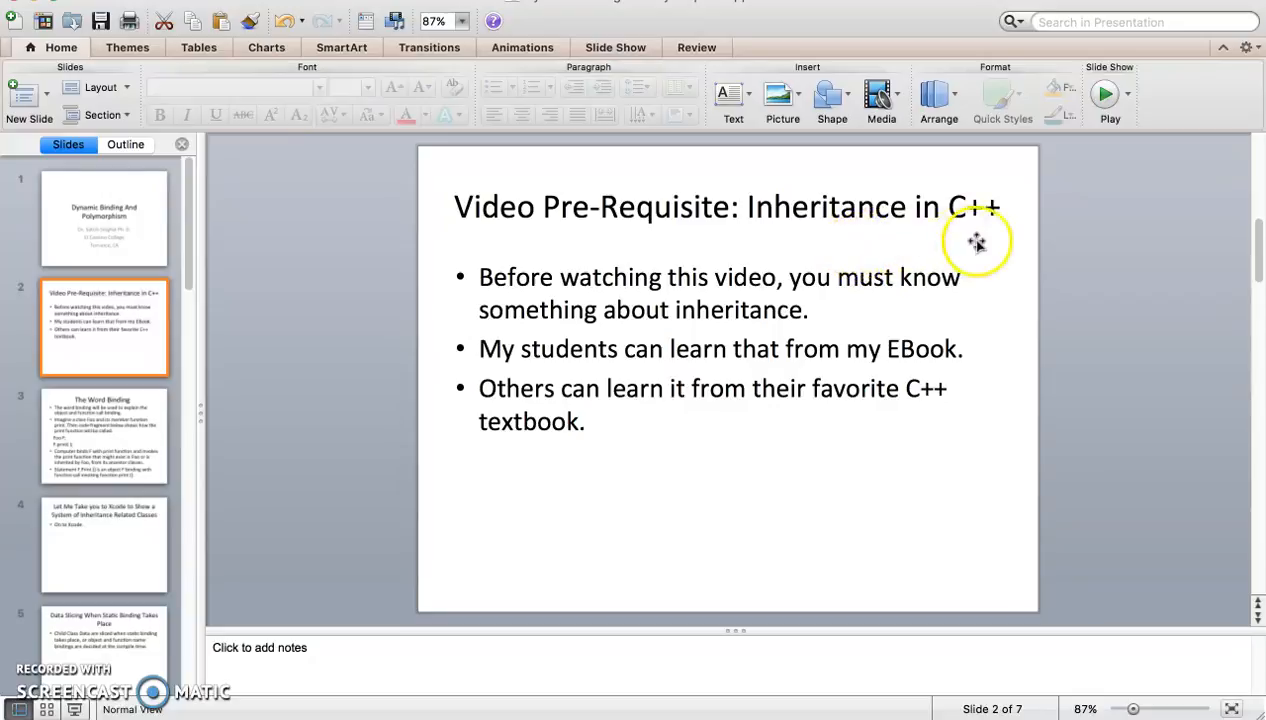
pyautogui.moveTo(980, 248)
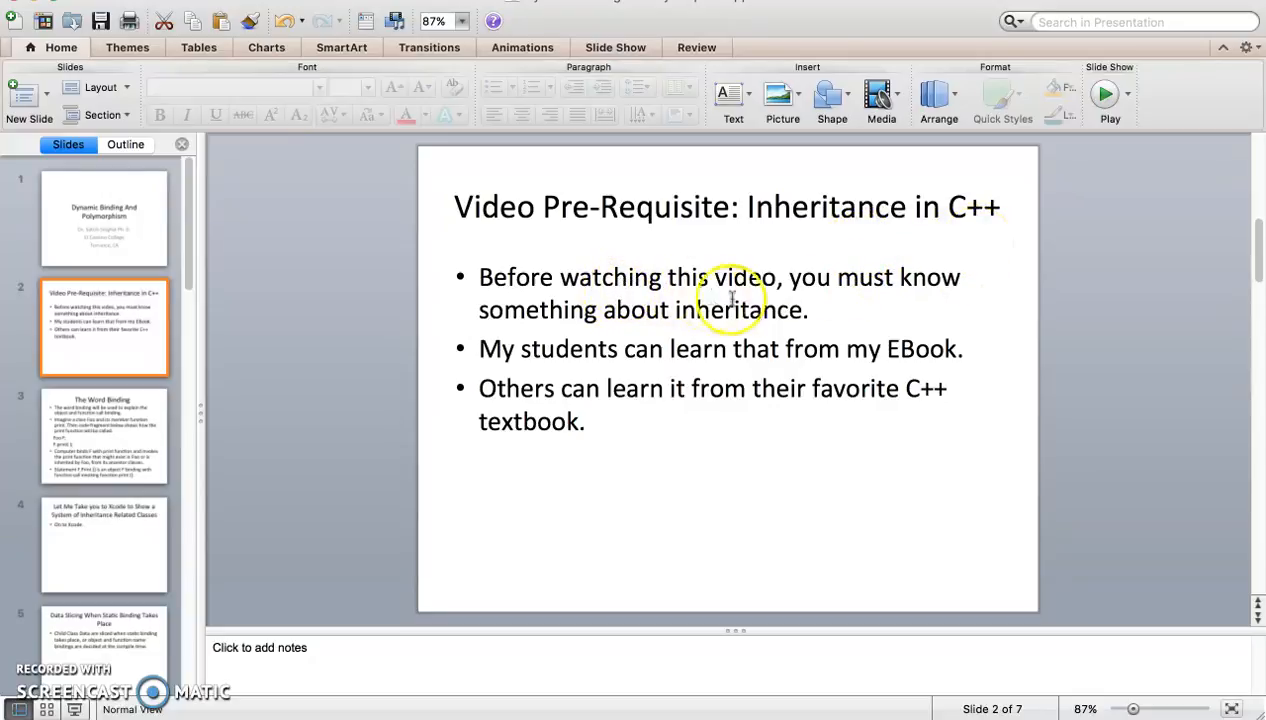
pyautogui.moveTo(822, 320)
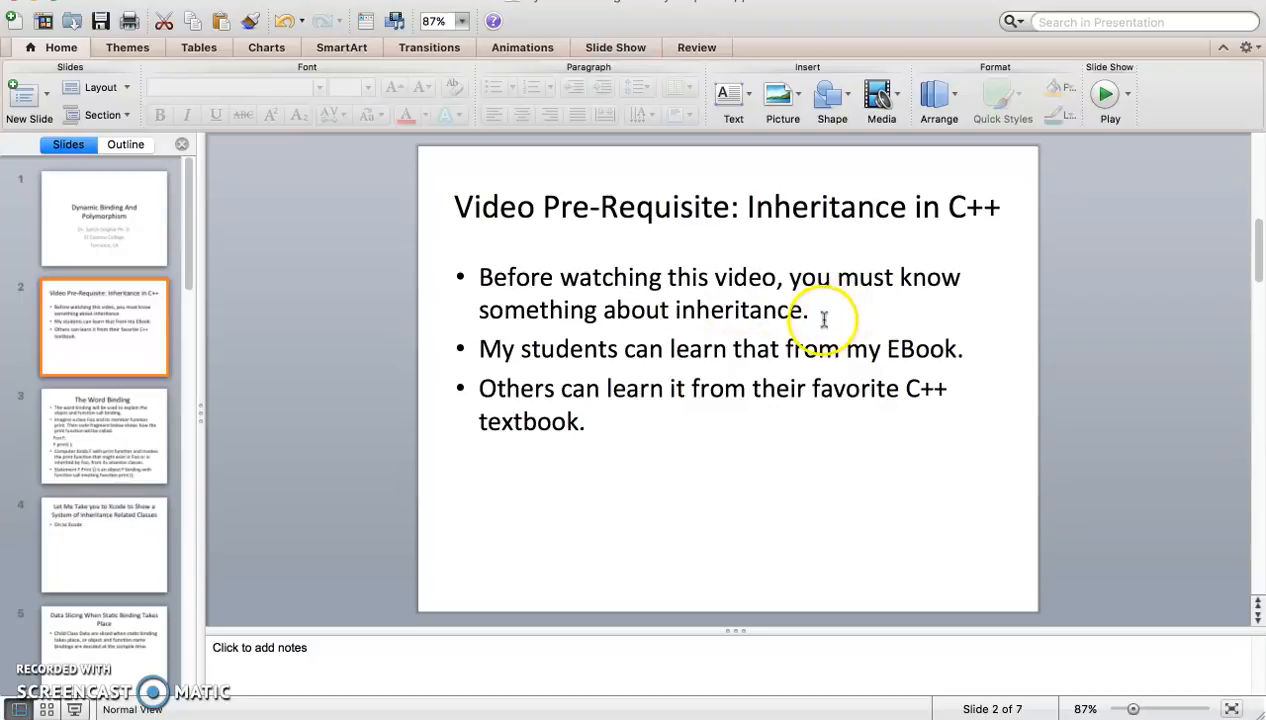
pyautogui.moveTo(764, 348)
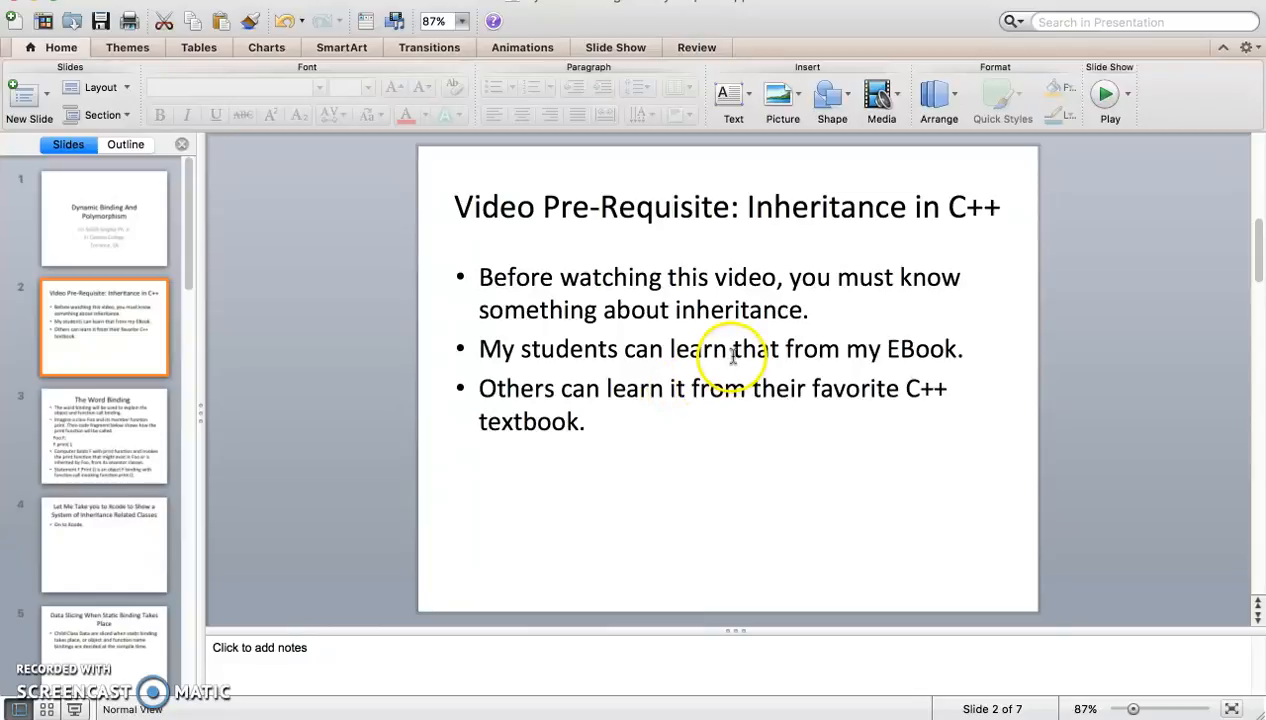
# - Show slide 3, The Word Binding, and highlight the F.print( ); code line
pyautogui.click(104, 436)
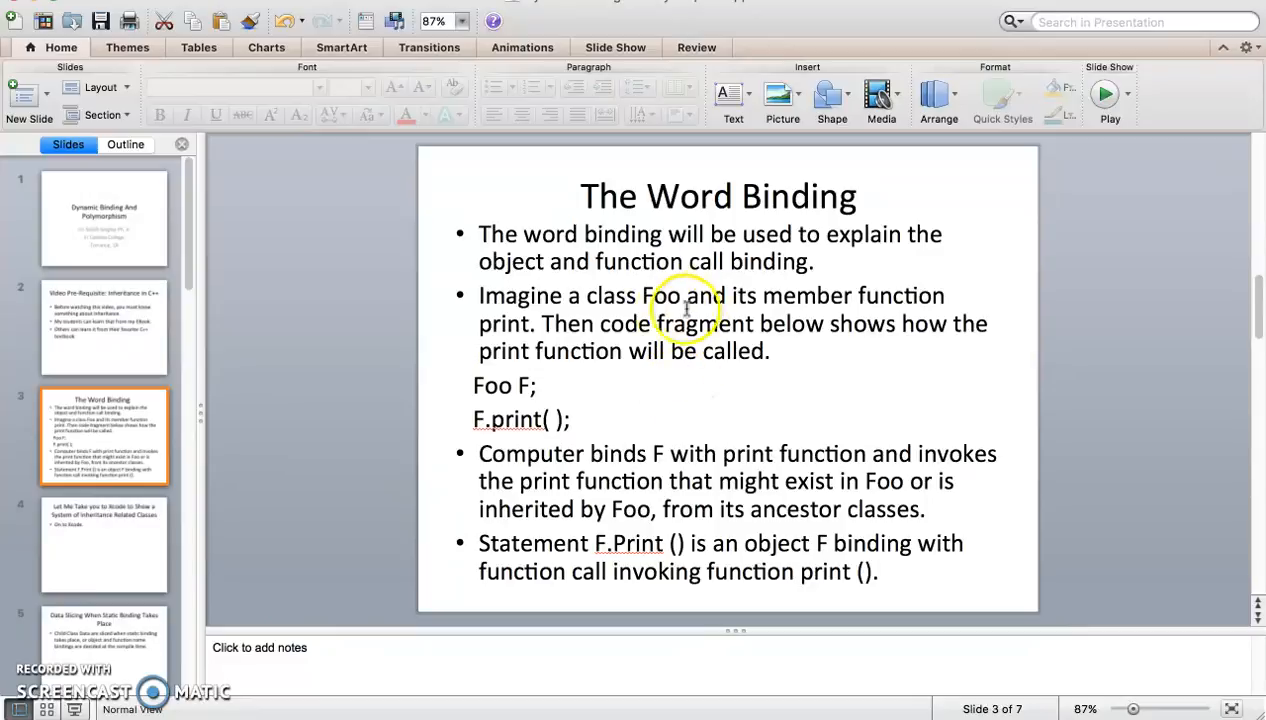
pyautogui.moveTo(884, 270)
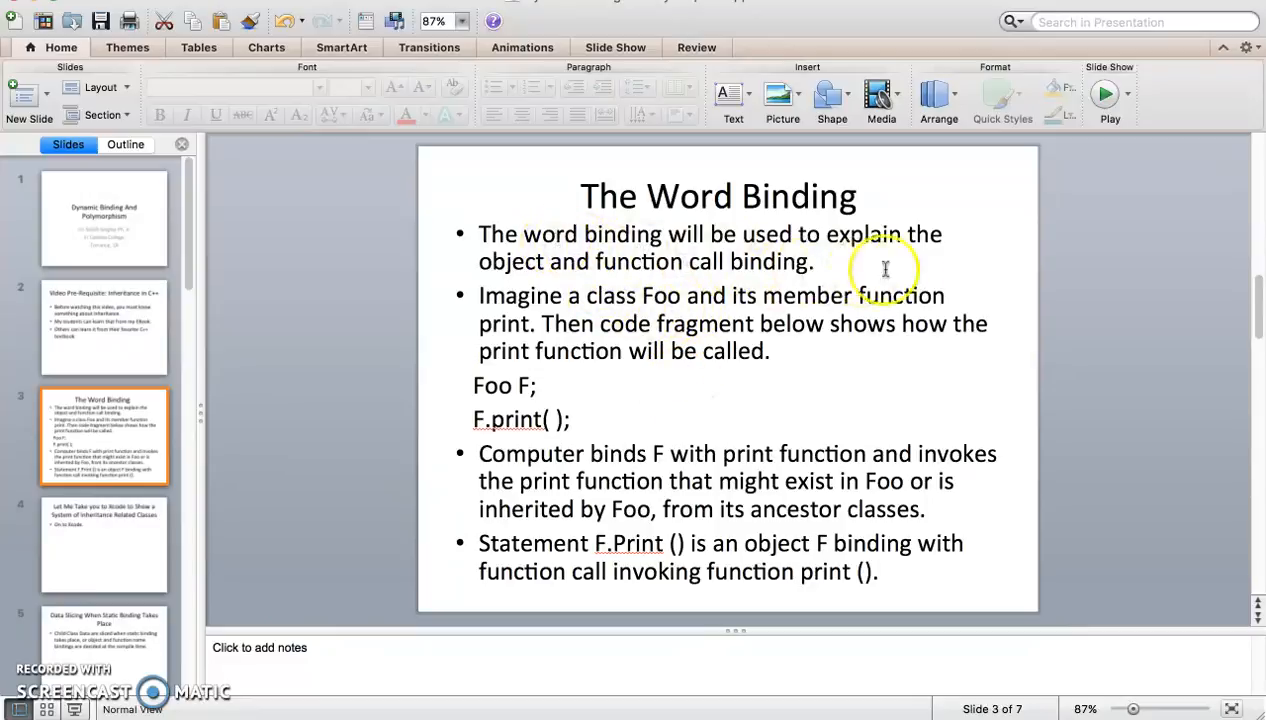
pyautogui.moveTo(710, 276)
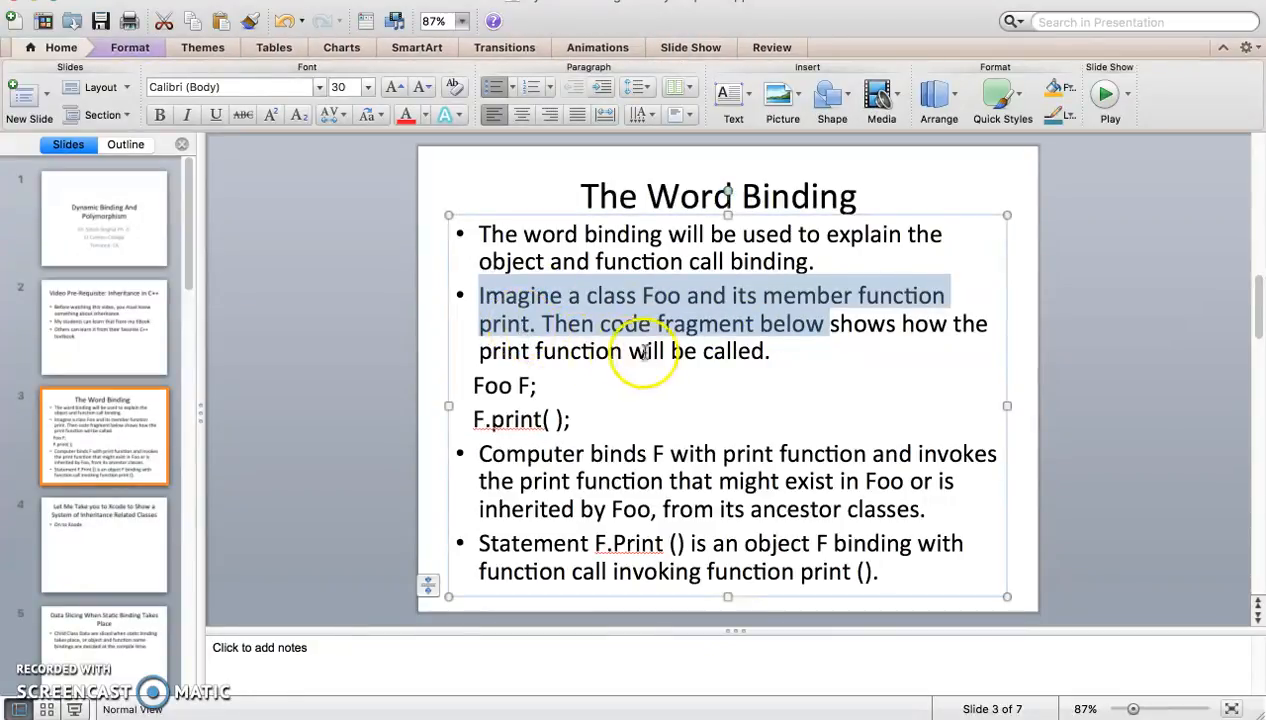
pyautogui.click(716, 360)
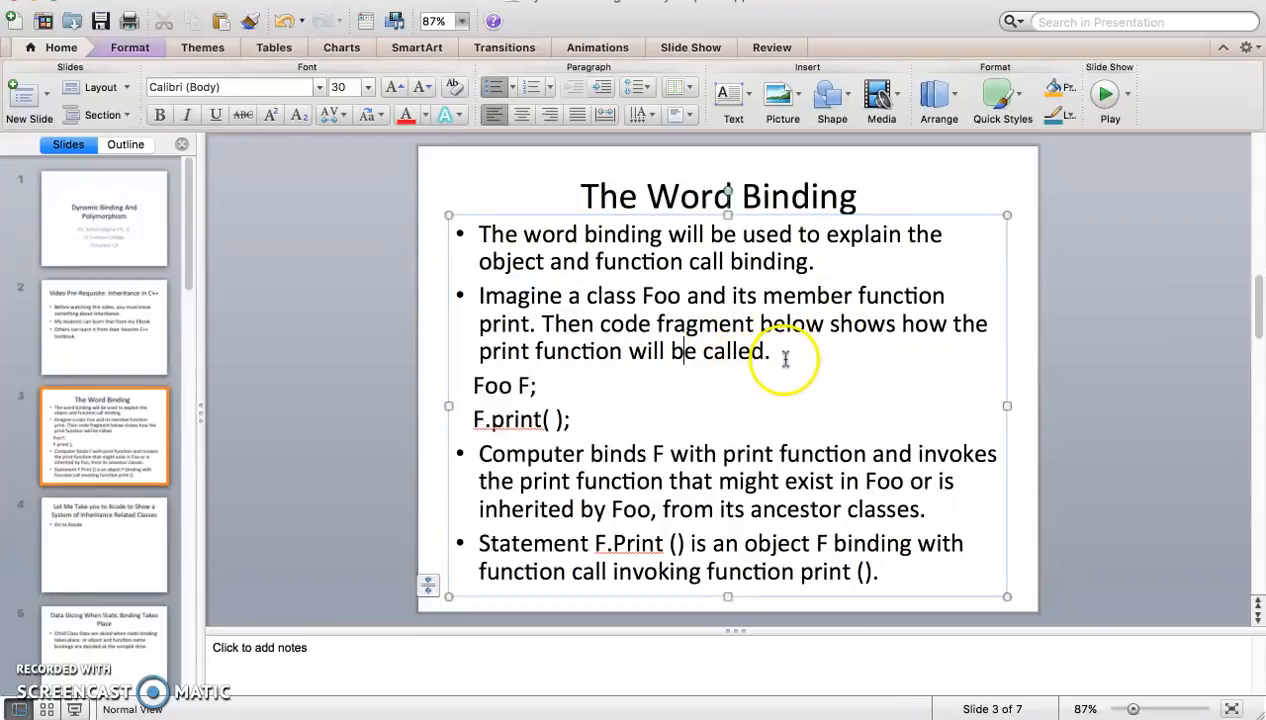
pyautogui.moveTo(468, 384)
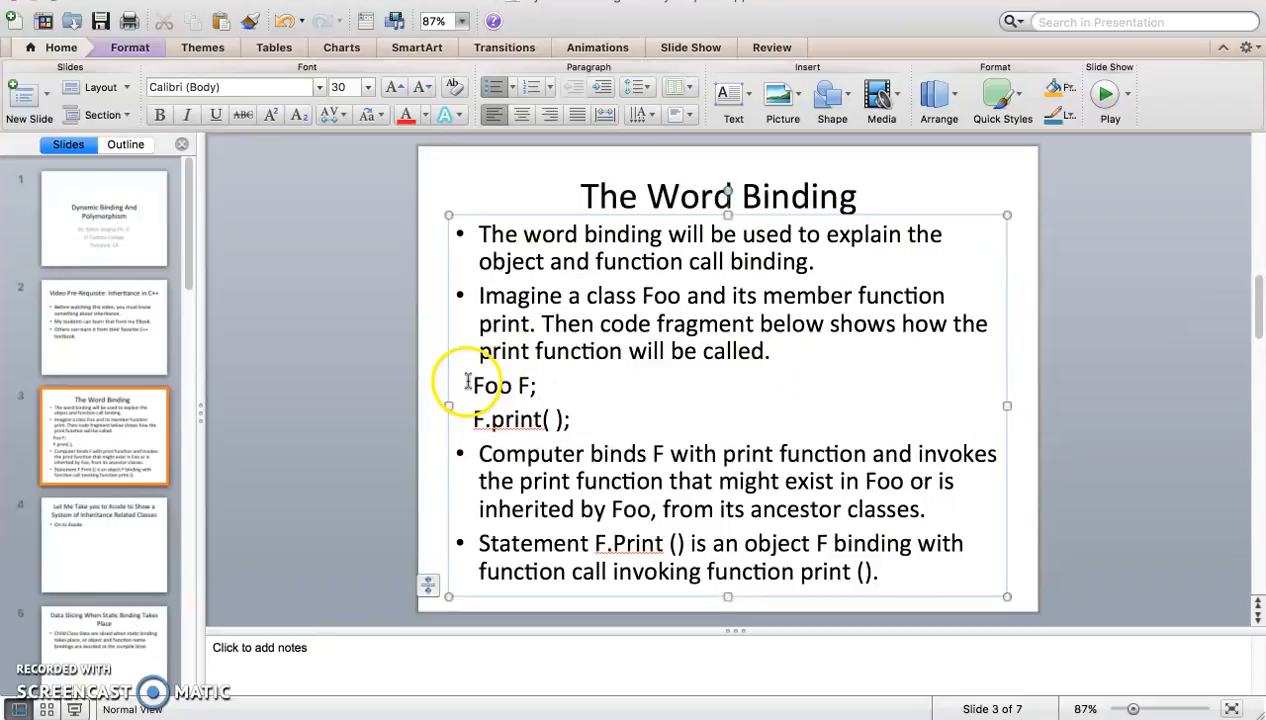
pyautogui.moveTo(472, 384); pyautogui.dragTo(540, 384)
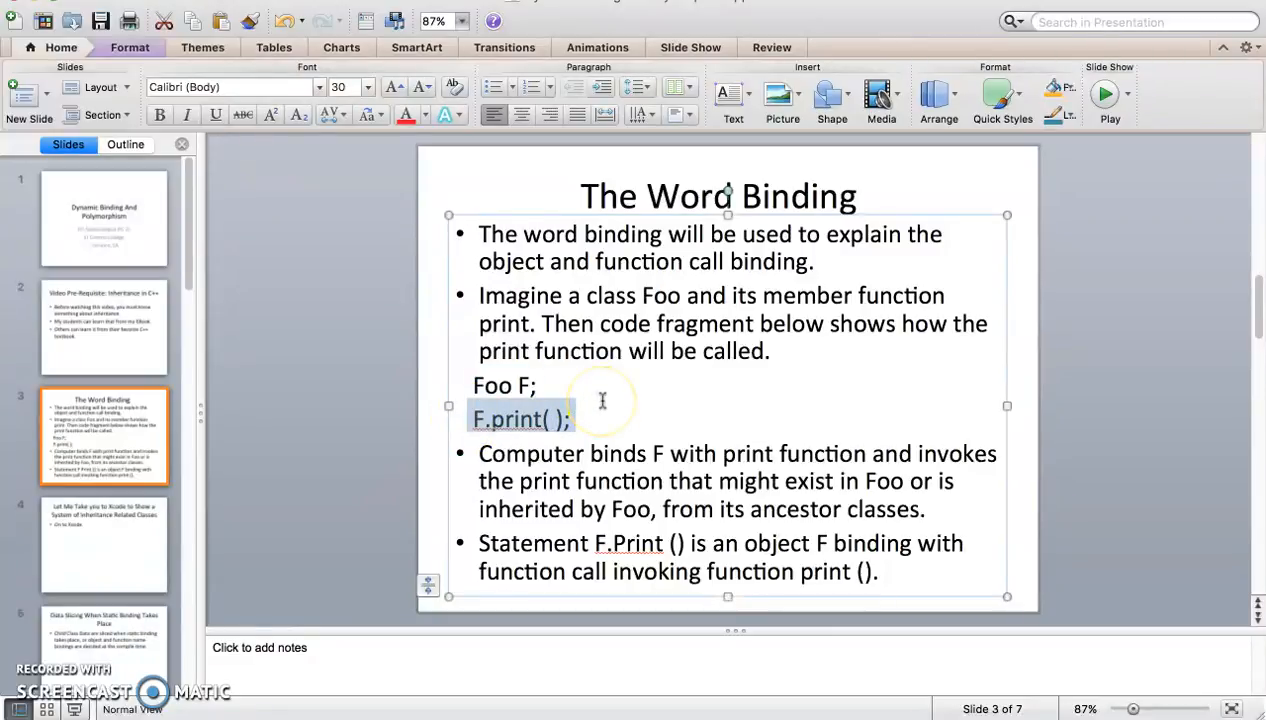
pyautogui.moveTo(576, 464)
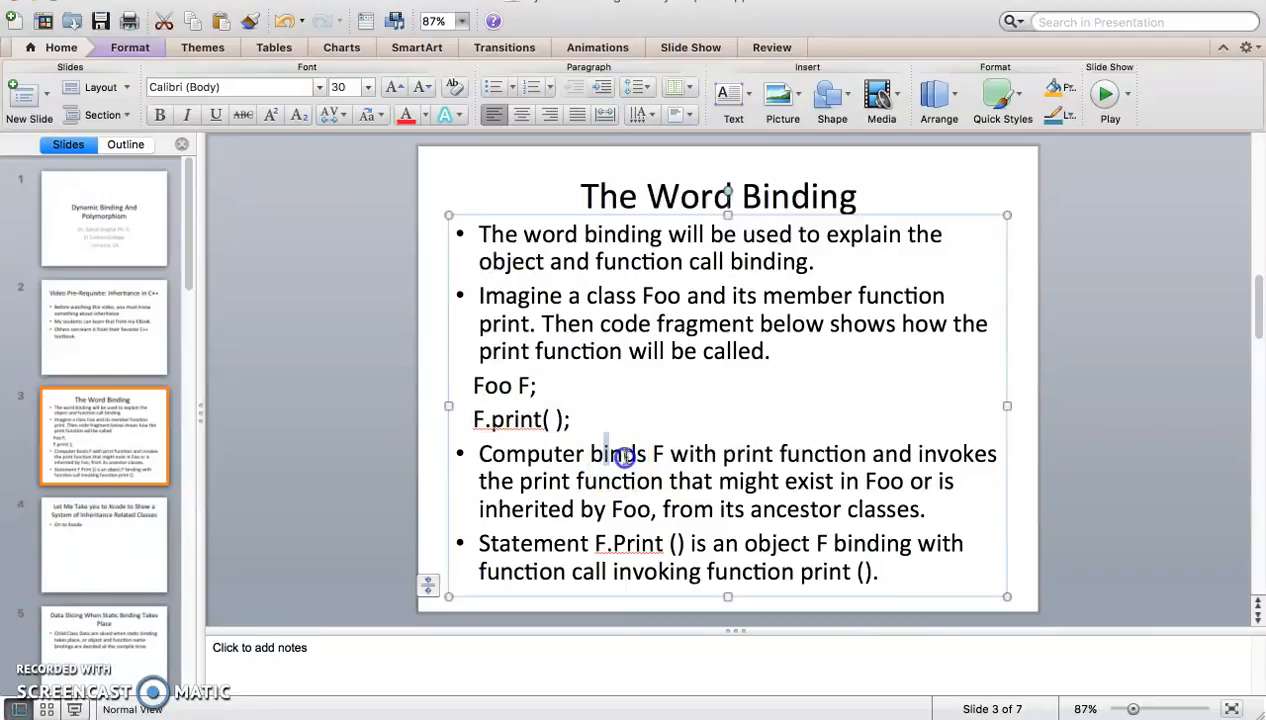
pyautogui.moveTo(616, 452); pyautogui.dragTo(760, 480)
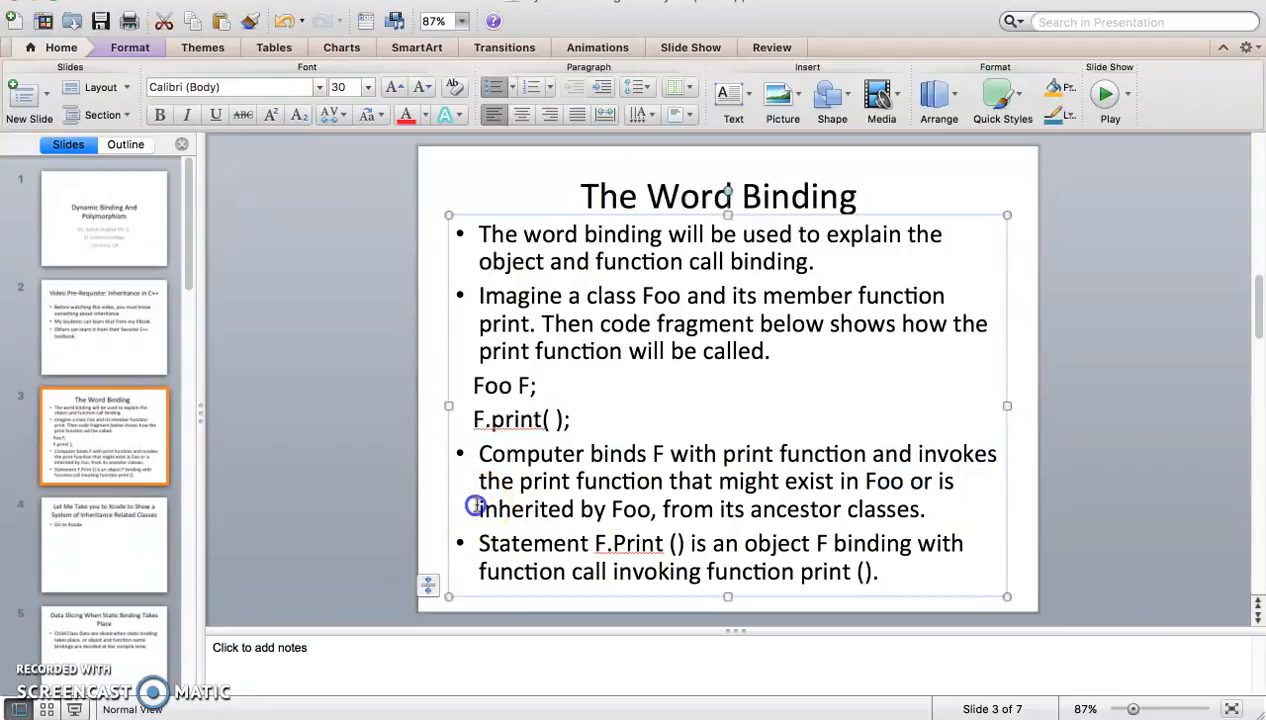
pyautogui.moveTo(478, 510); pyautogui.dragTo(844, 510)
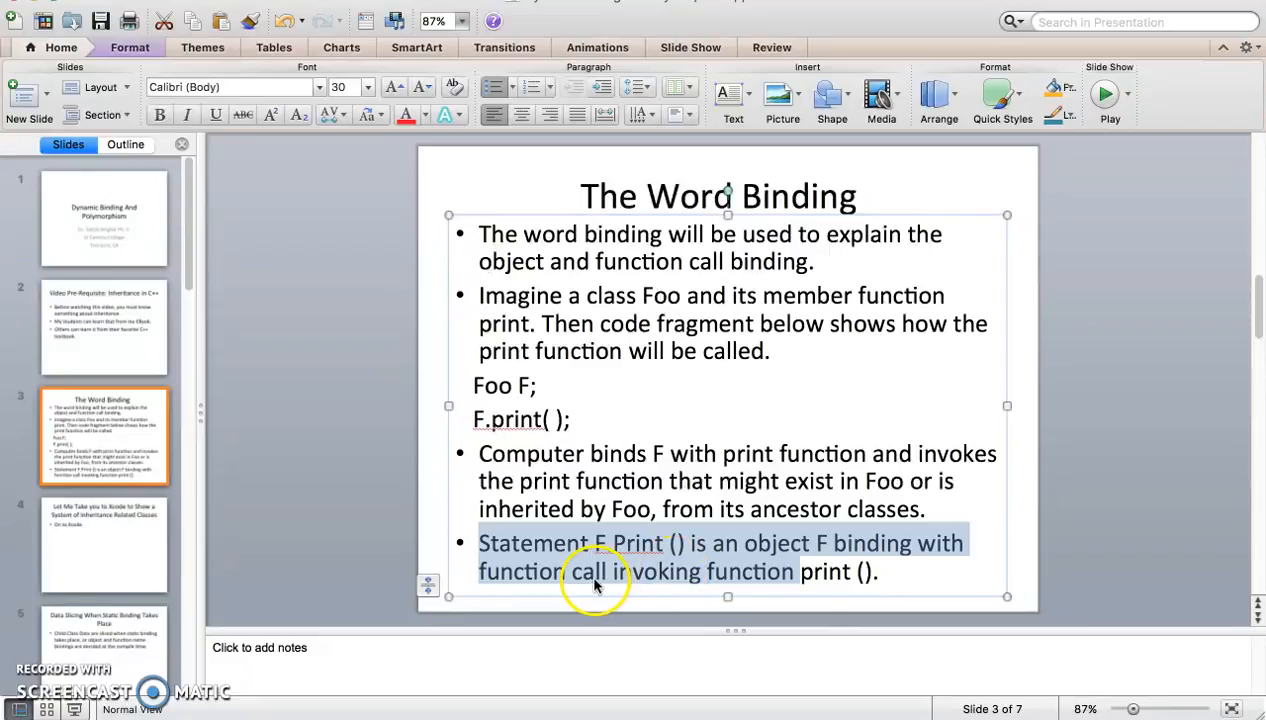
pyautogui.moveTo(620, 576)
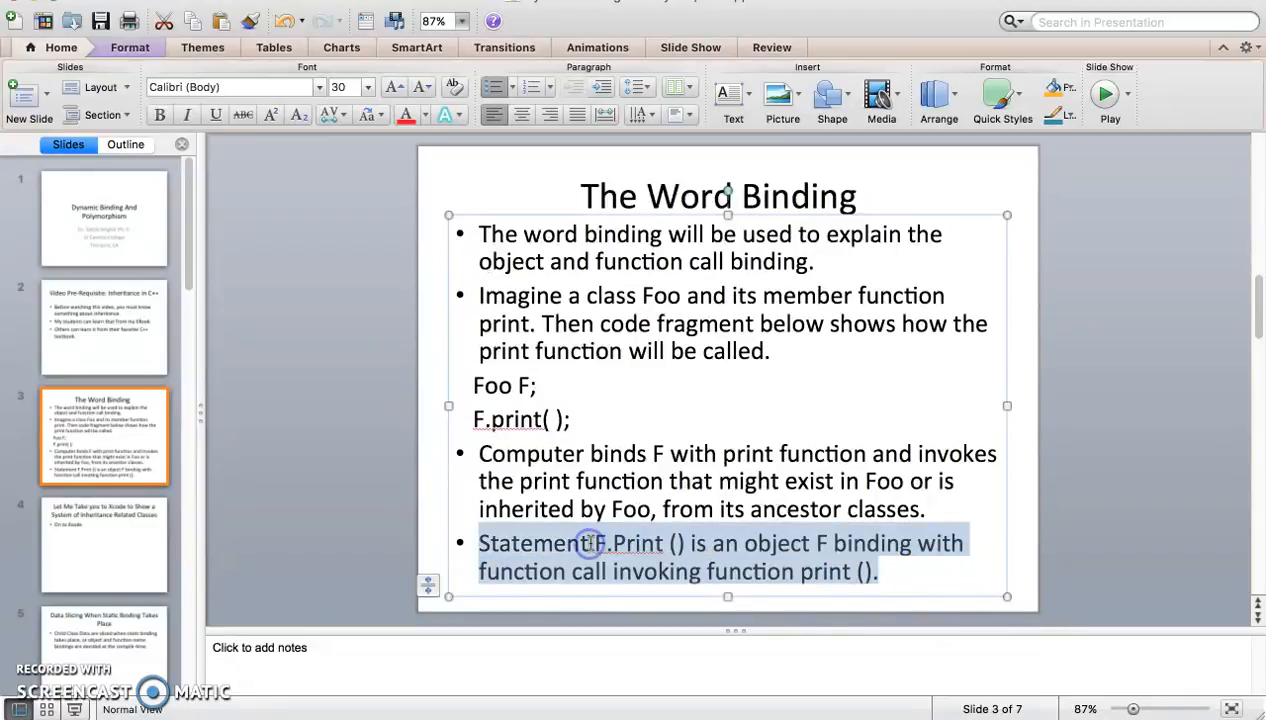
pyautogui.moveTo(136, 556)
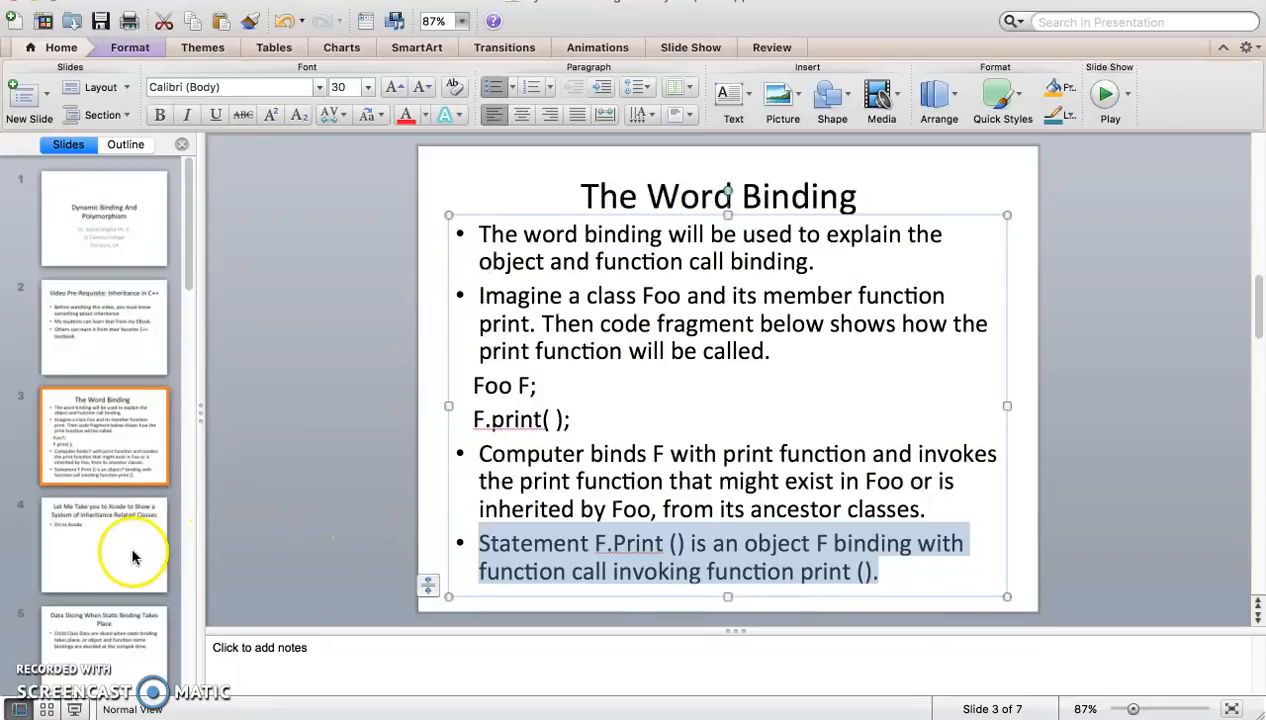
# - Show slide 4 about moving to Xcode for inheritance-related classes
pyautogui.click(104, 544)
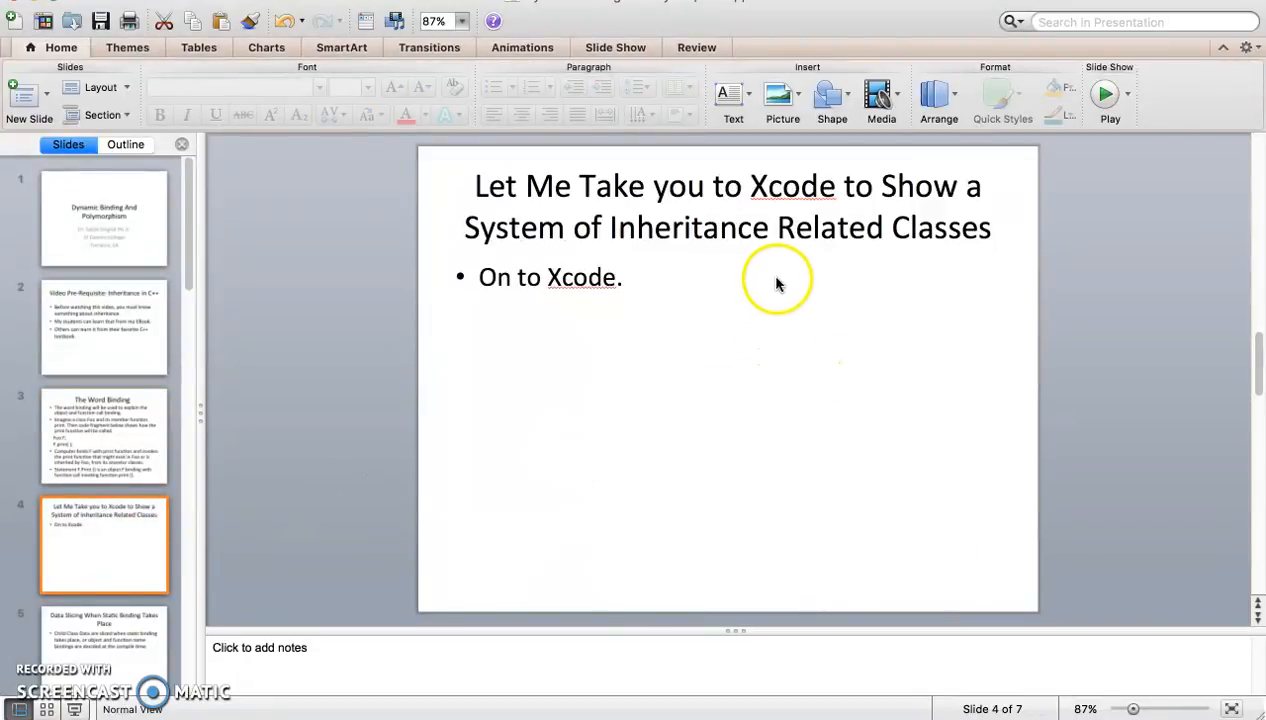
pyautogui.moveTo(818, 292)
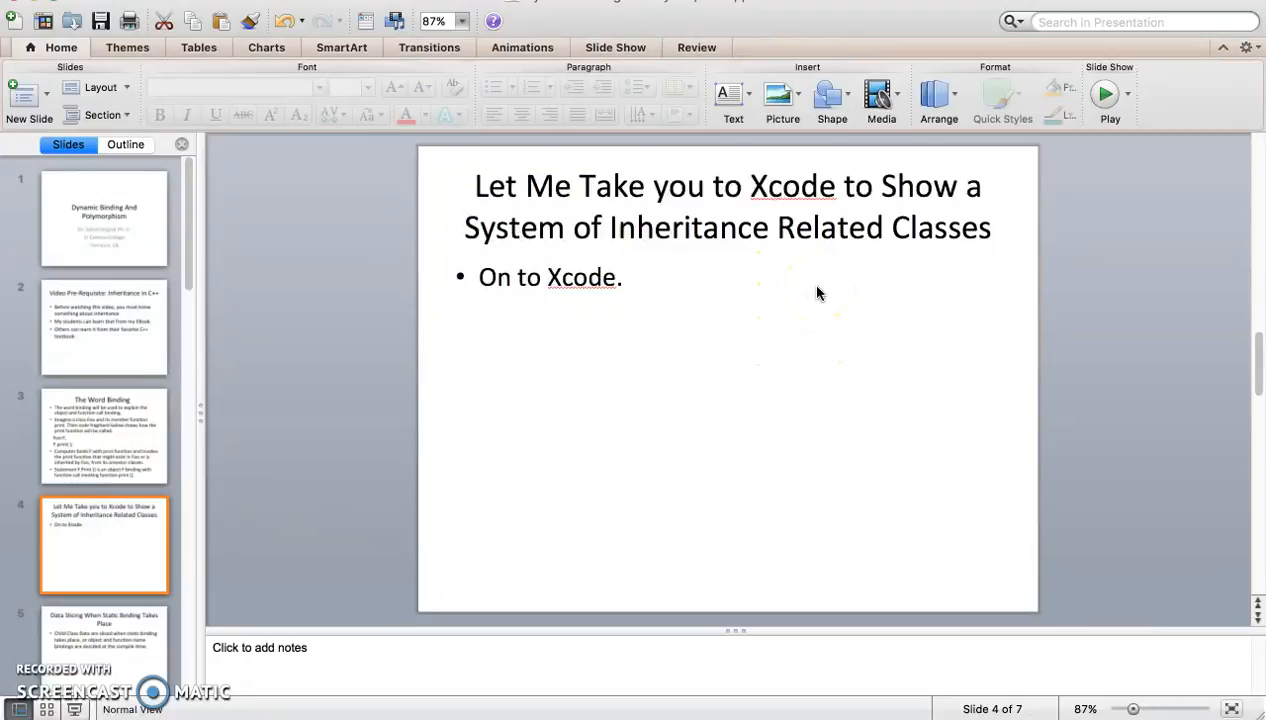
pyautogui.moveTo(662, 328)
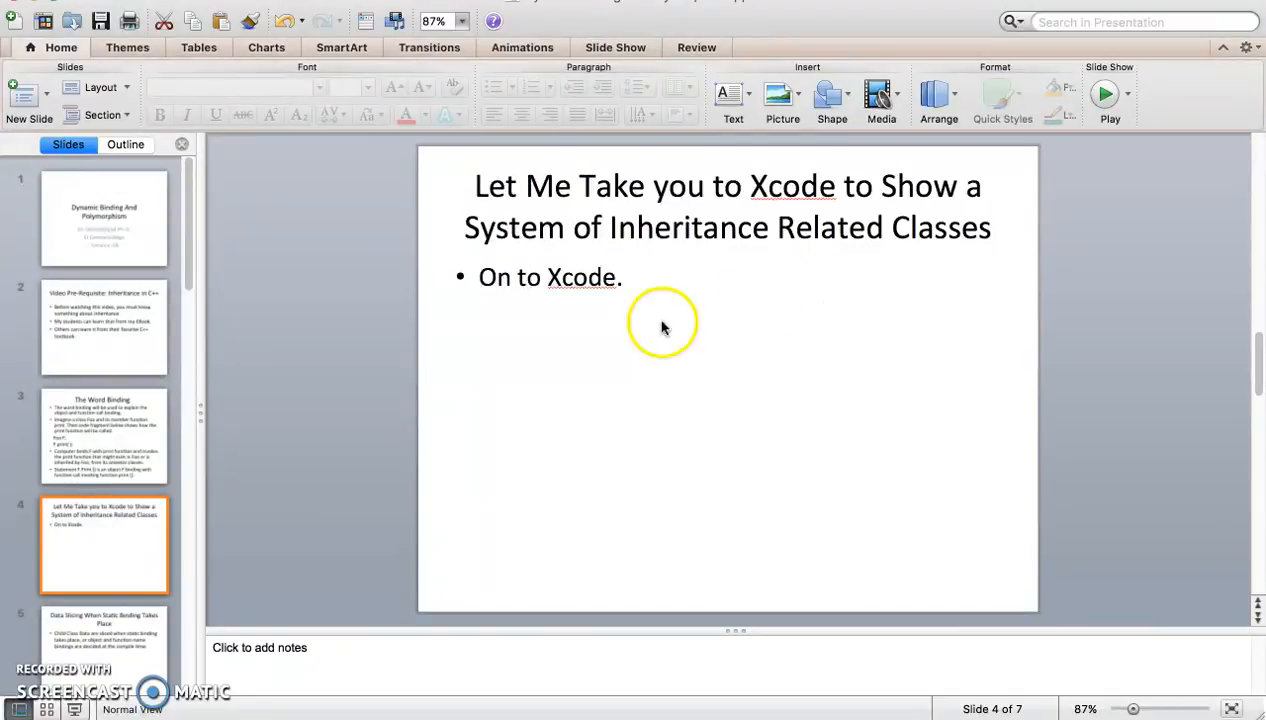
pyautogui.moveTo(130, 600)
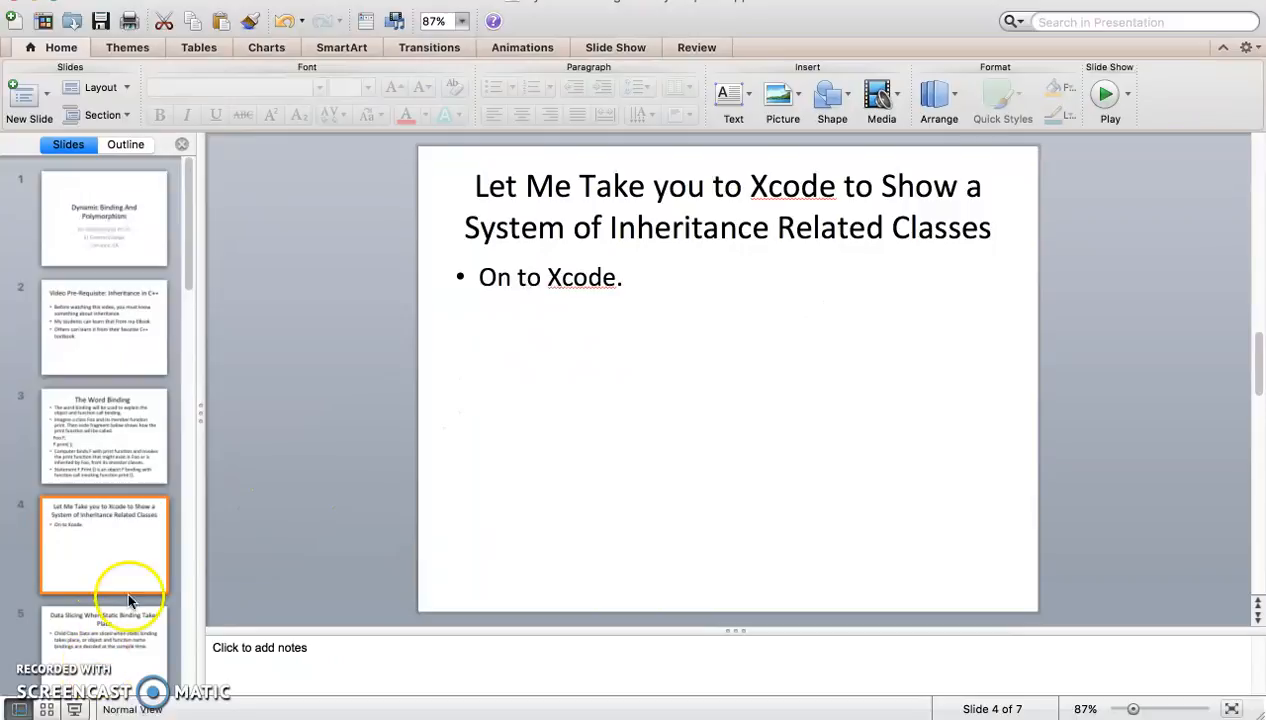
pyautogui.moveTo(784, 592)
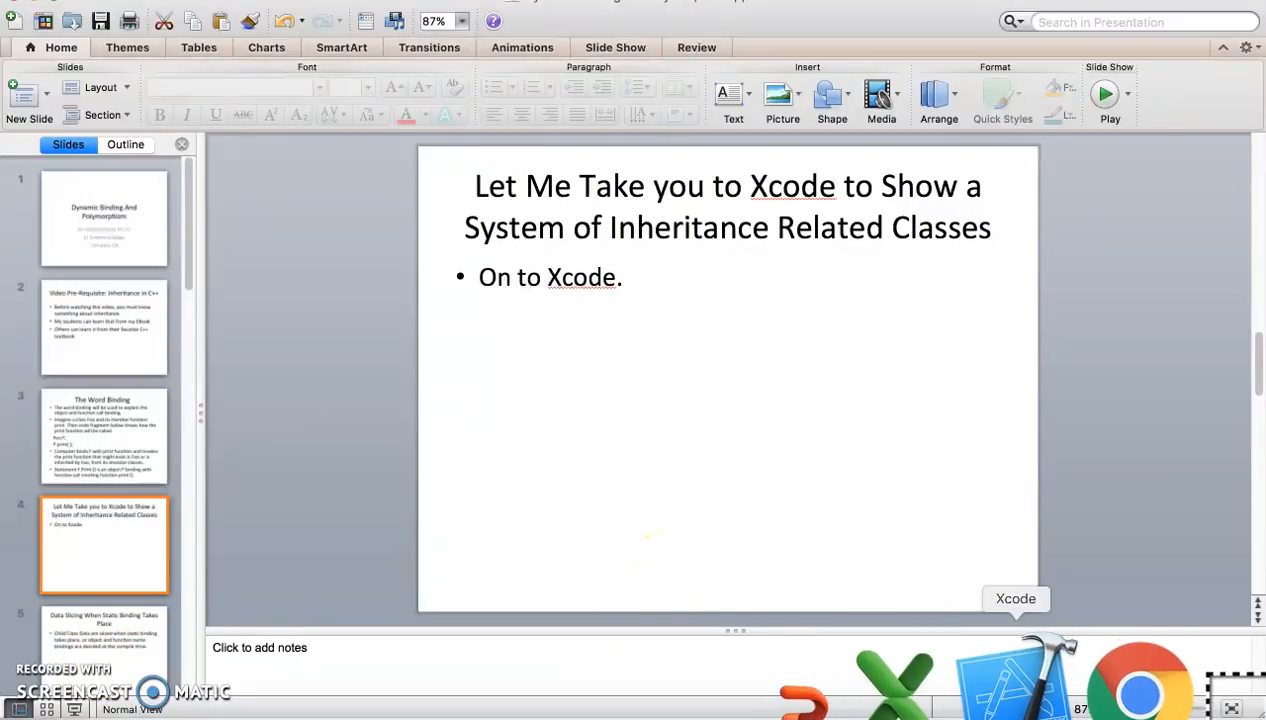
# - Bring Xcode forward and view DynamicBindingDemo.cpp symbols grouped by class hierarchy
pyautogui.click(1012, 678)
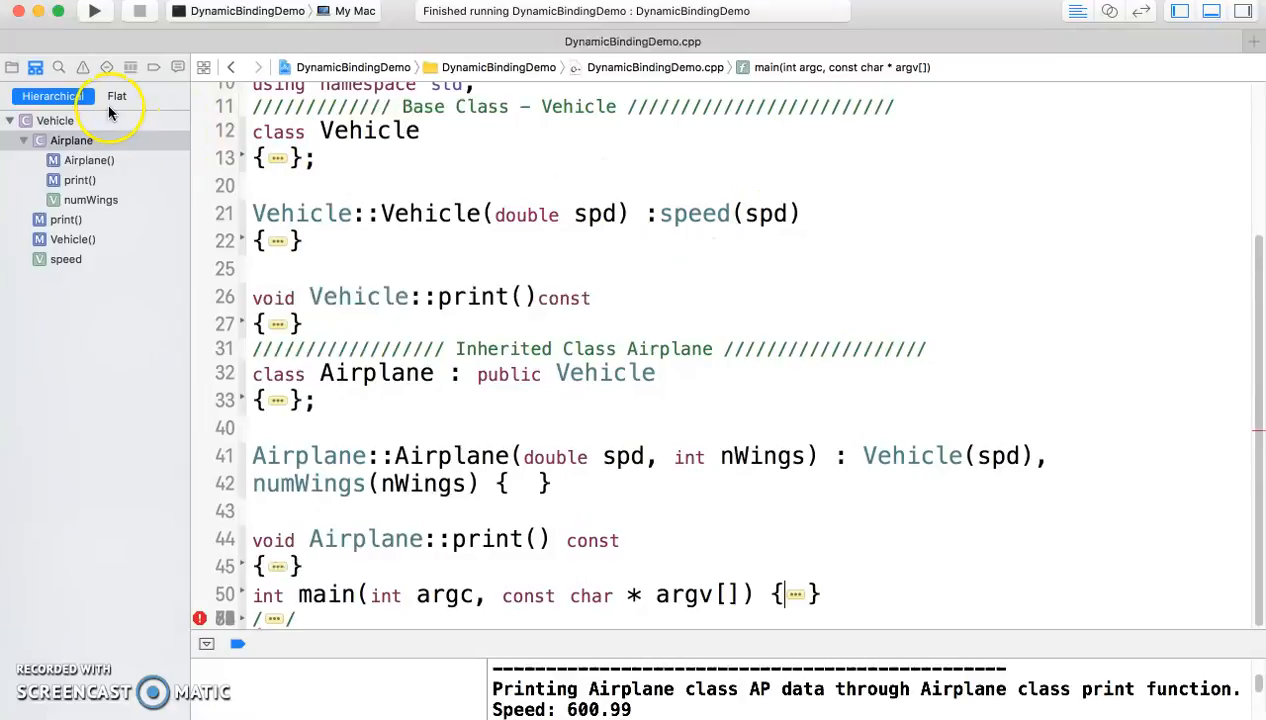
pyautogui.moveTo(116, 96)
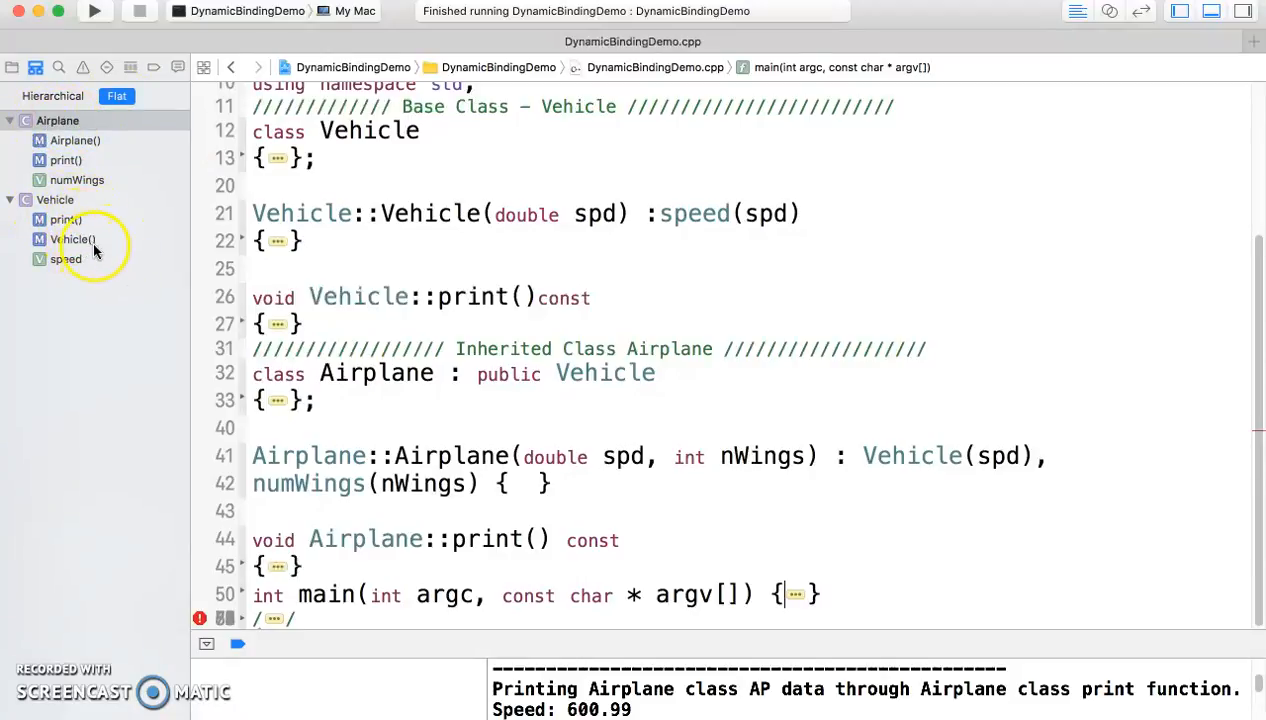
pyautogui.click(66, 260)
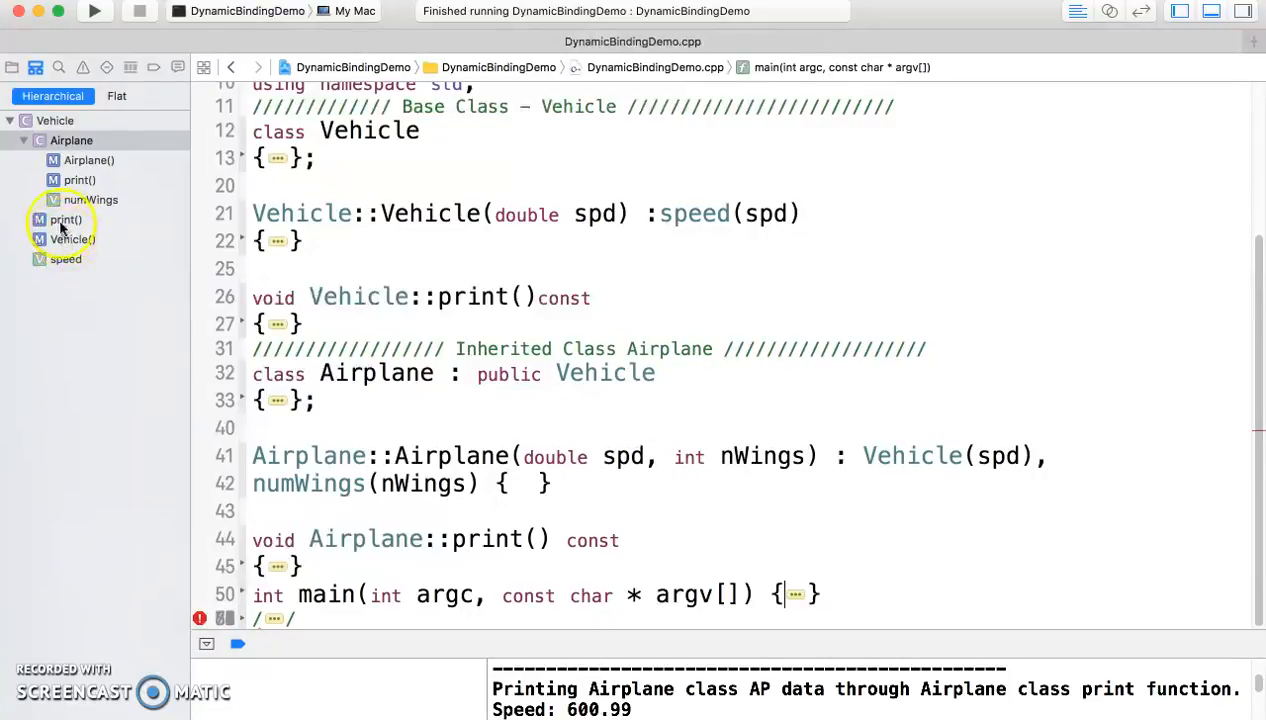
pyautogui.click(76, 160)
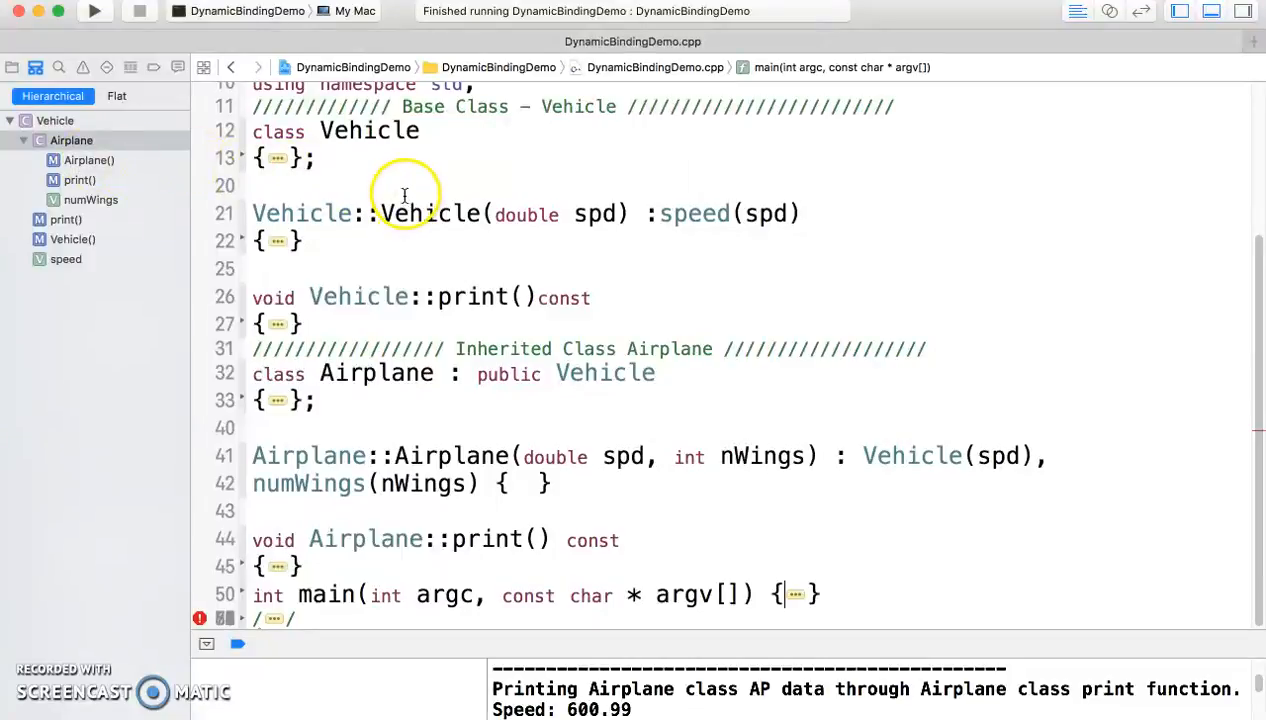
pyautogui.click(278, 156)
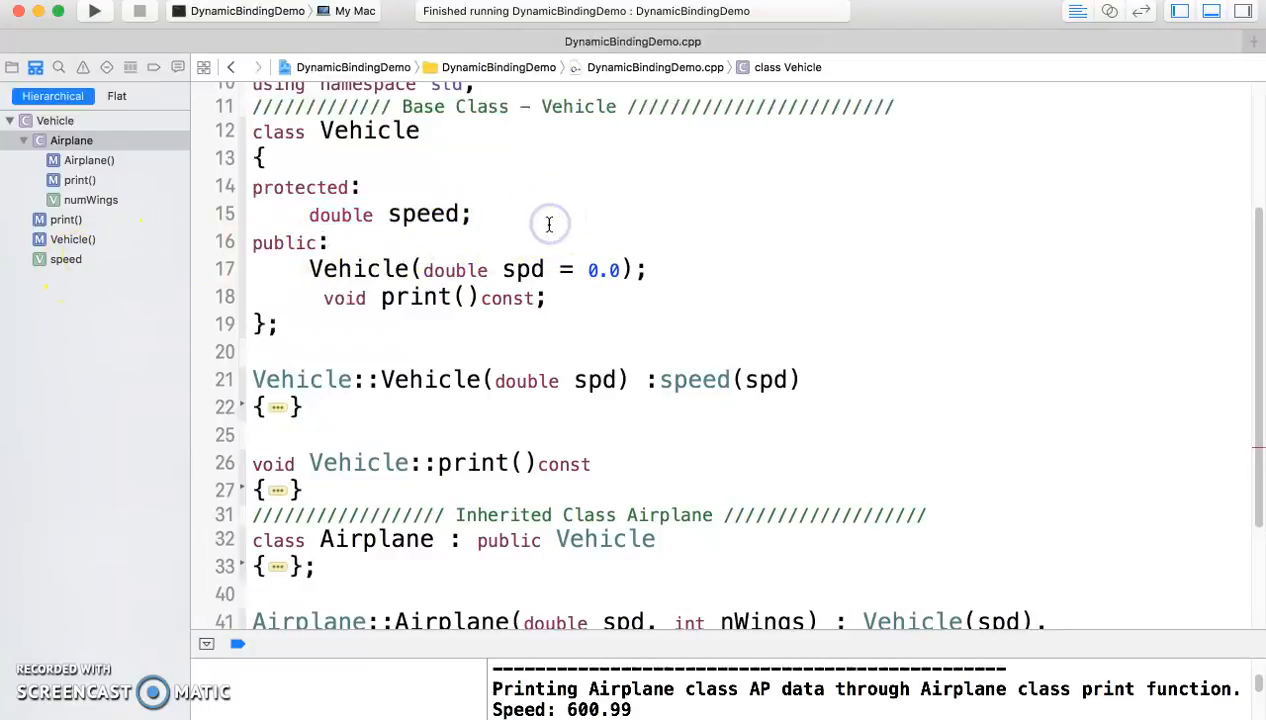
pyautogui.click(472, 214)
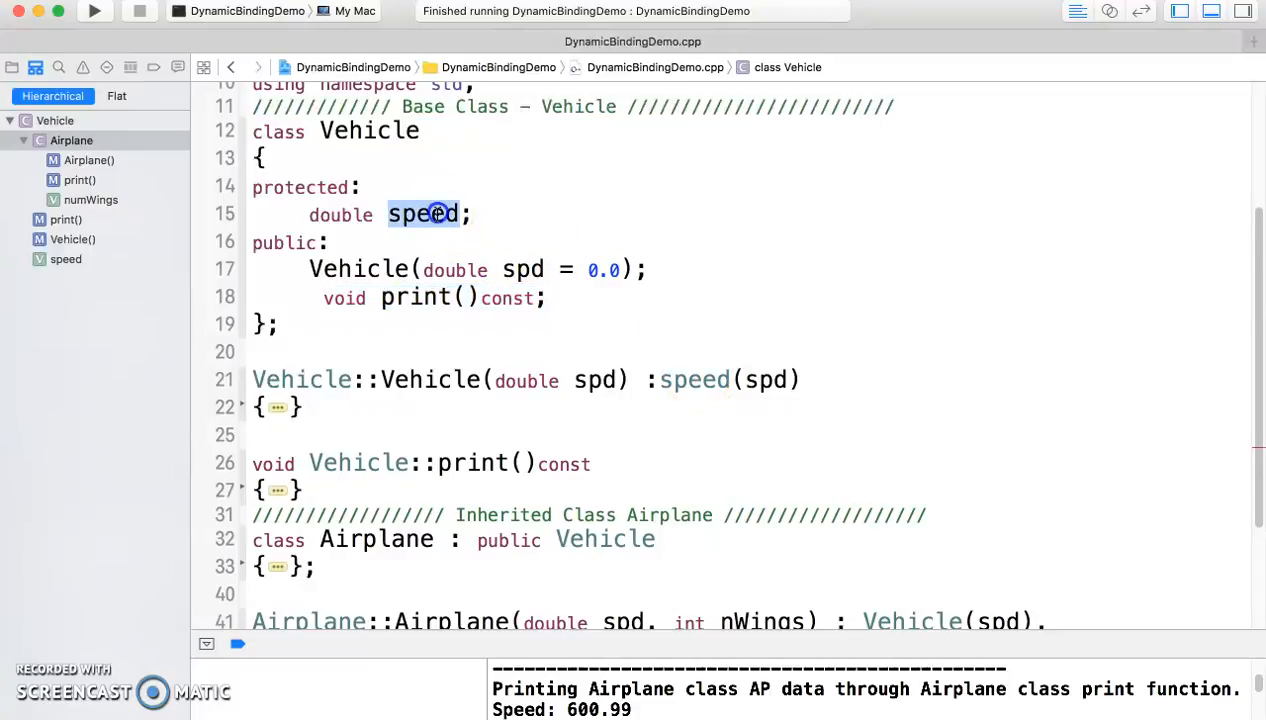
pyautogui.click(694, 380)
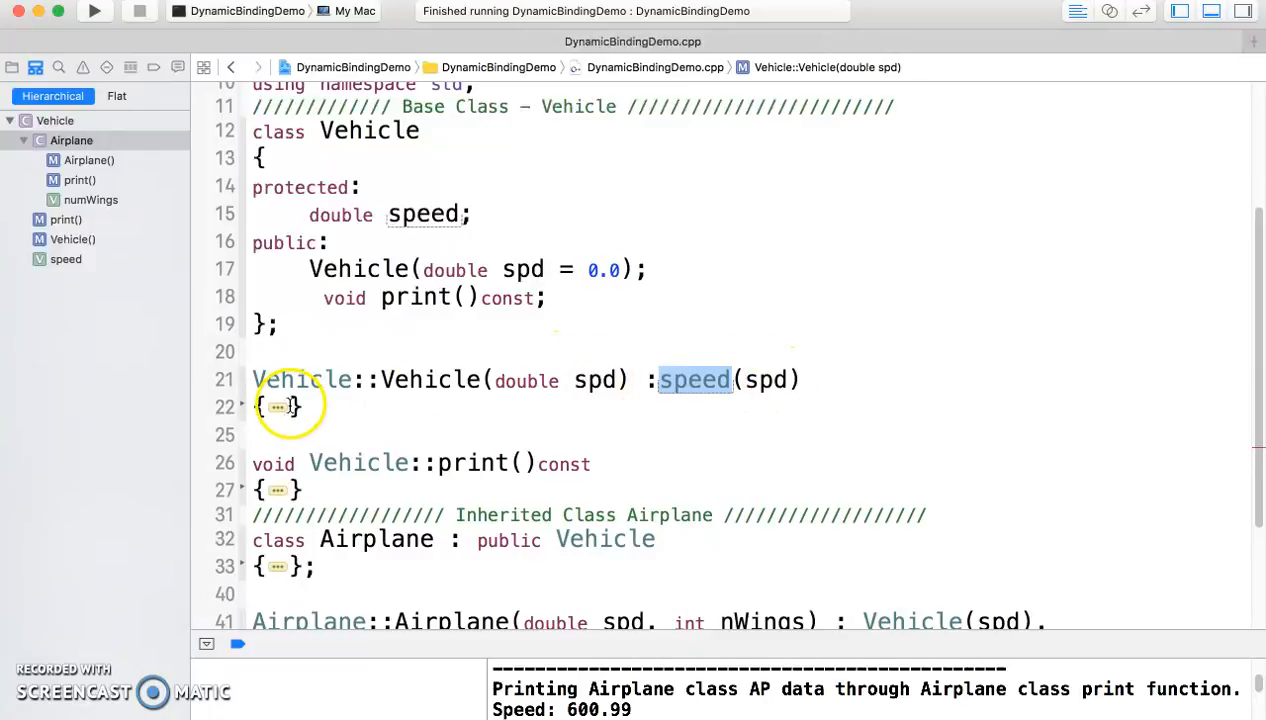
pyautogui.click(276, 404)
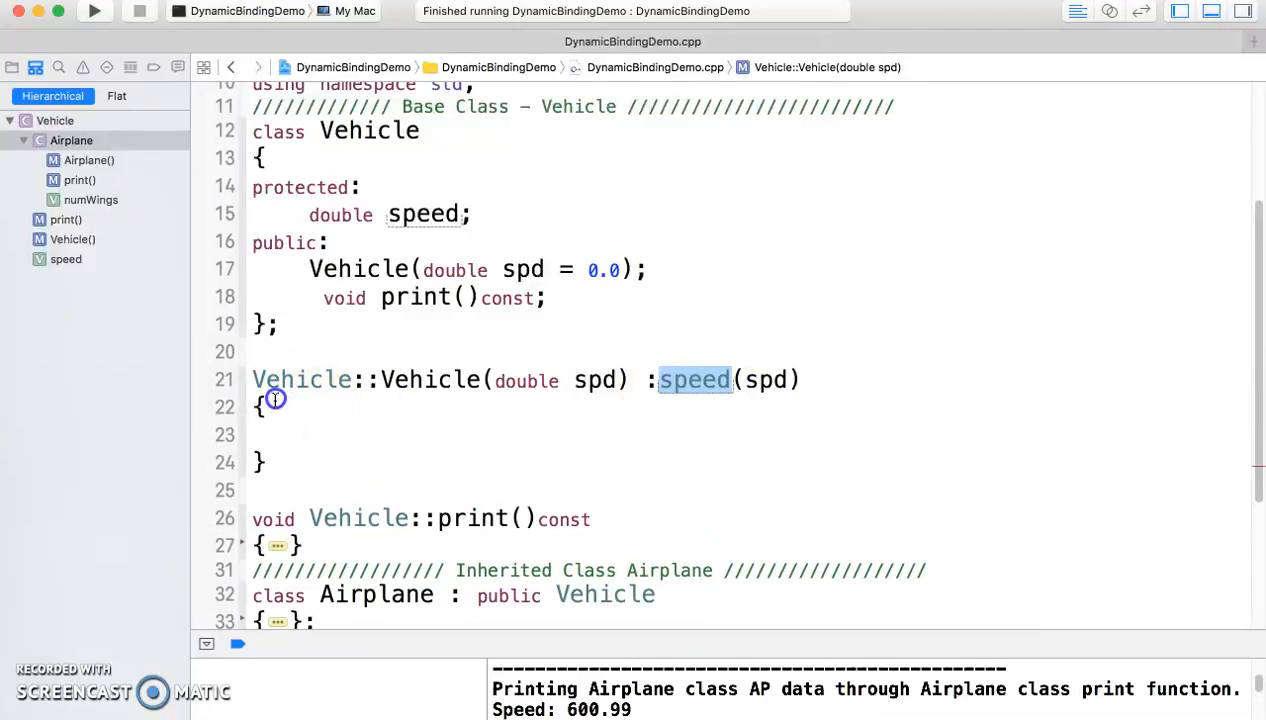
pyautogui.moveTo(244, 414)
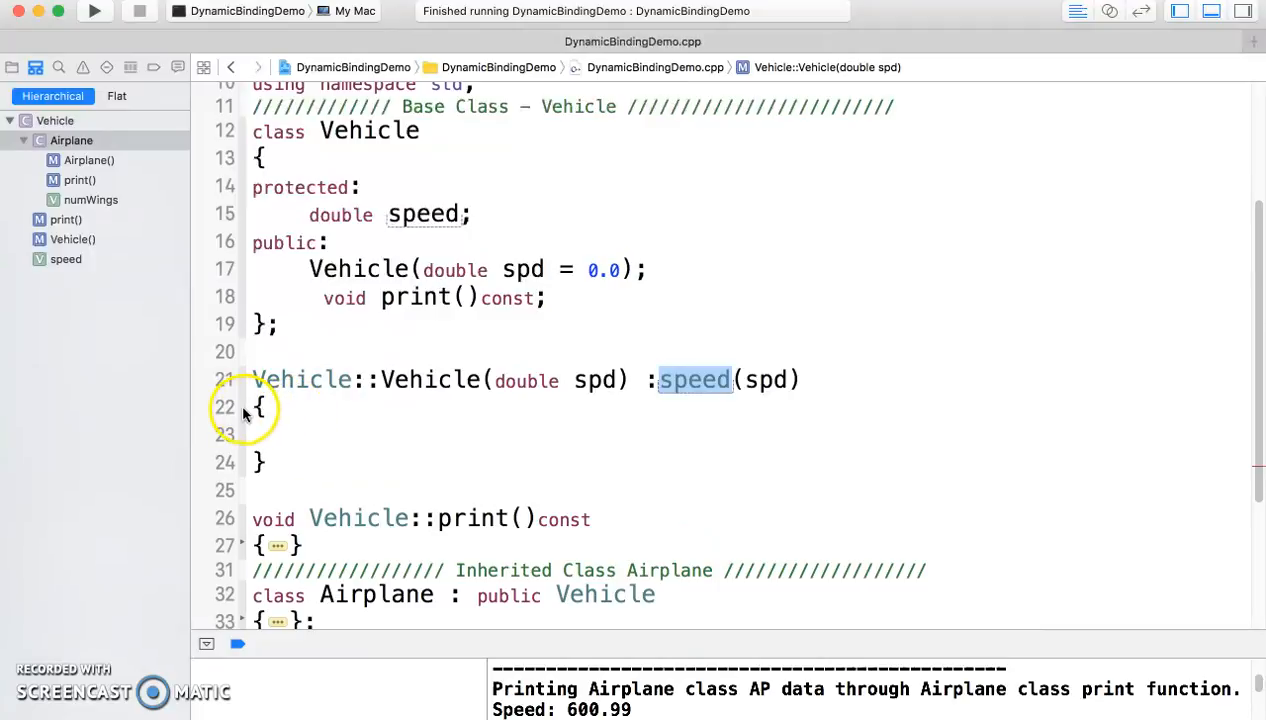
pyautogui.click(242, 406)
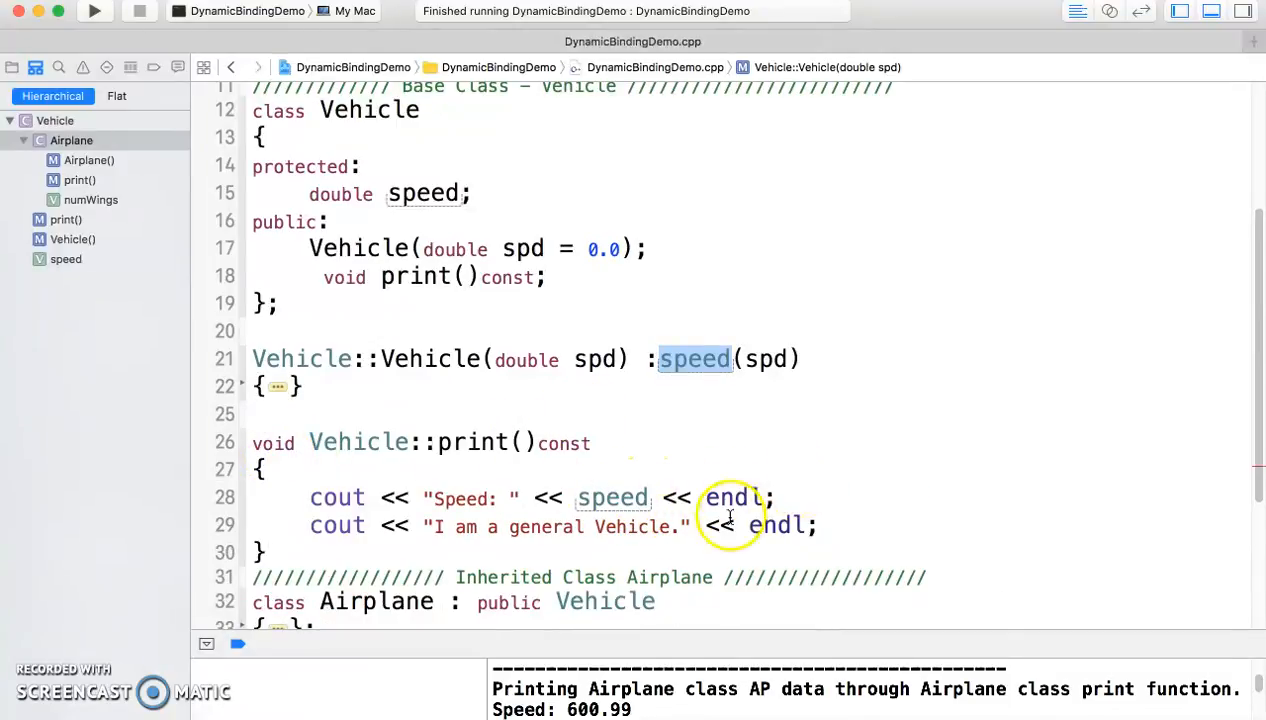
pyautogui.moveTo(296, 518)
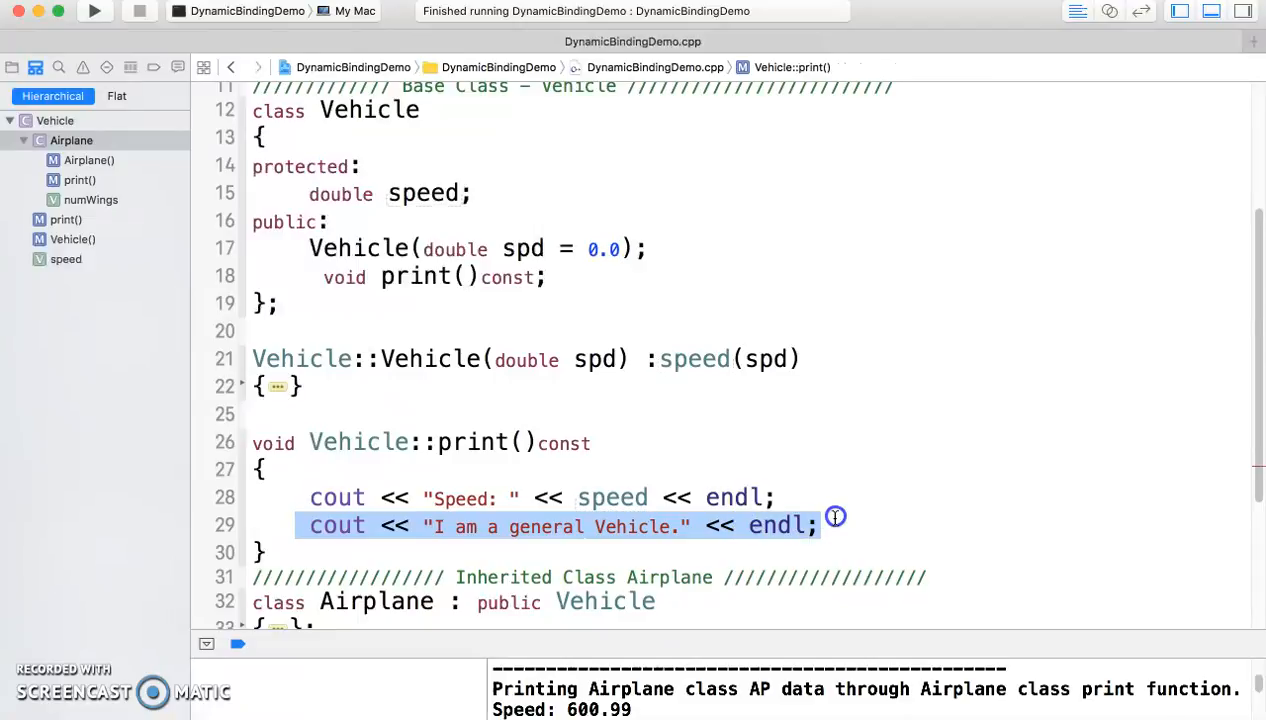
pyautogui.moveTo(778, 466)
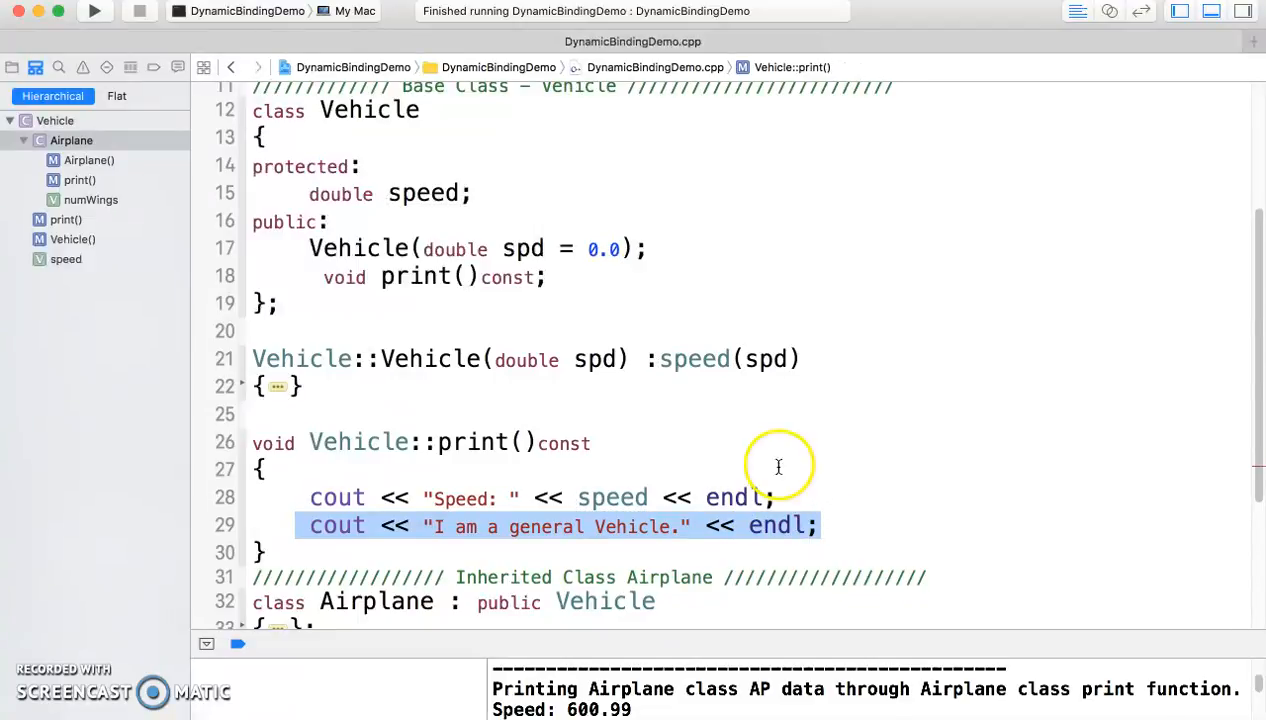
pyautogui.click(240, 470)
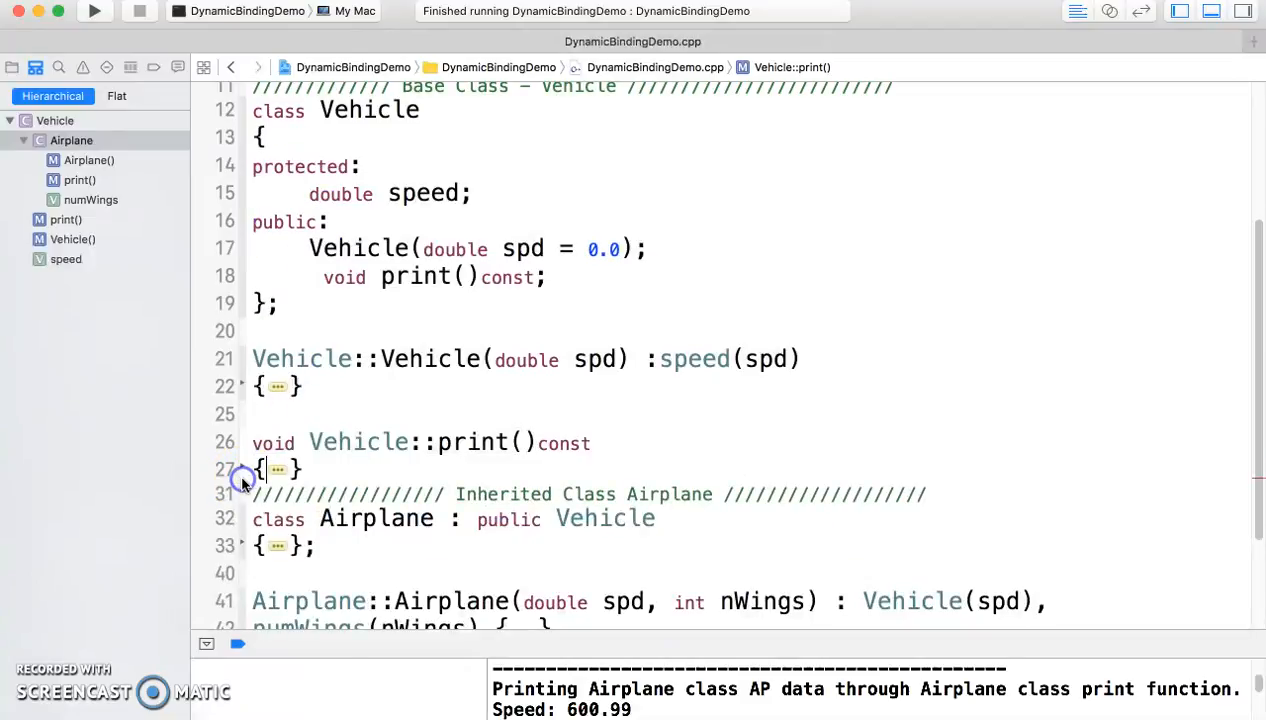
pyautogui.moveTo(138, 194)
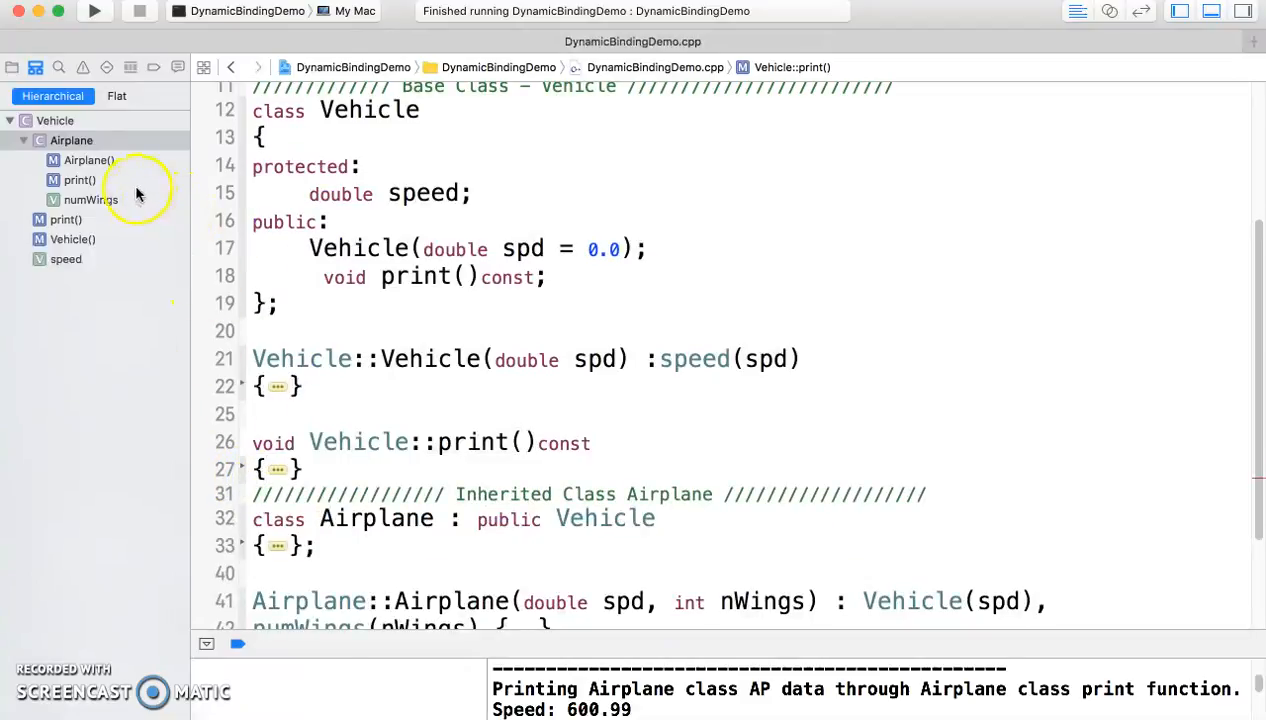
# - Jump to the Airplane class, unfold its declaration and select the numWings member
pyautogui.click(70, 140)
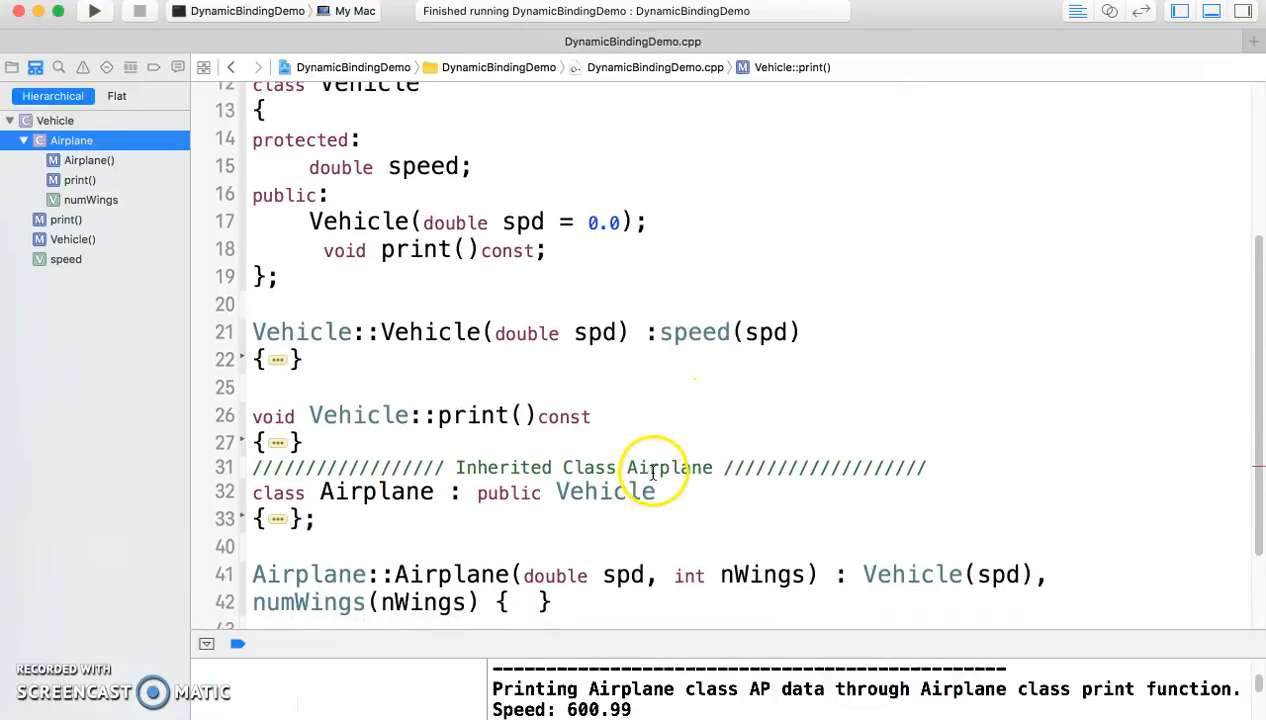
pyautogui.scroll(-3)
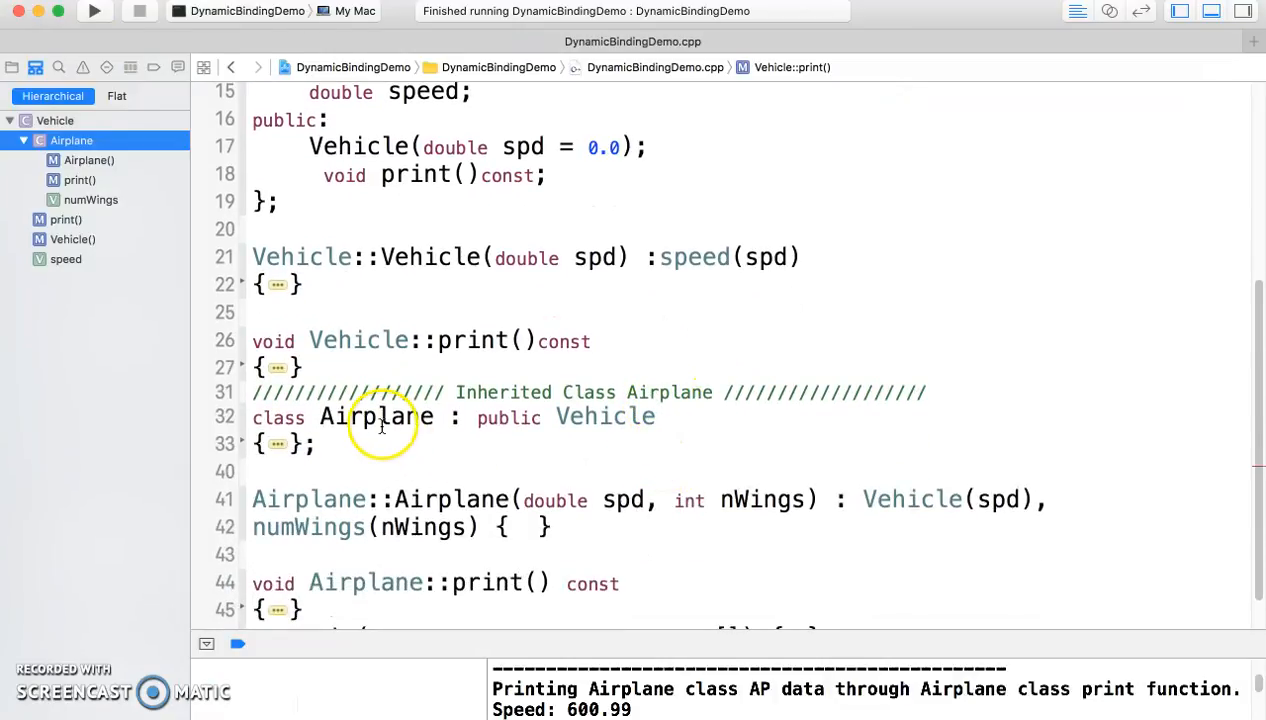
pyautogui.moveTo(470, 414)
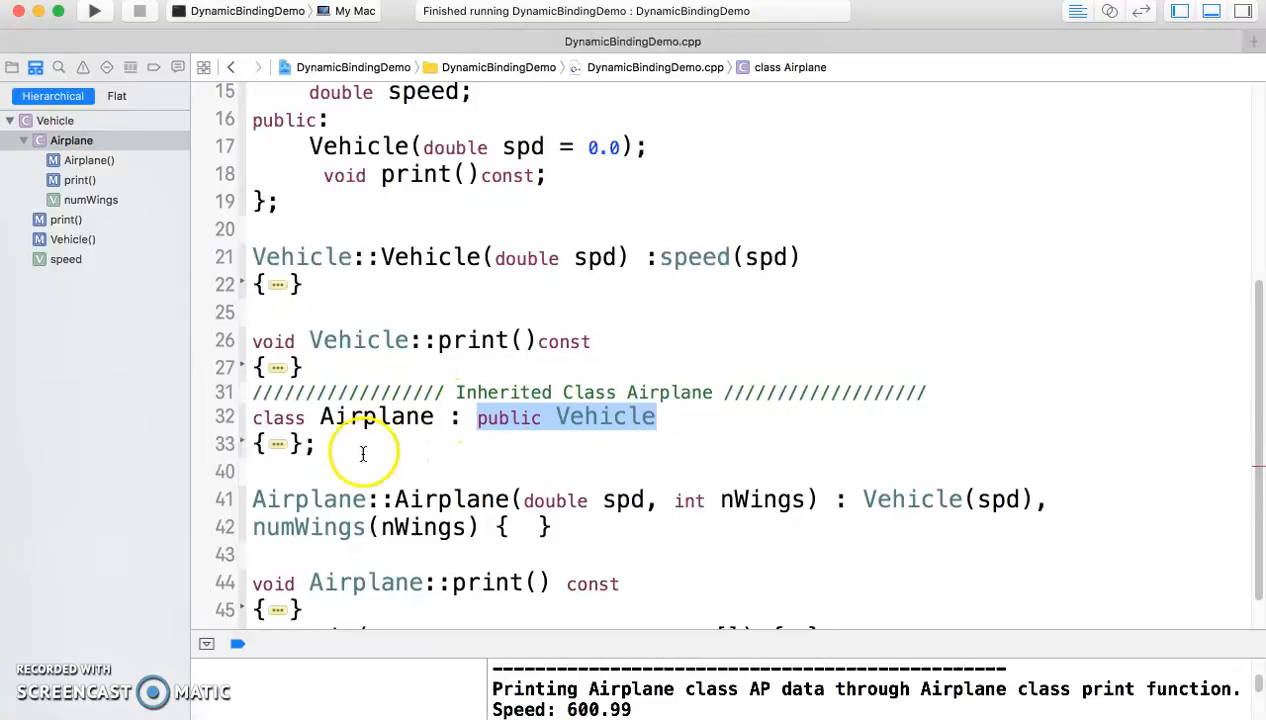
pyautogui.click(276, 444)
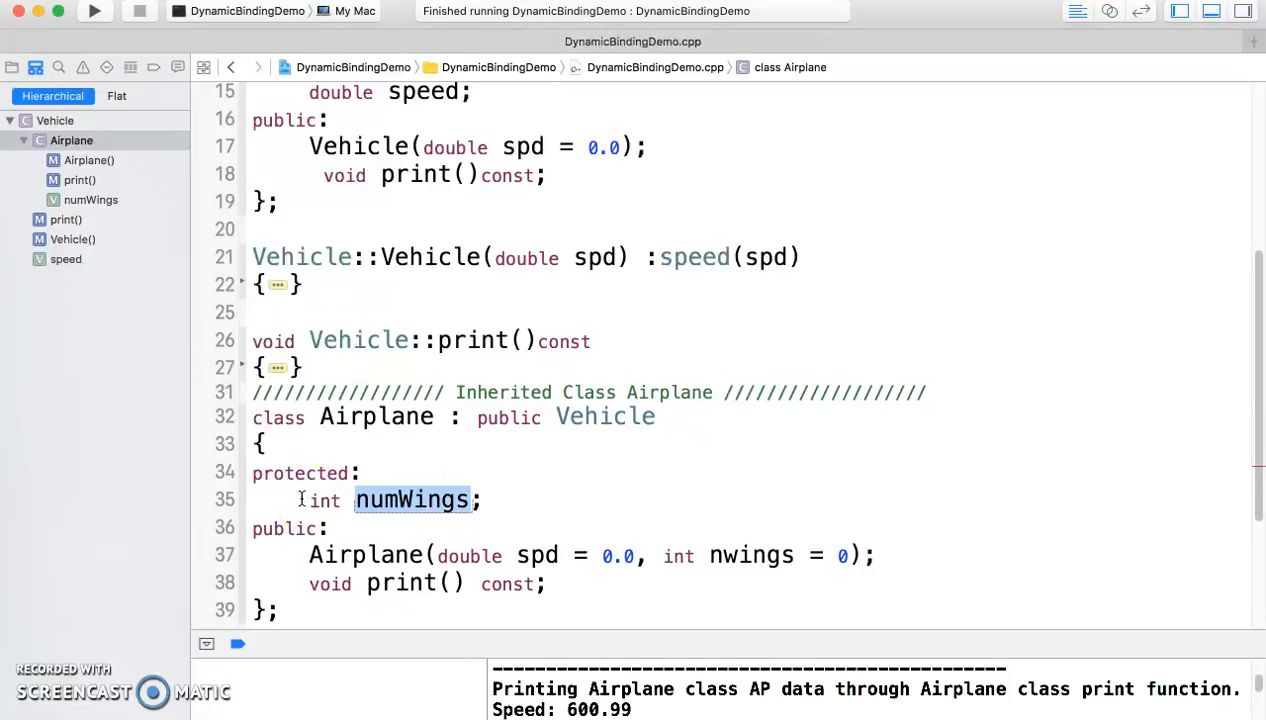
pyautogui.moveTo(500, 320)
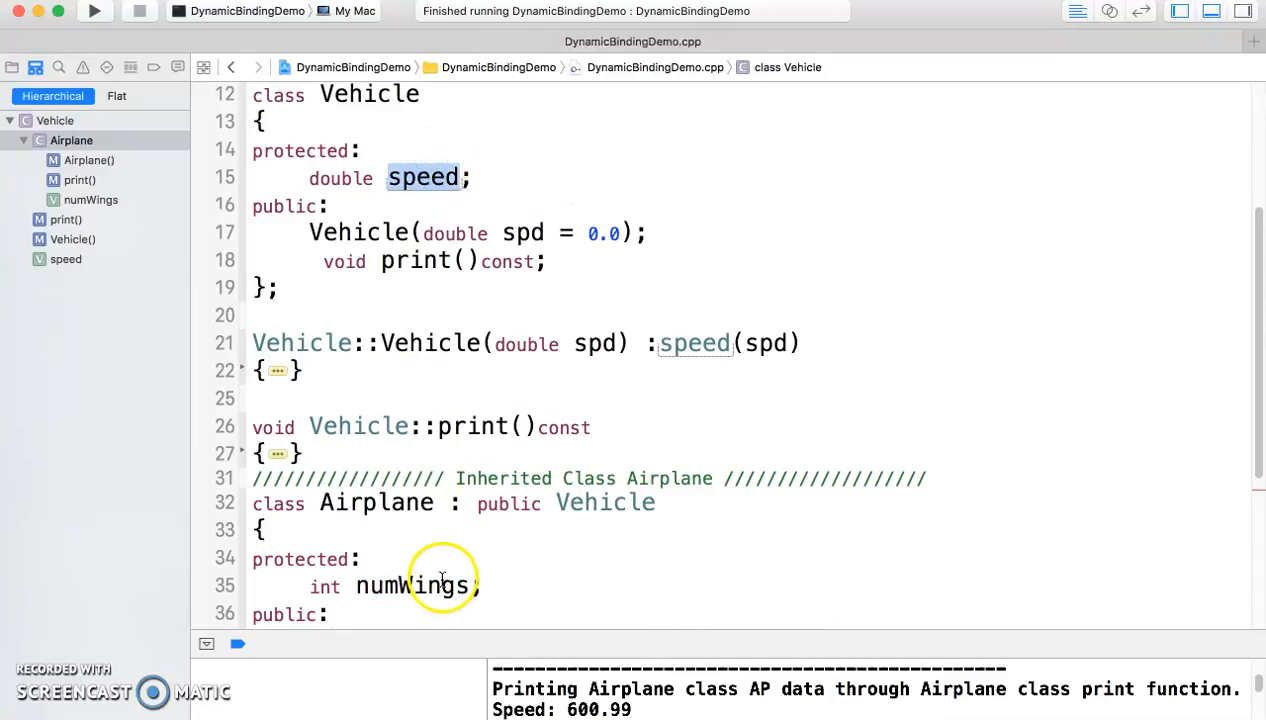
pyautogui.moveTo(452, 572)
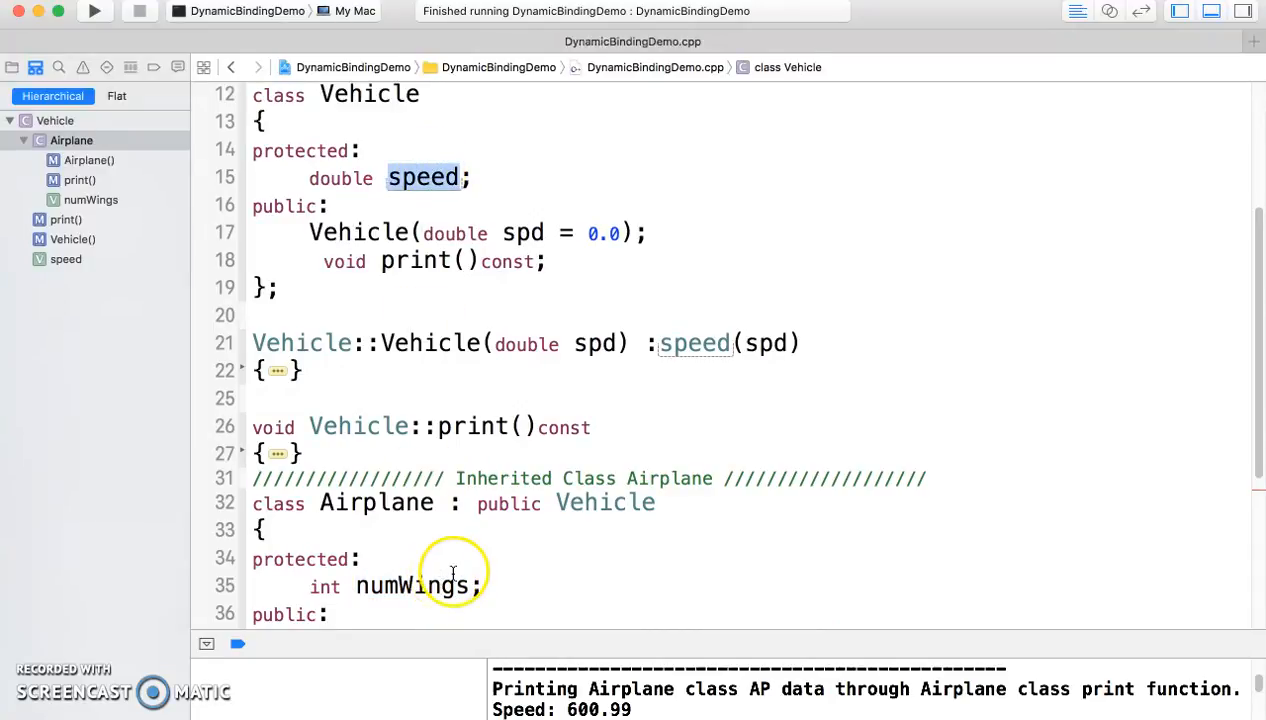
pyautogui.scroll(-3)
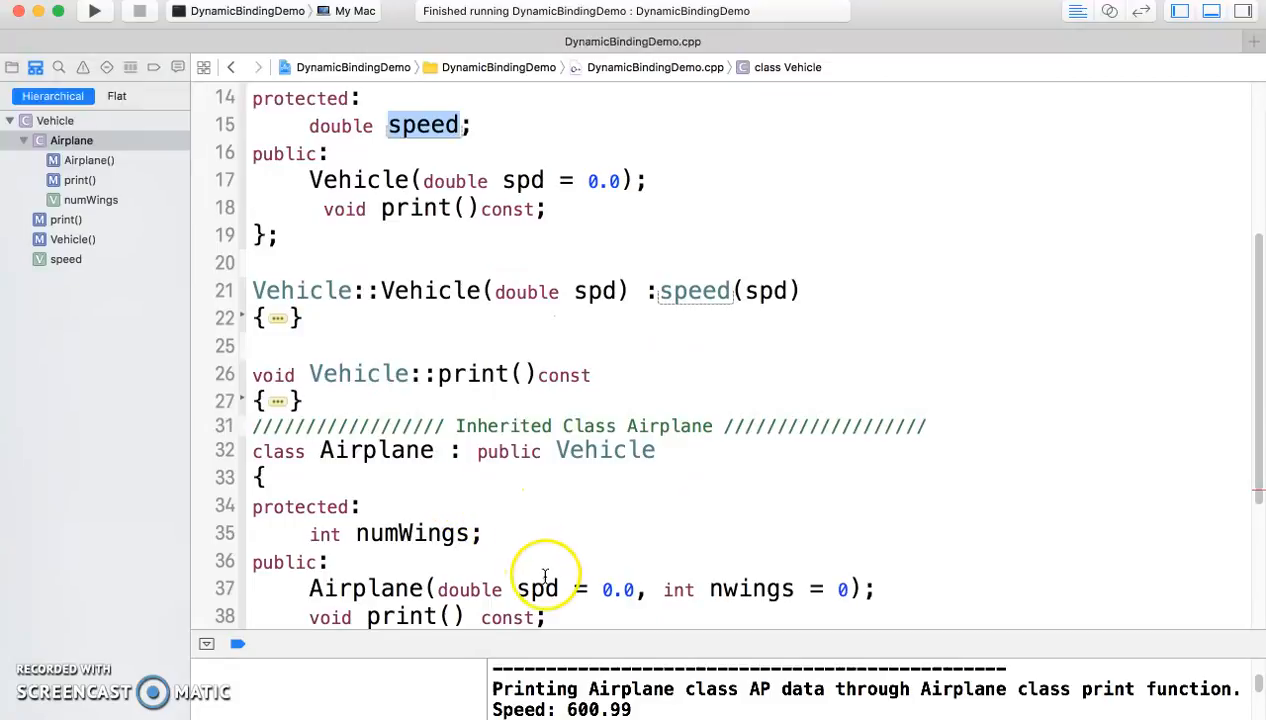
pyautogui.moveTo(722, 578)
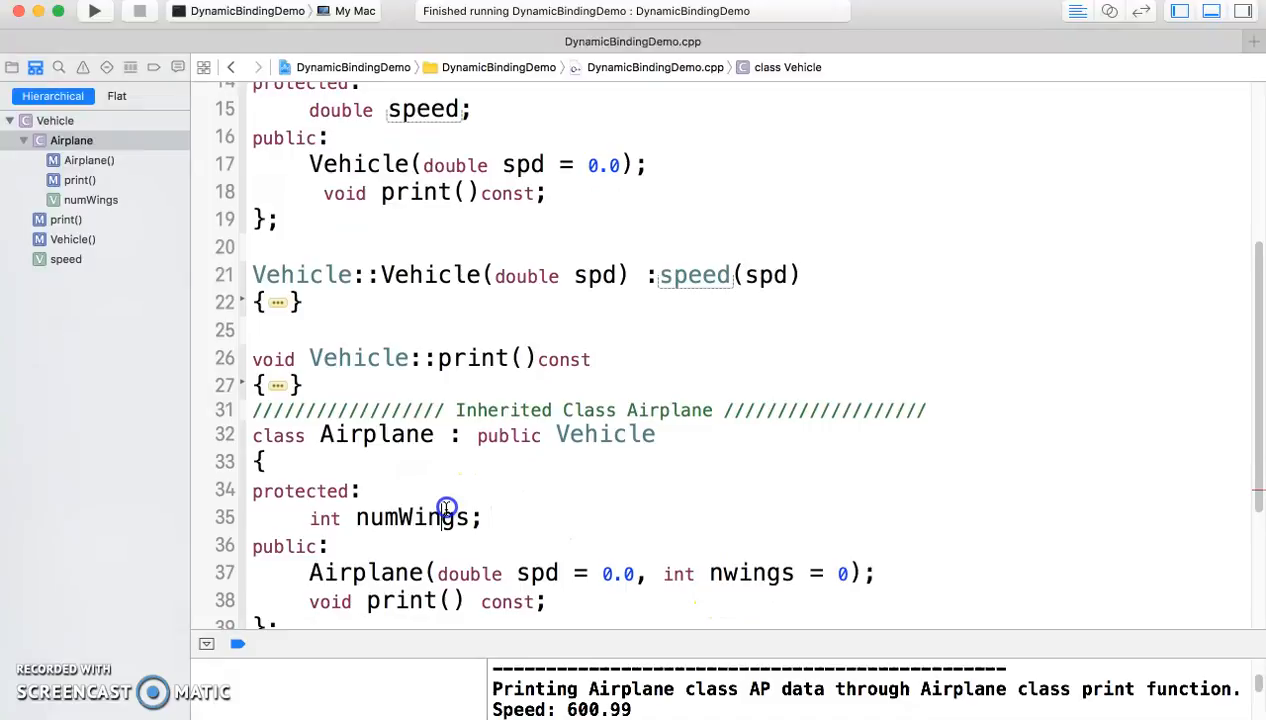
pyautogui.doubleClick(412, 516)
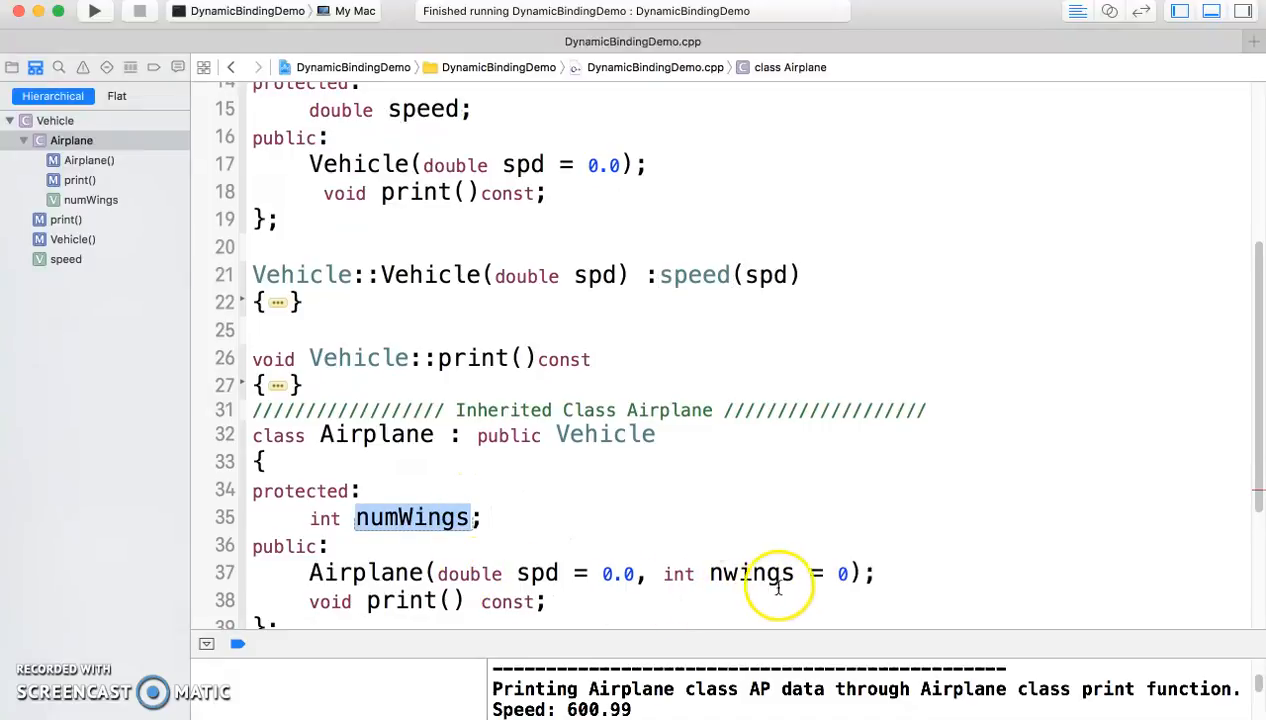
pyautogui.moveTo(748, 560)
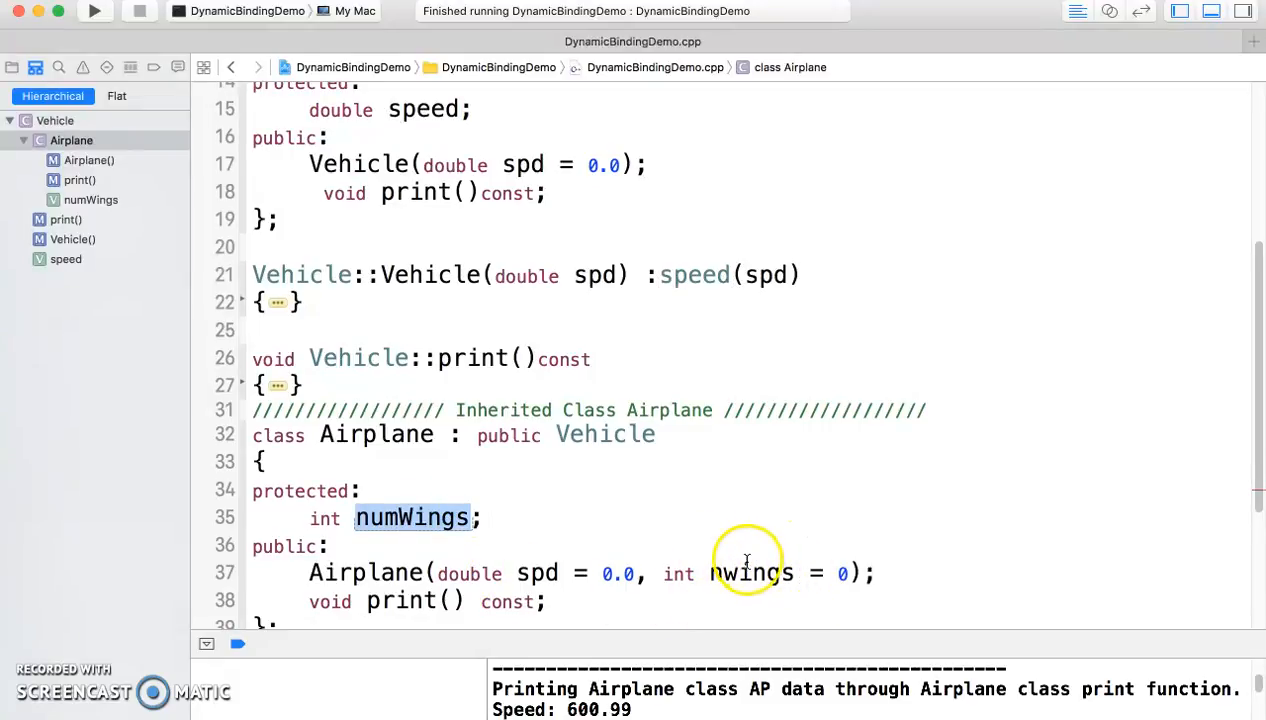
pyautogui.scroll(-3)
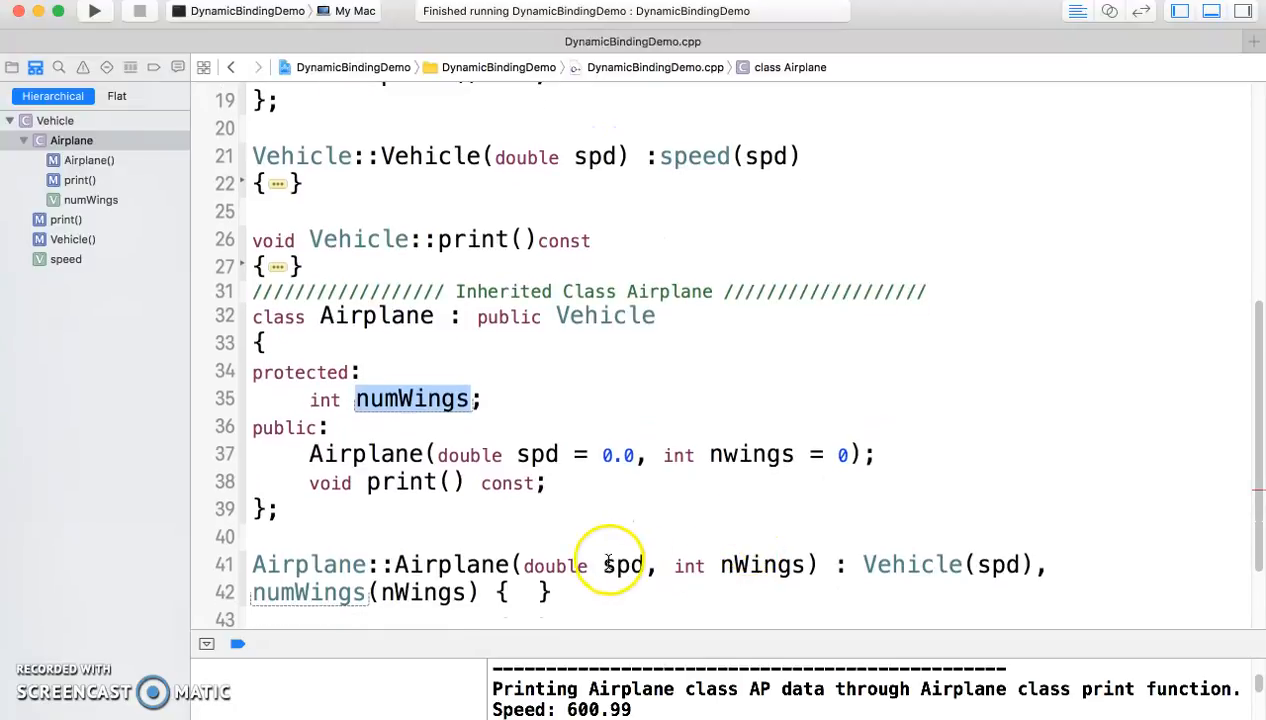
pyautogui.moveTo(512, 584)
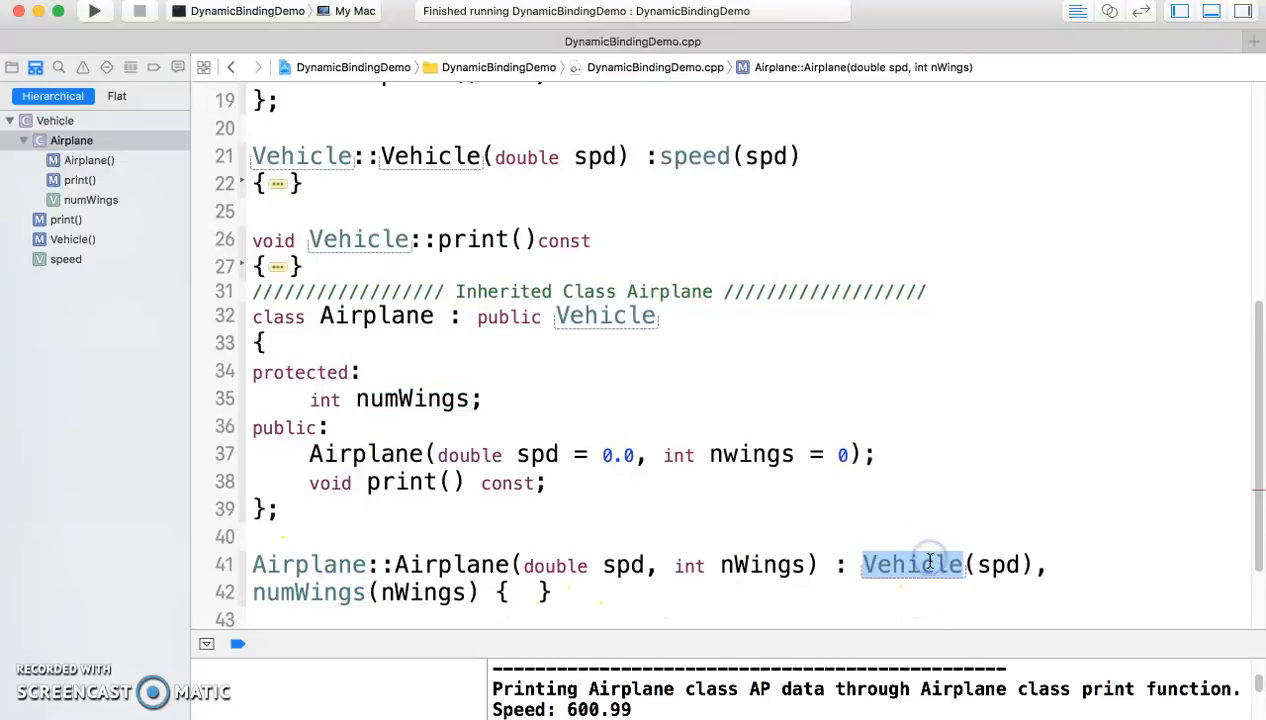
pyautogui.click(998, 564)
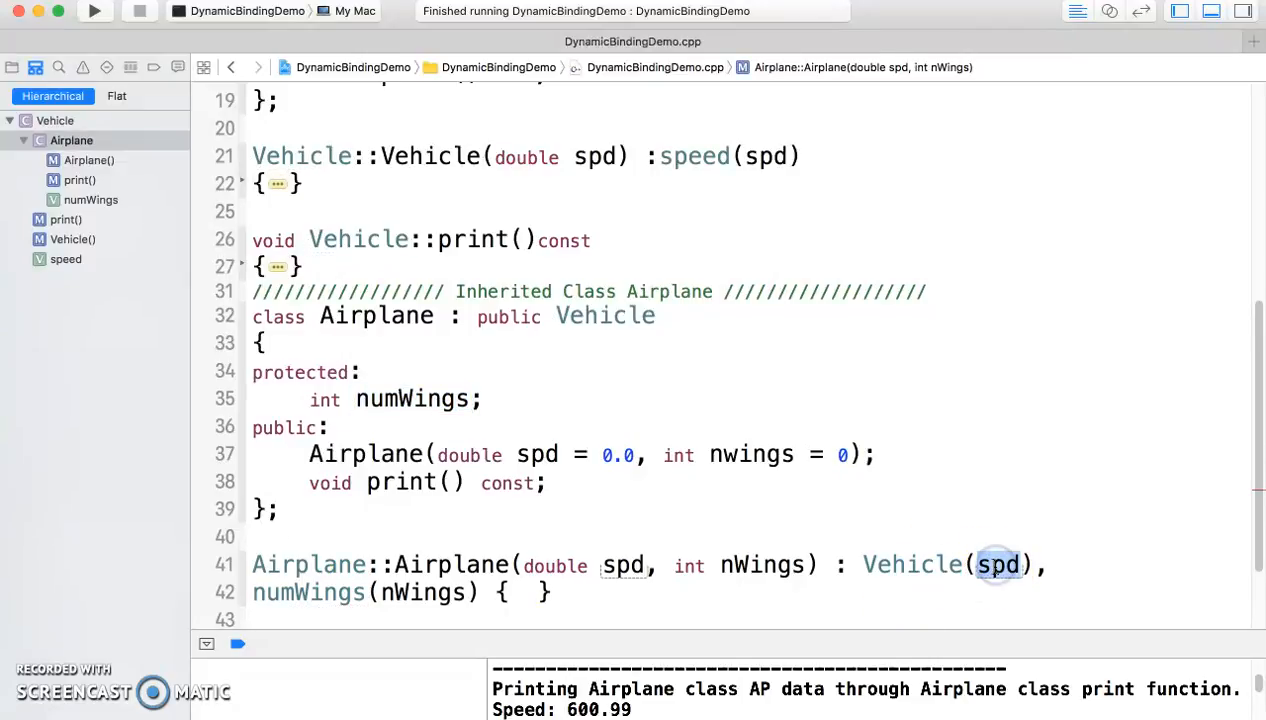
pyautogui.moveTo(390, 592)
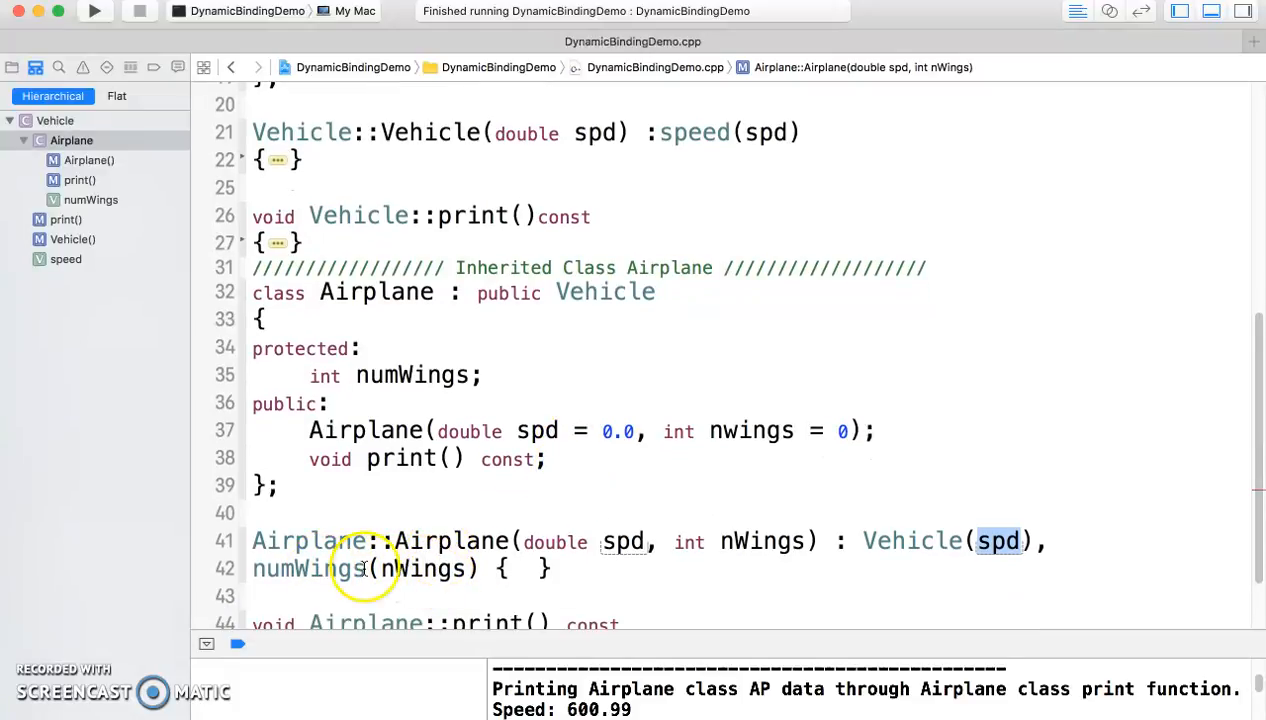
pyautogui.doubleClick(424, 568)
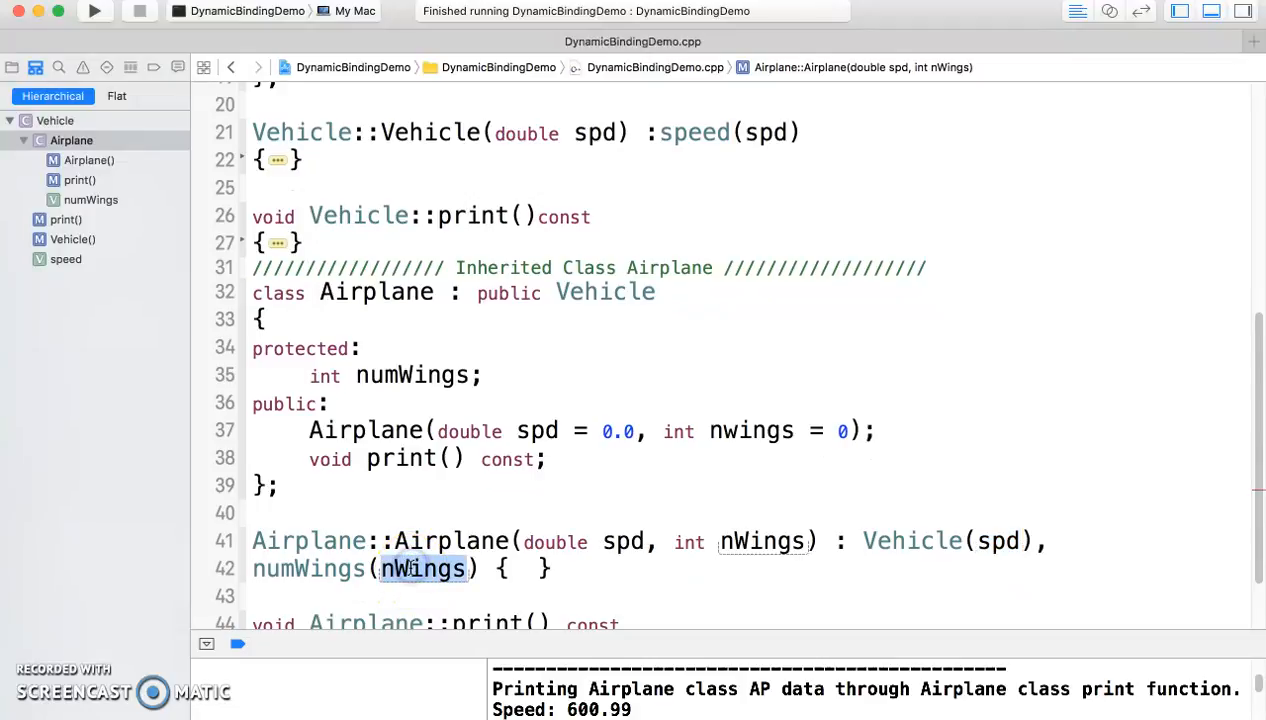
pyautogui.scroll(-3)
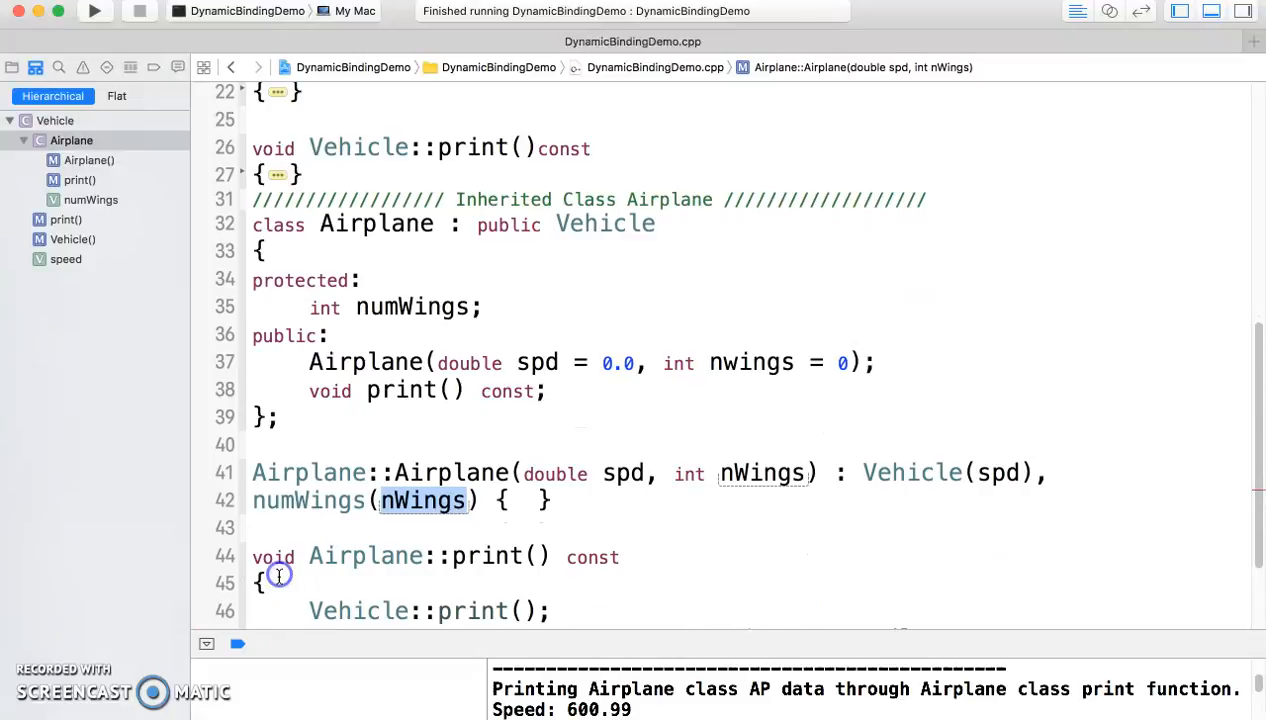
pyautogui.scroll(-3)
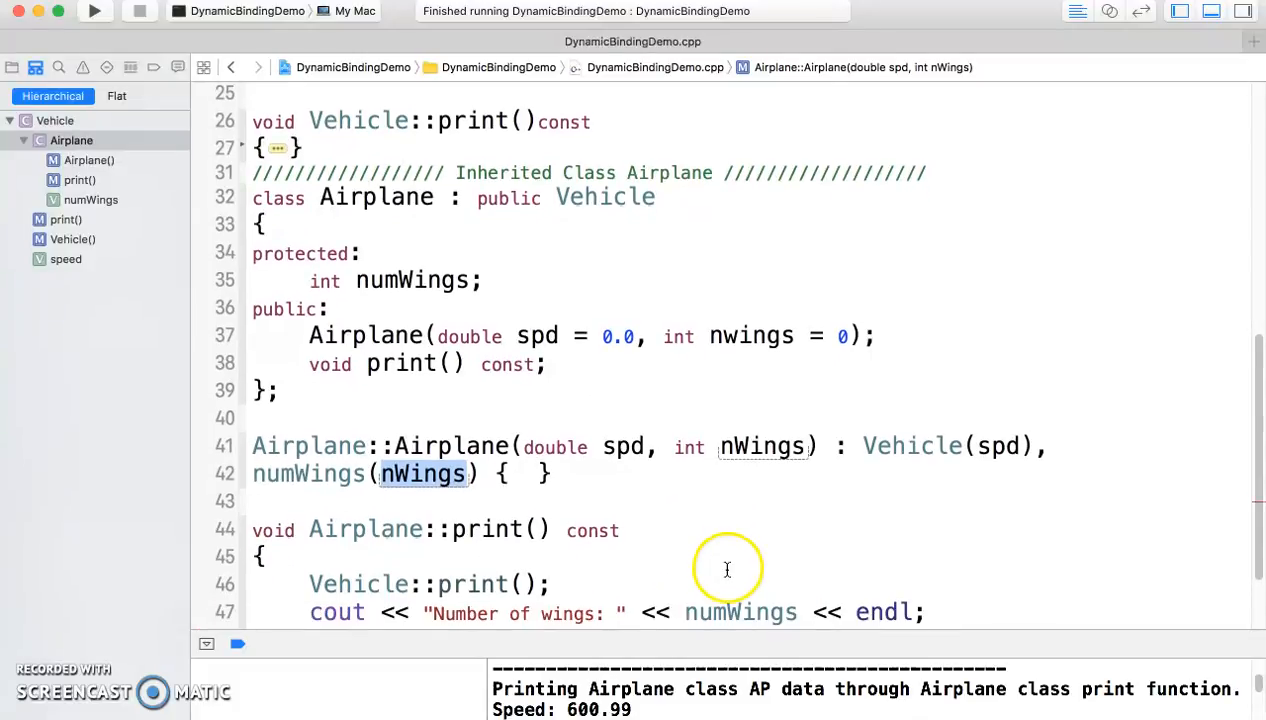
pyautogui.scroll(-3)
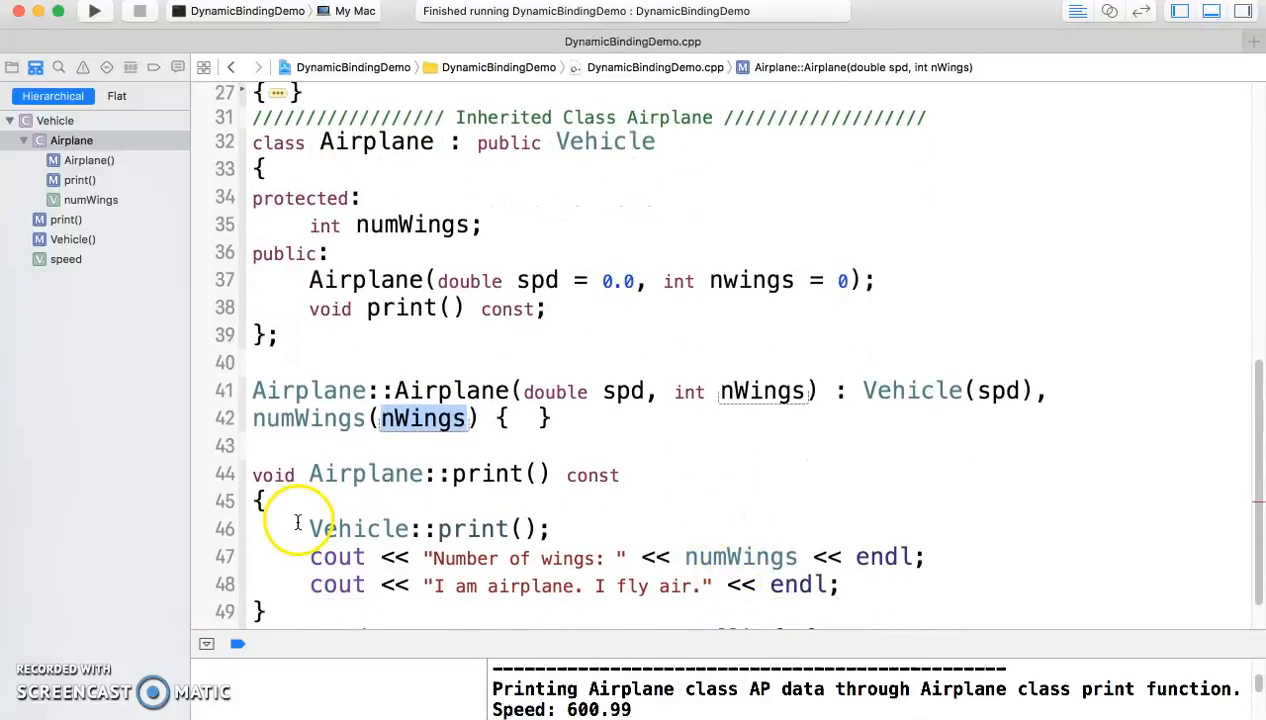
pyautogui.moveTo(308, 528); pyautogui.dragTo(548, 528)
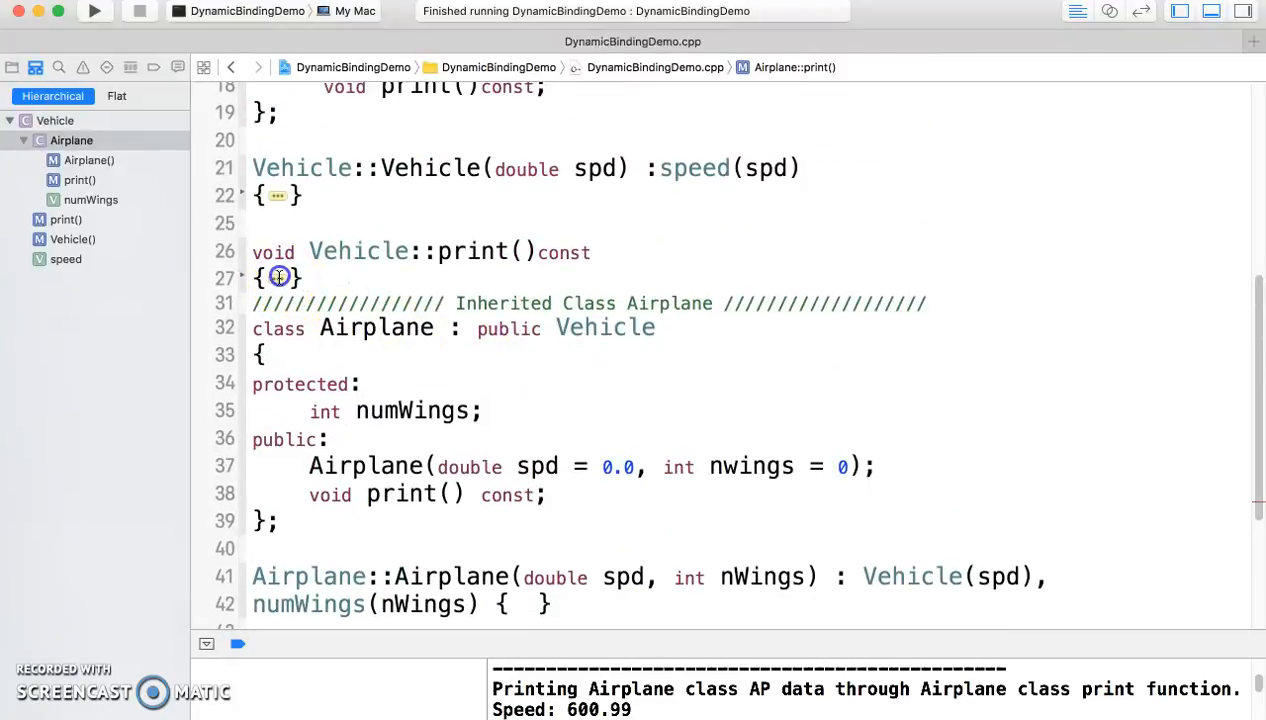
# - Peek at the Vehicle print() body, refold it, and move down to Airplane::print()
pyautogui.click(278, 276)
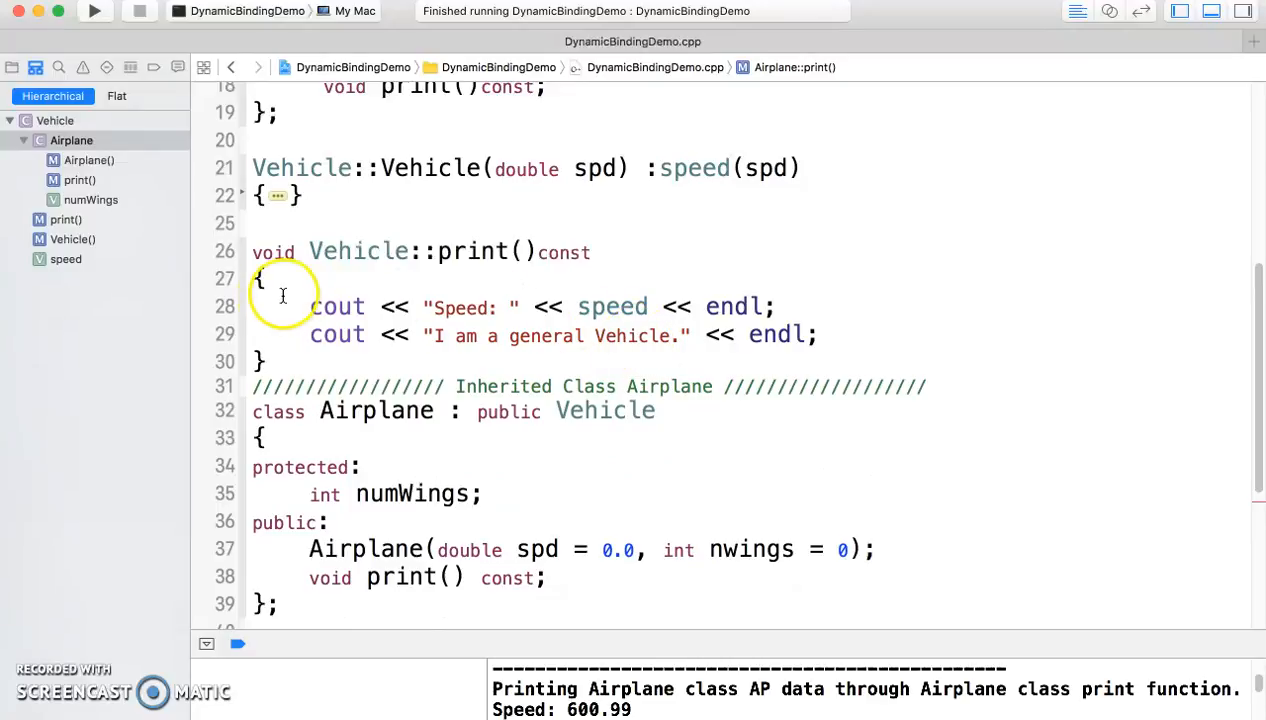
pyautogui.click(278, 278)
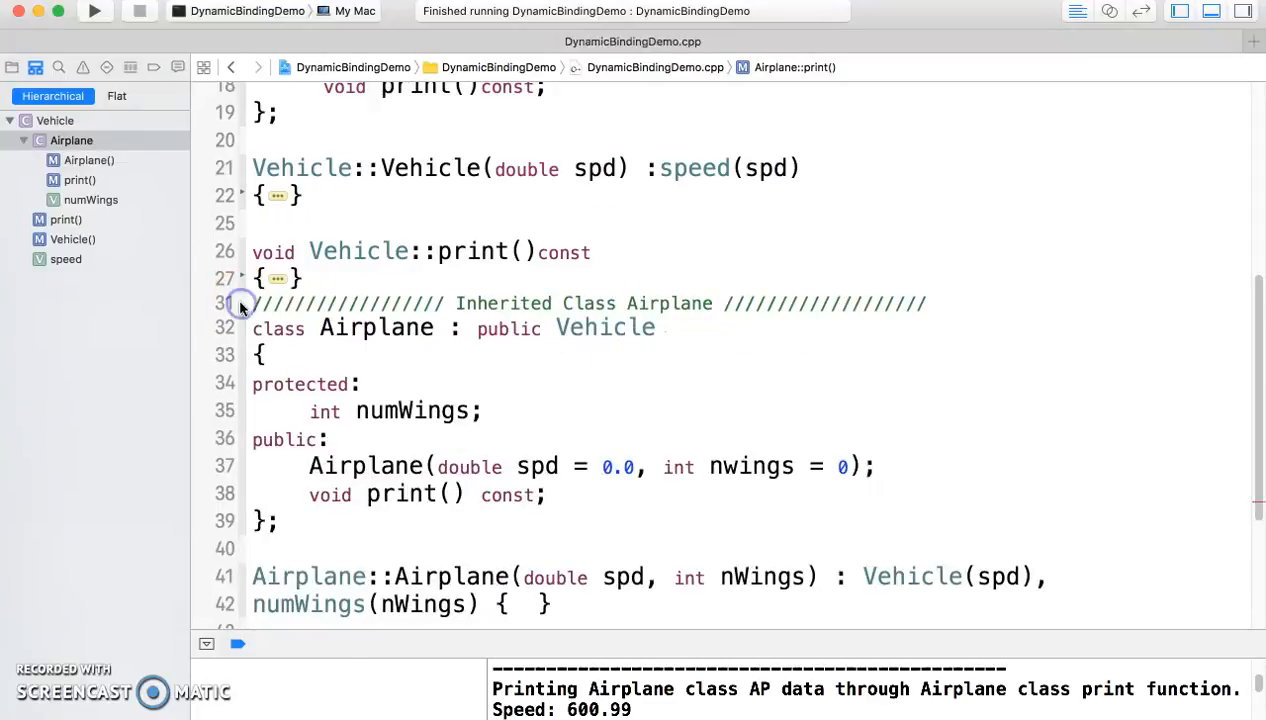
pyautogui.scroll(-3)
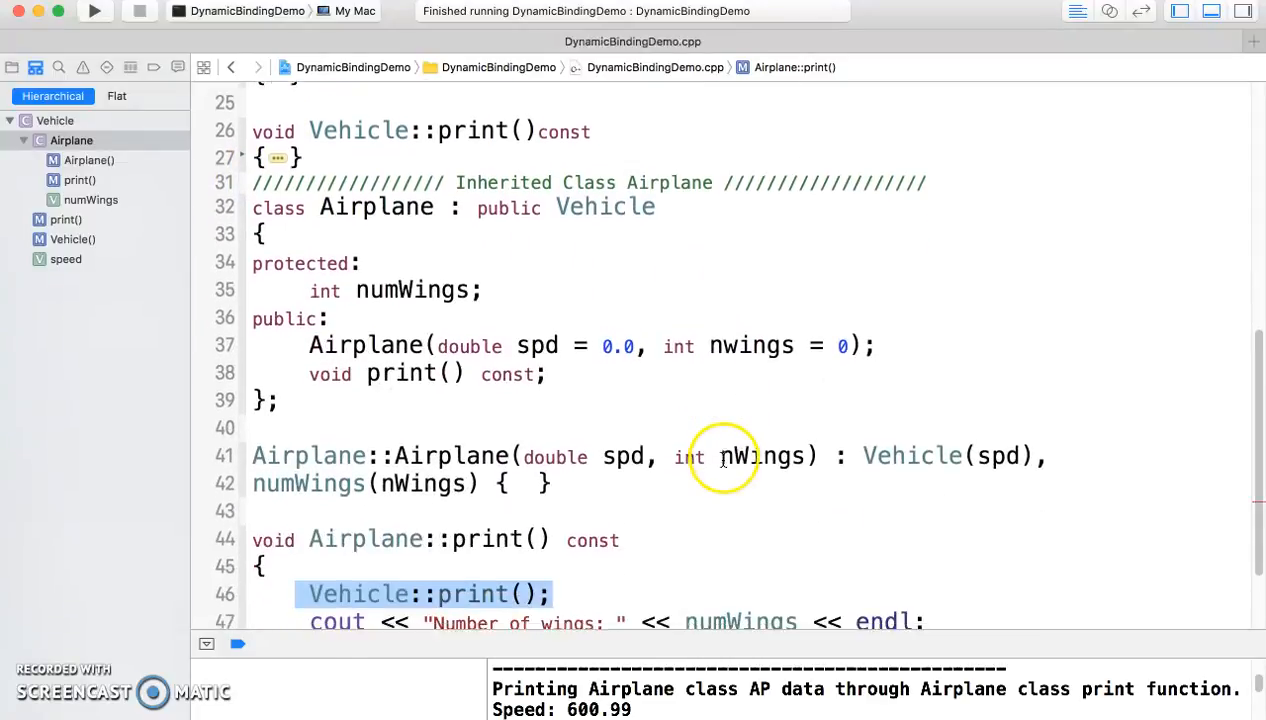
pyautogui.scroll(-3)
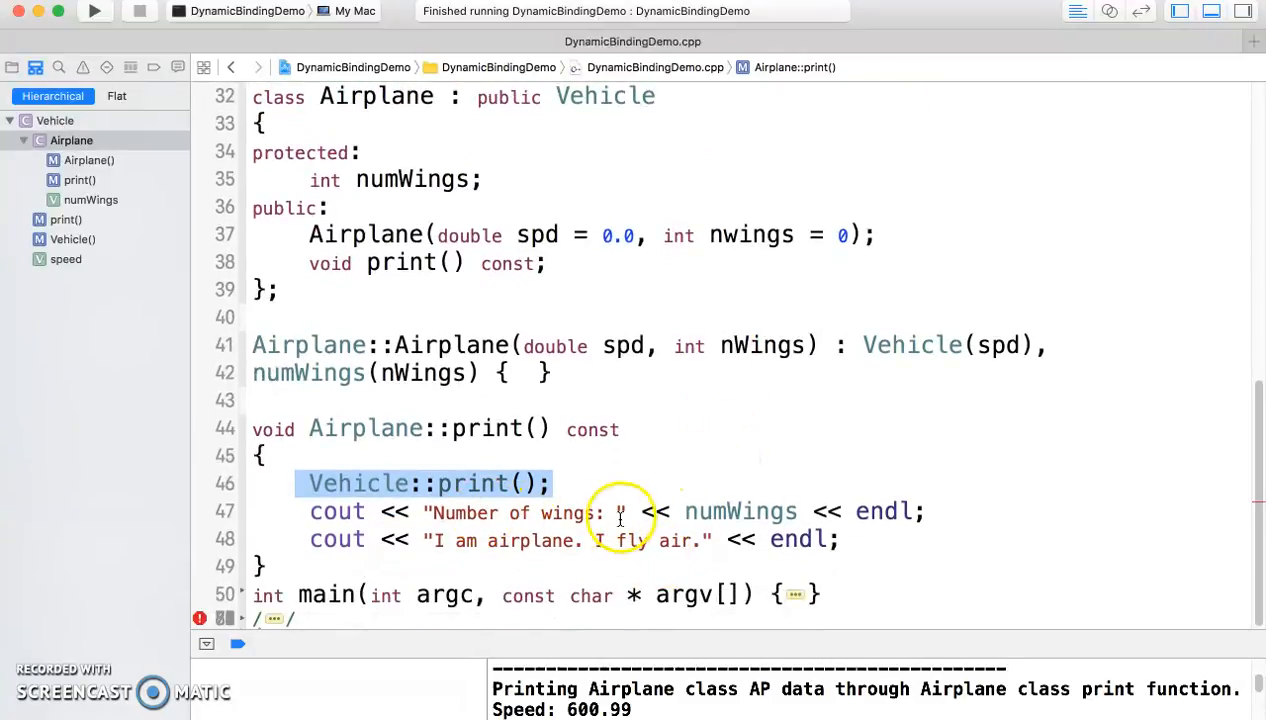
pyautogui.moveTo(424, 164)
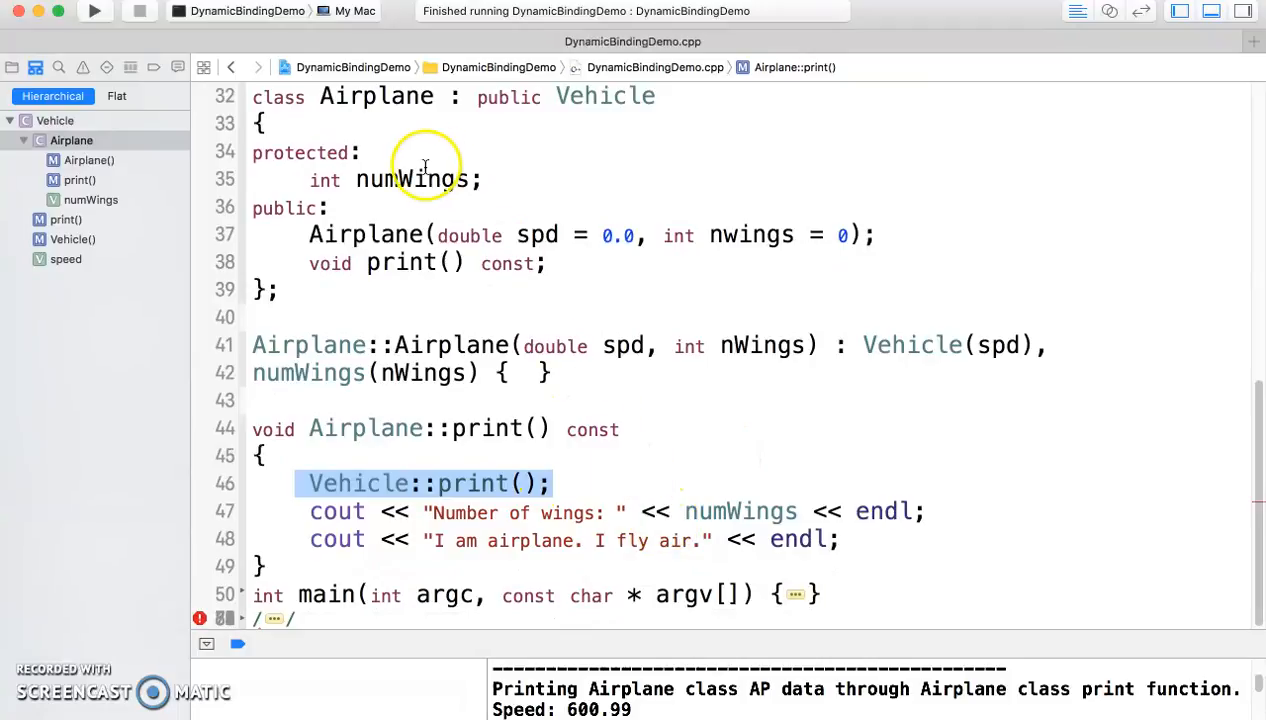
pyautogui.moveTo(516, 568)
pyautogui.write('in ')
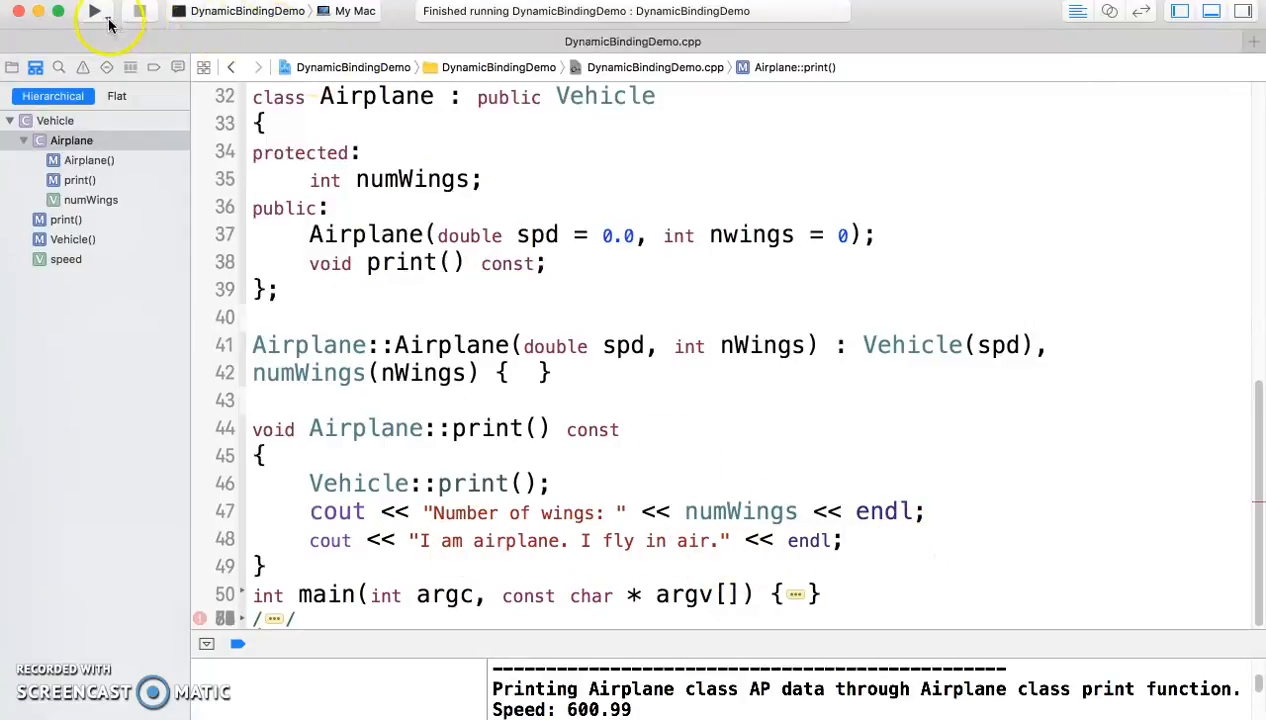
# - Fold the class and function bodies above main via the File menu's code folding
pyautogui.click(140, 10)
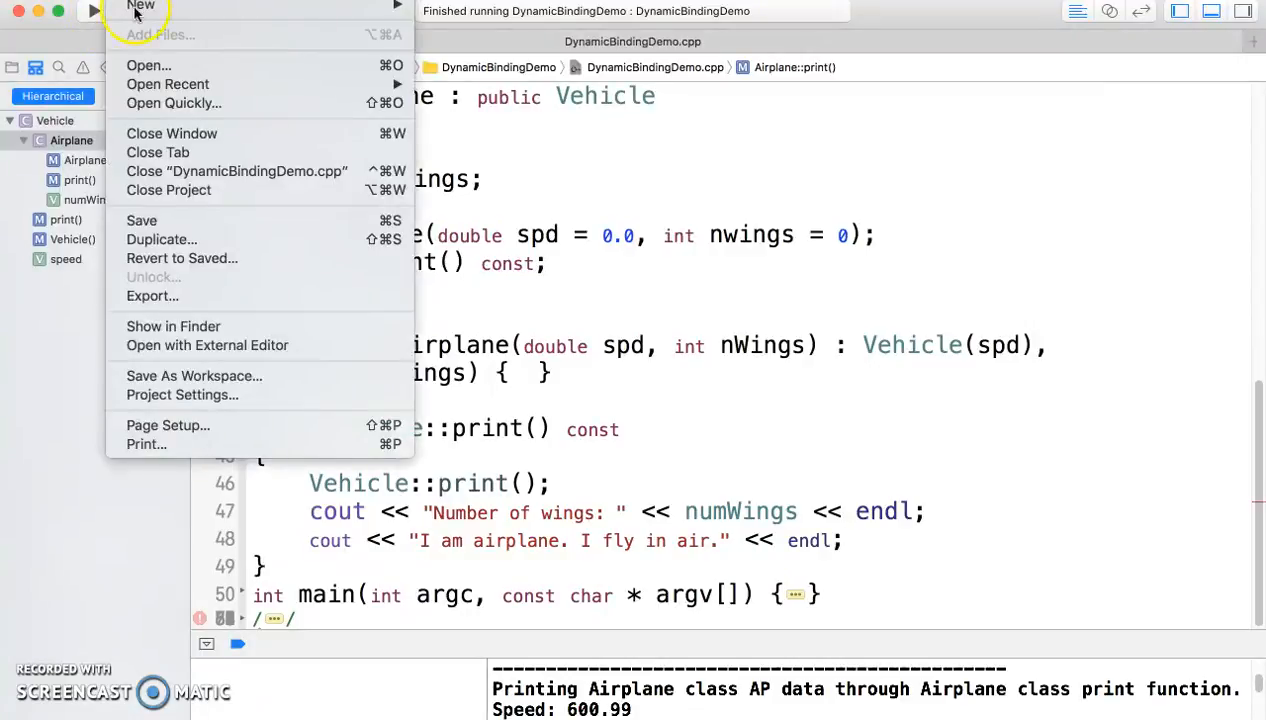
pyautogui.click(832, 550)
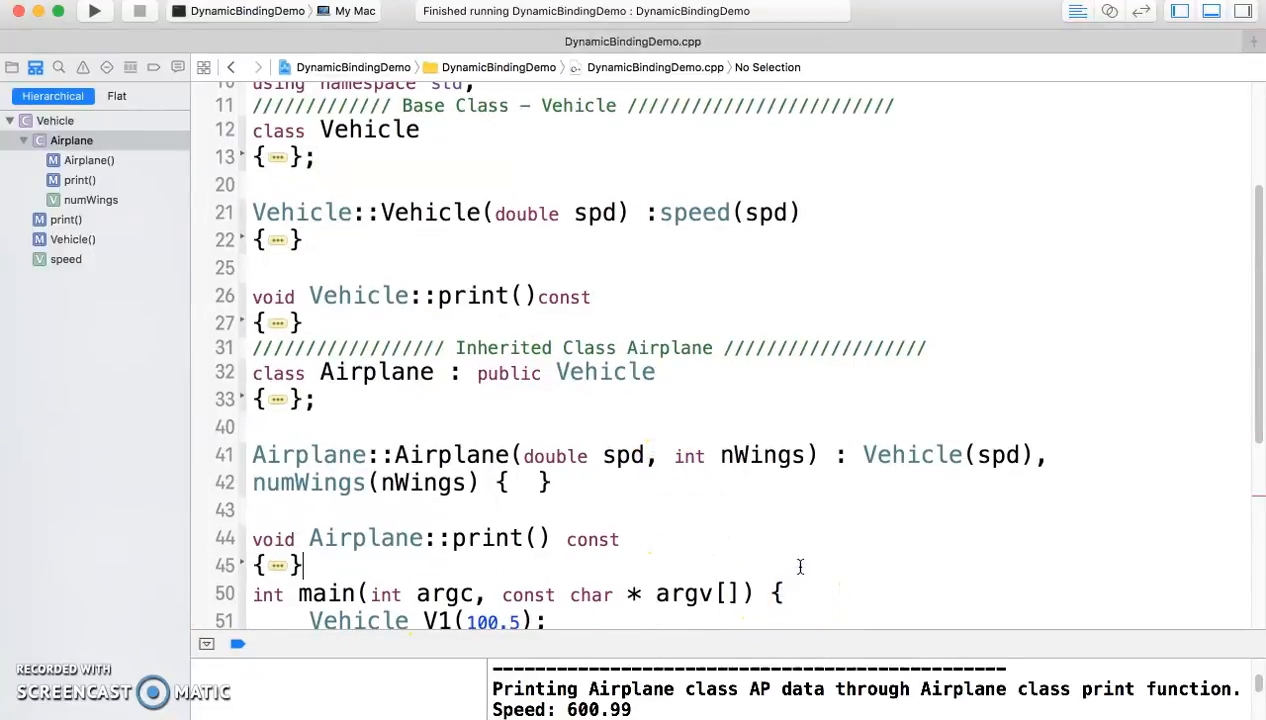
pyautogui.scroll(-3)
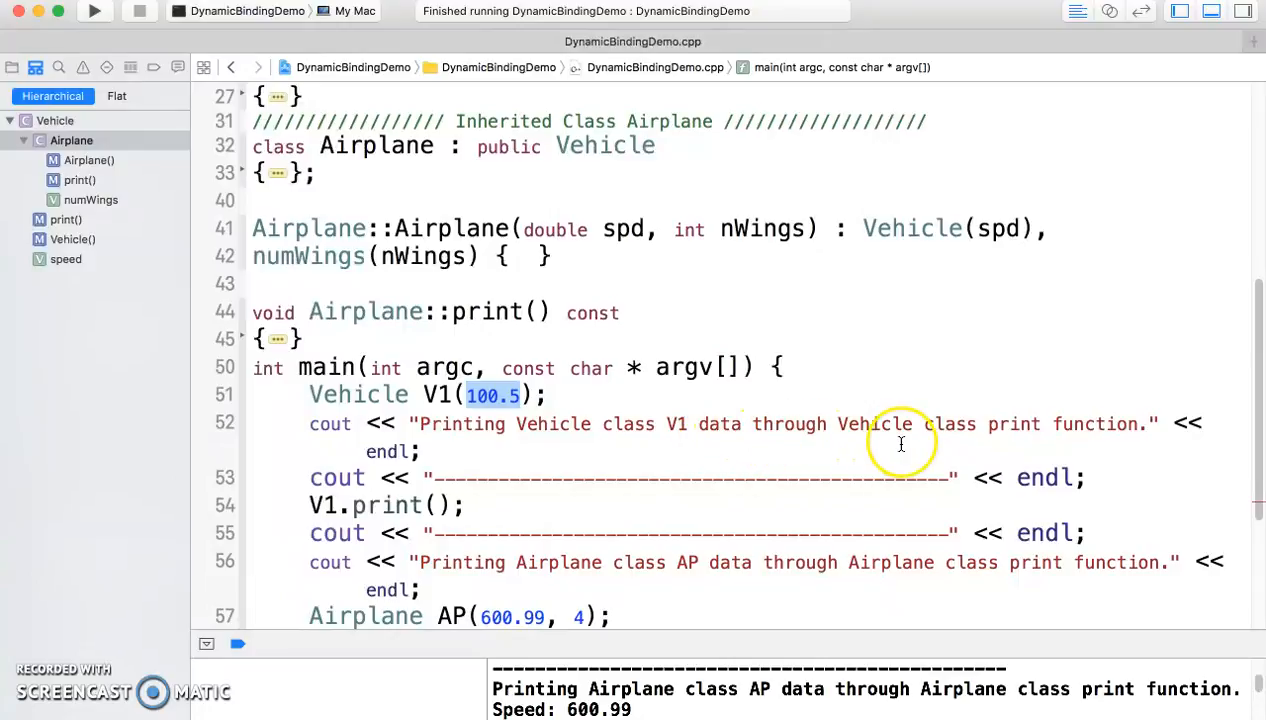
pyautogui.moveTo(438, 482)
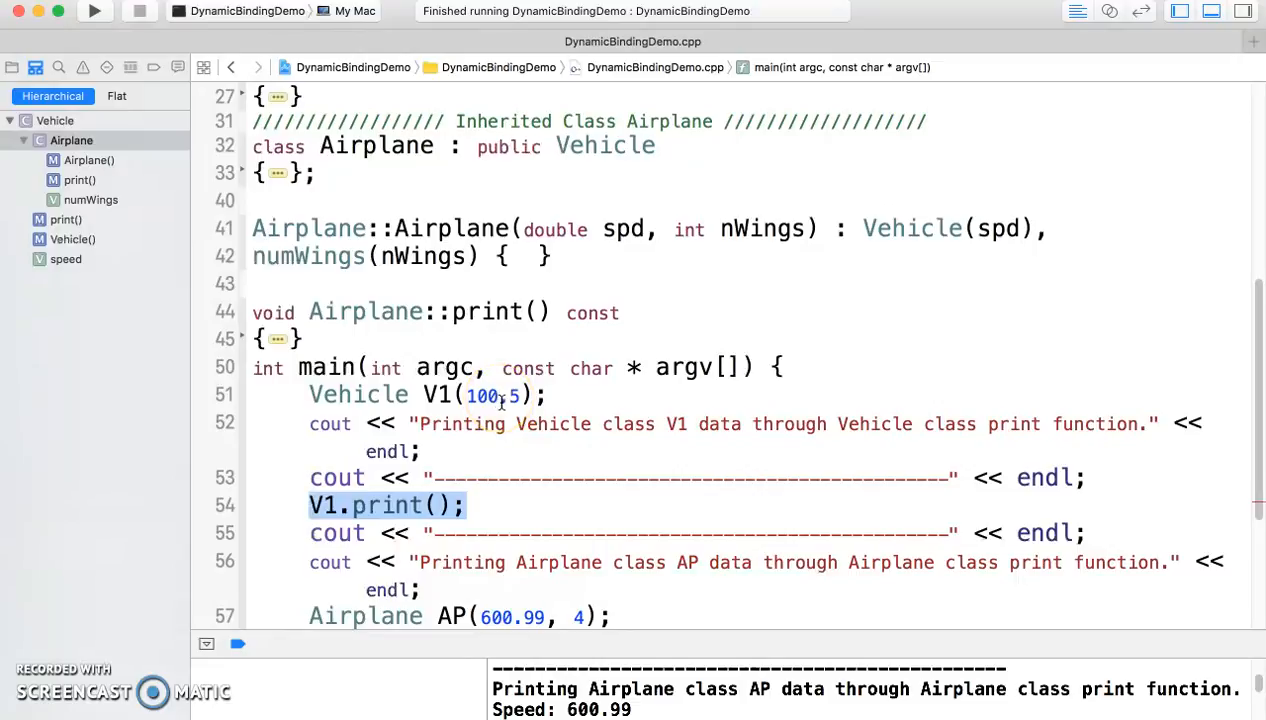
pyautogui.scroll(-3)
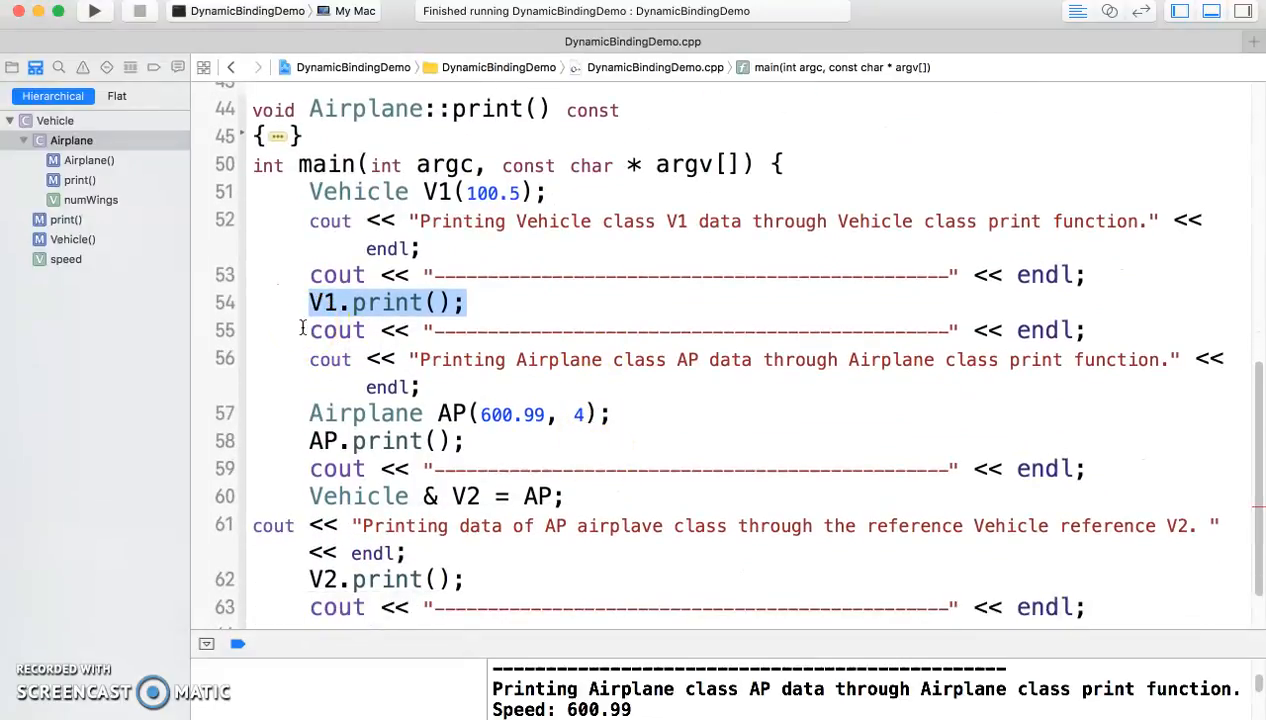
# - Comment out the AP and reference V2 statements in main, leaving only V1 active
pyautogui.moveTo(308, 330); pyautogui.dragTo(526, 624)
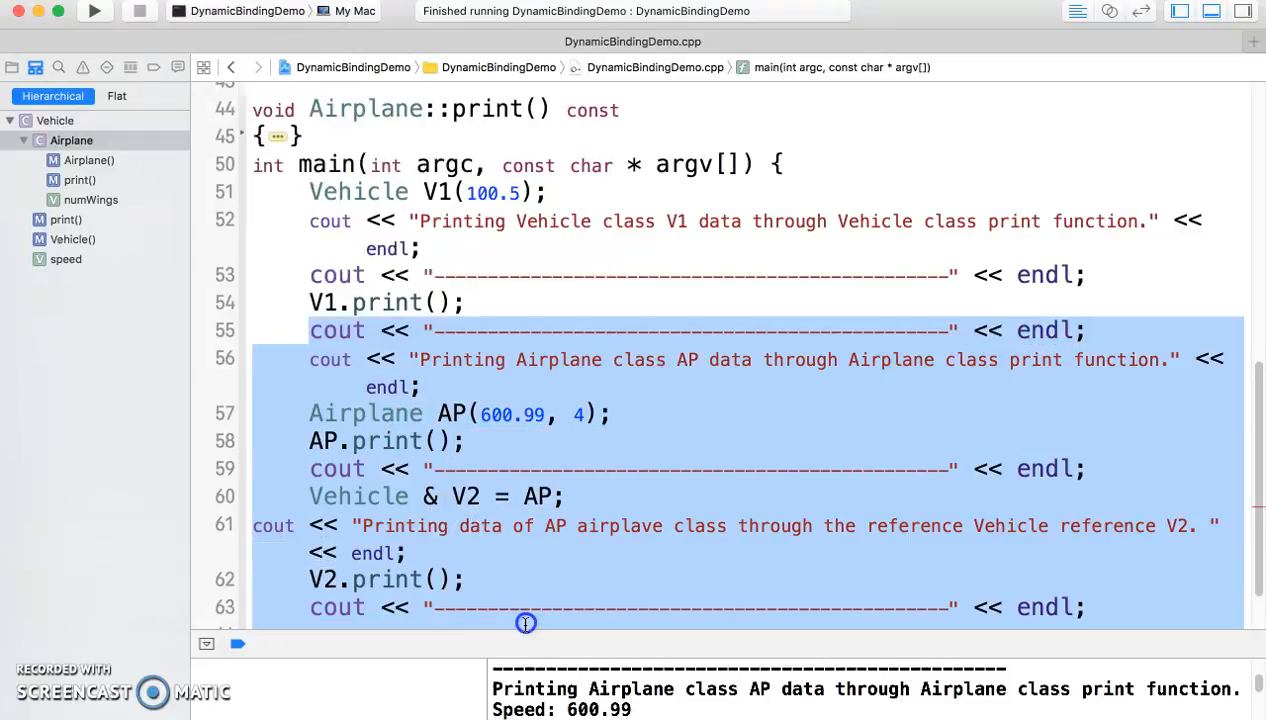
pyautogui.scroll(-3)
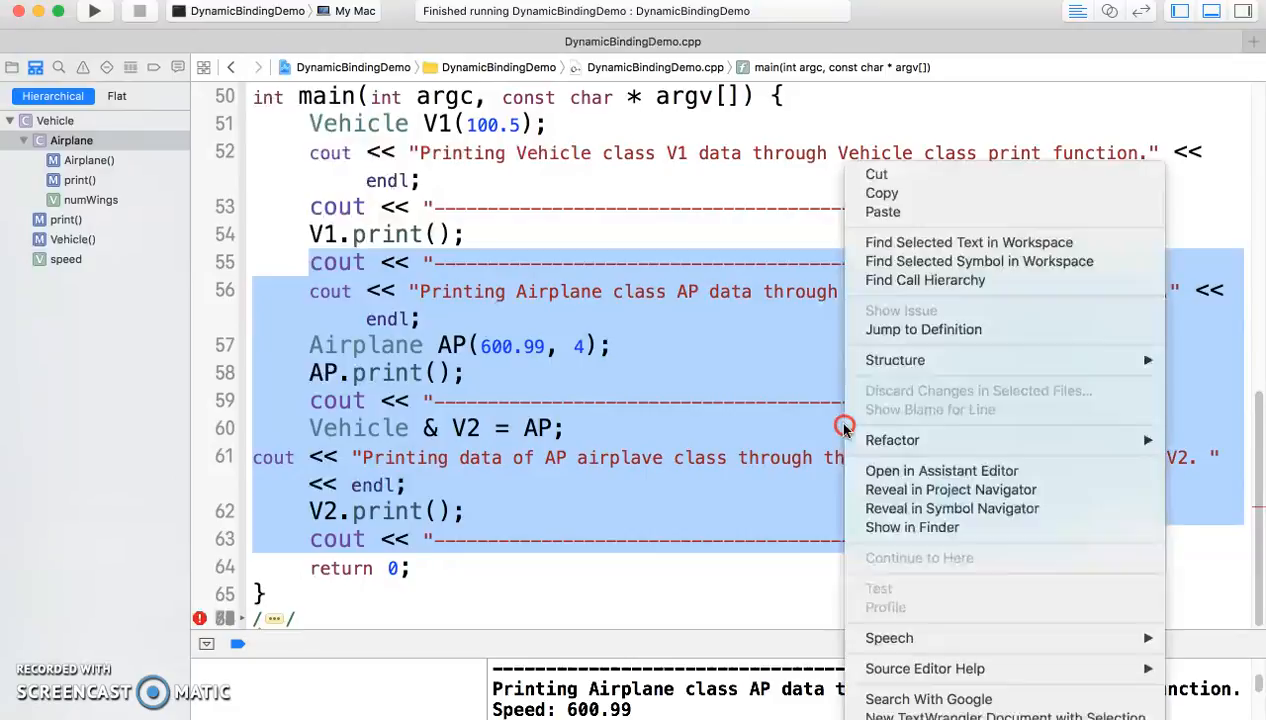
pyautogui.moveTo(896, 360)
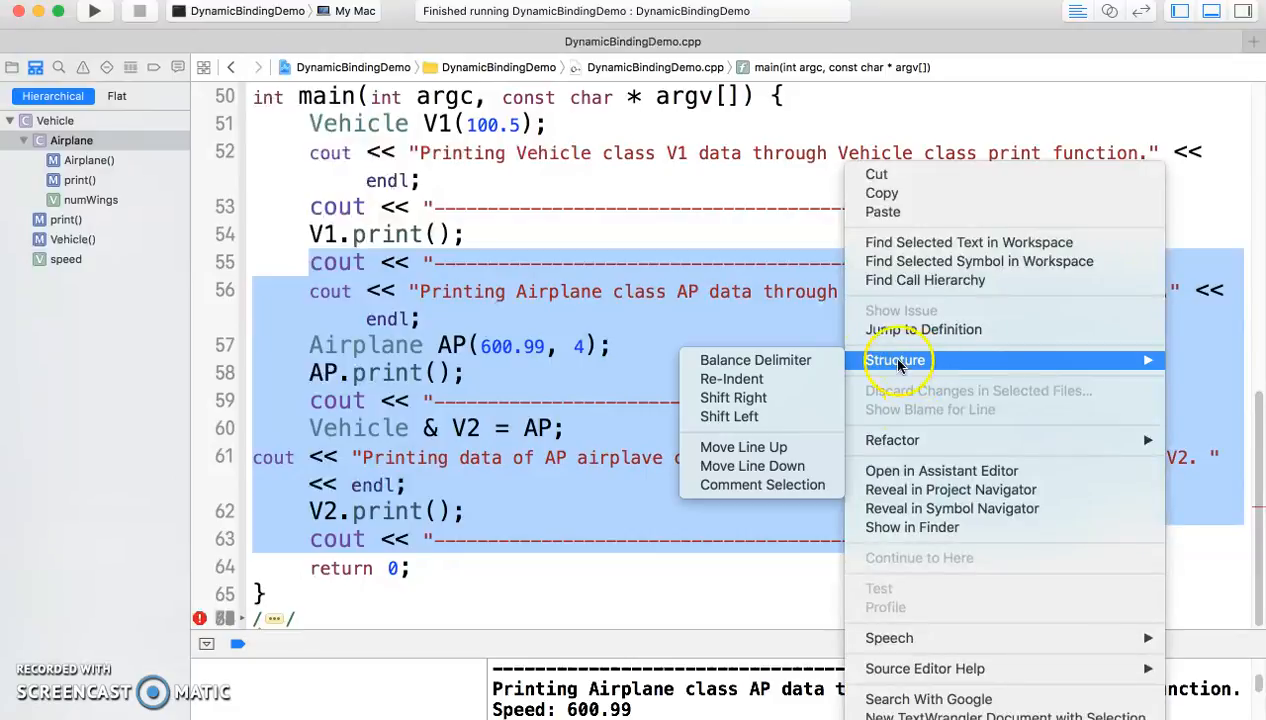
pyautogui.click(762, 484)
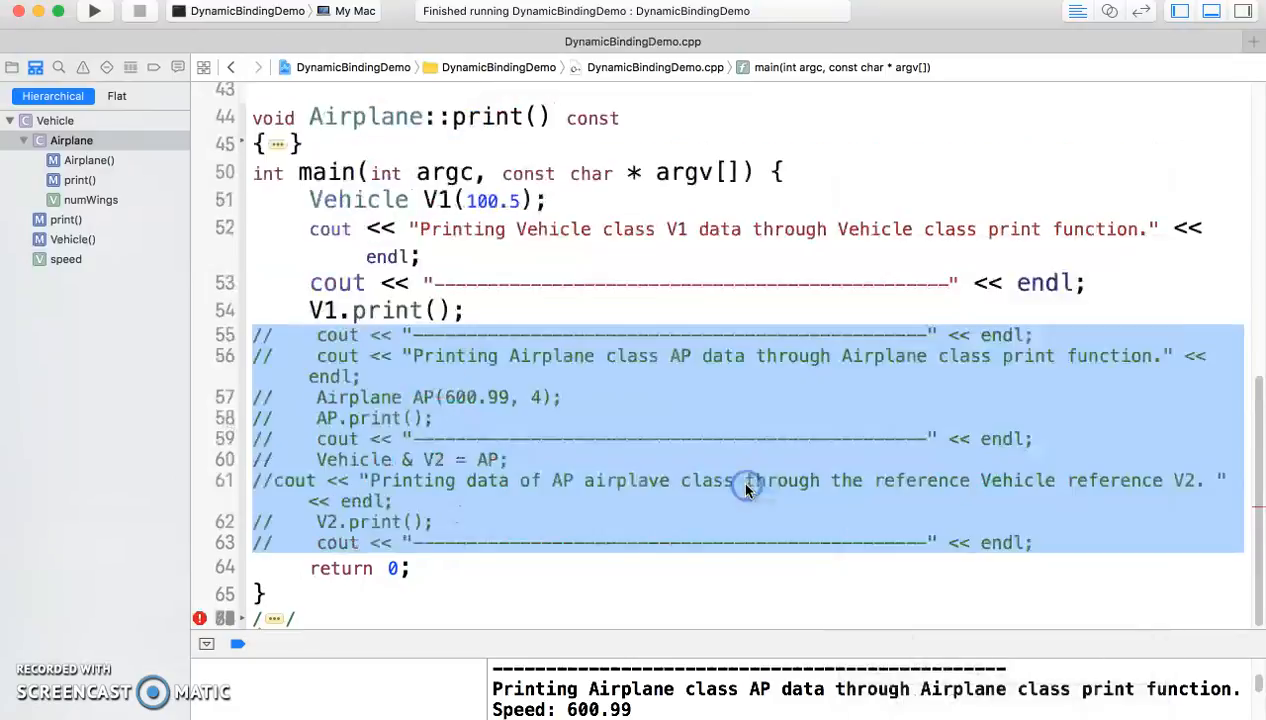
pyautogui.moveTo(510, 272)
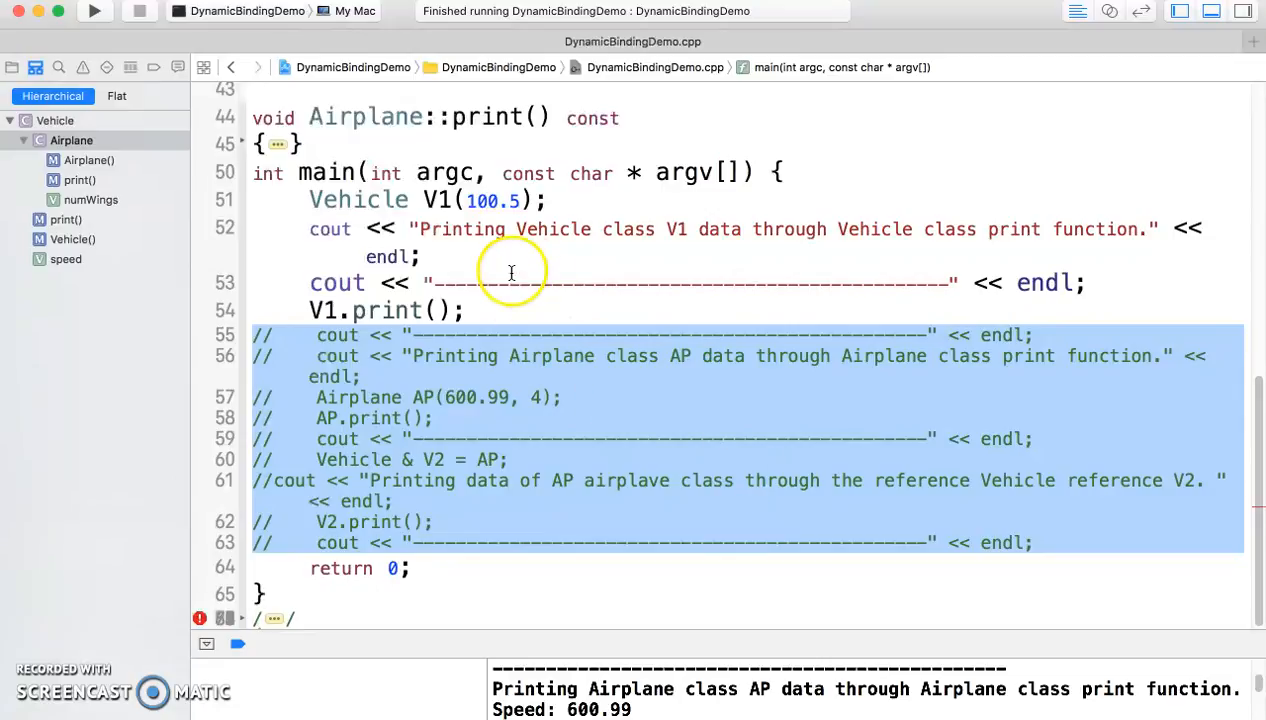
pyautogui.moveTo(912, 322)
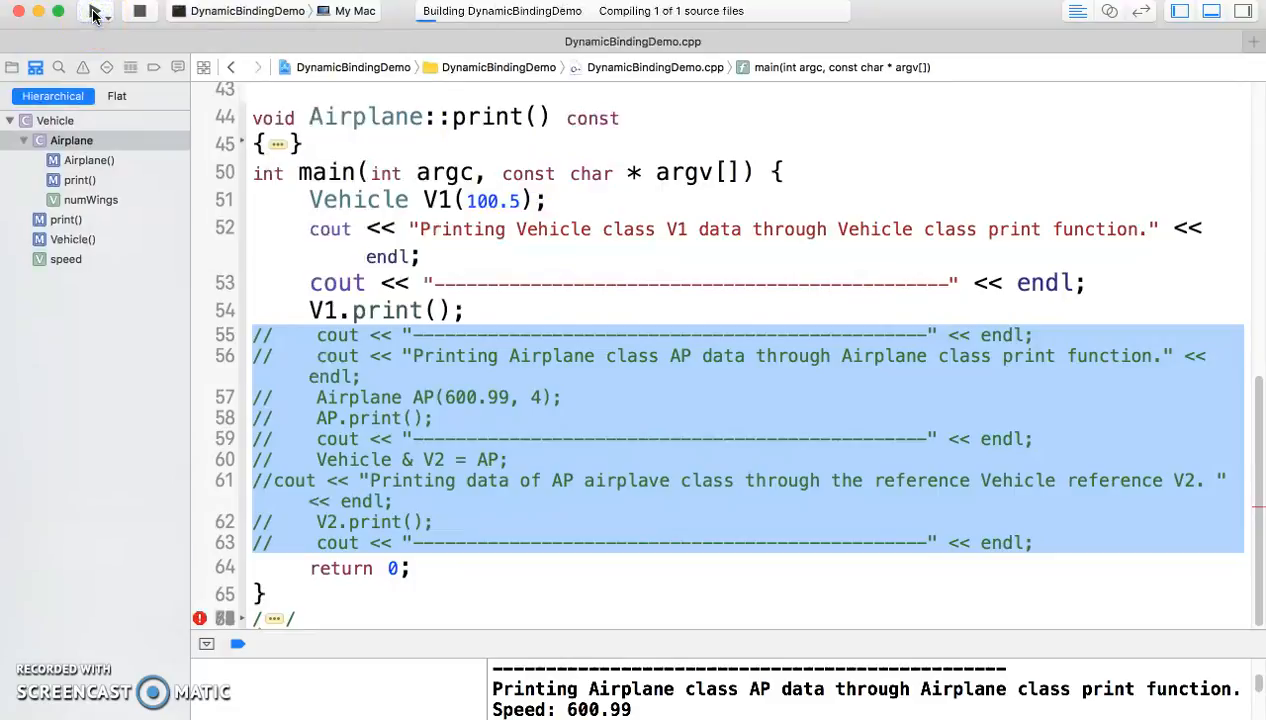
# - Run the V1-only program and highlight the Speed: 100.5 and general vehicle output
pyautogui.click(94, 12)
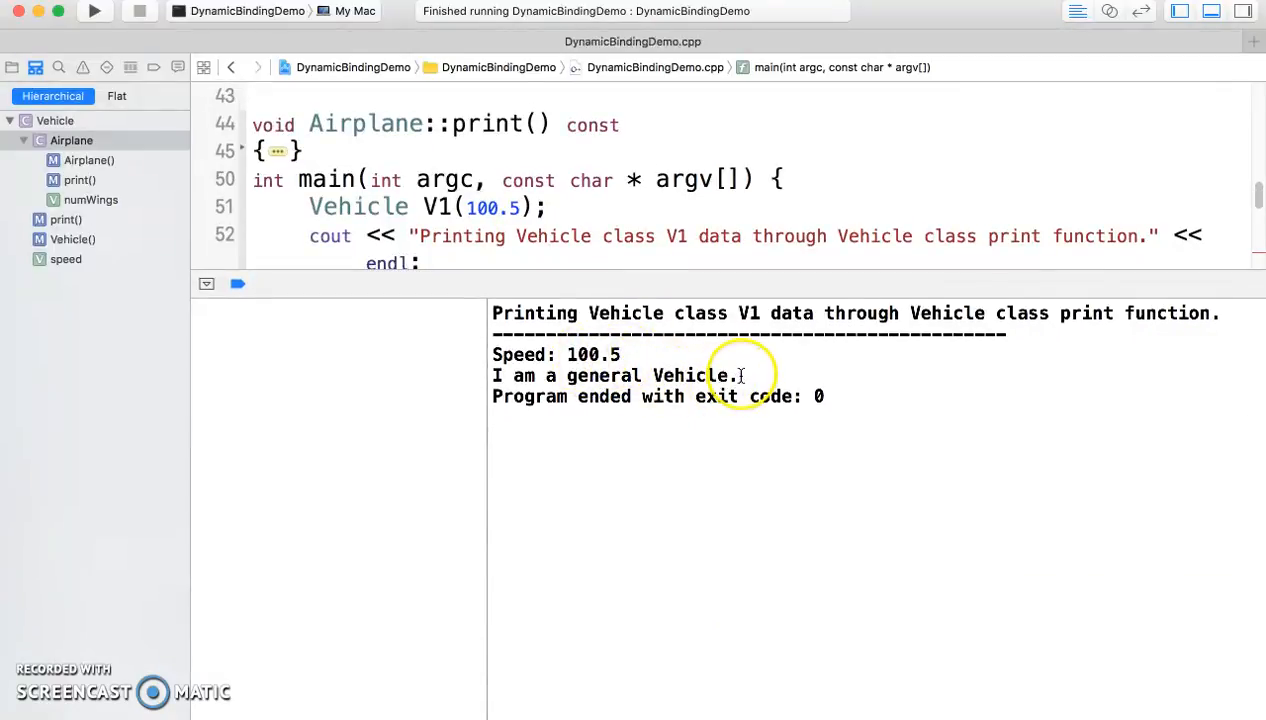
pyautogui.moveTo(740, 376); pyautogui.dragTo(496, 344)
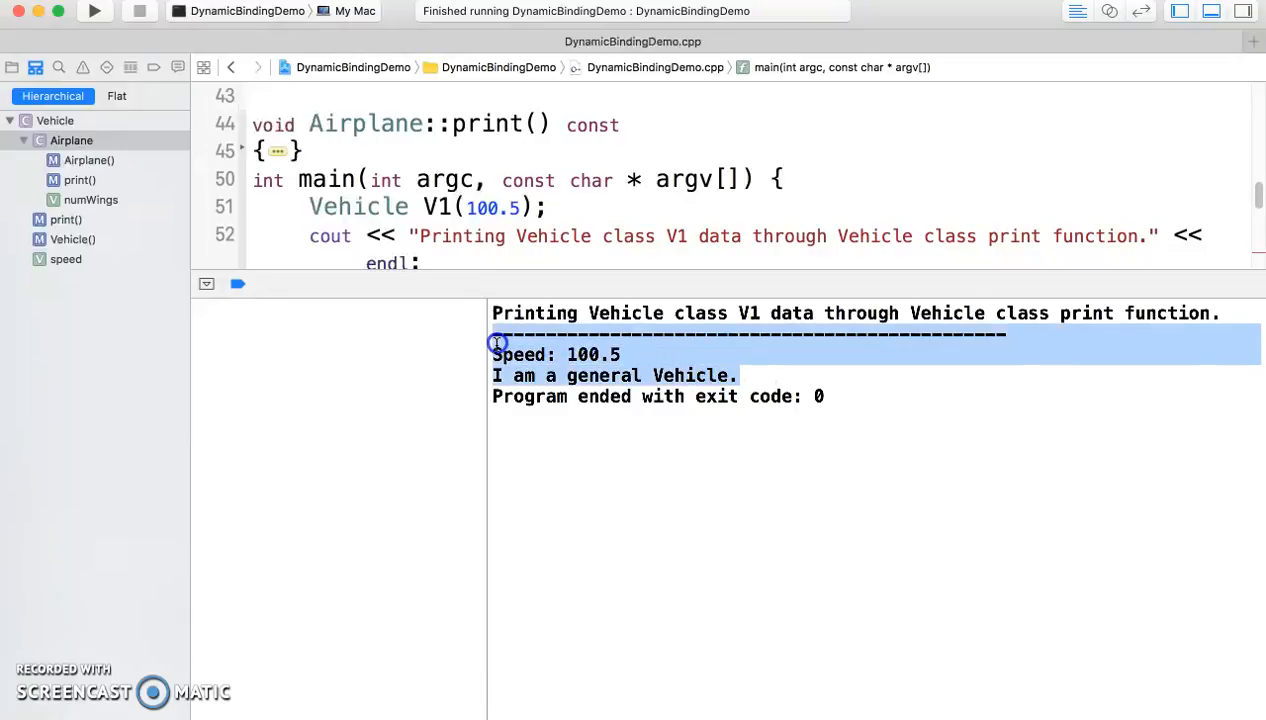
pyautogui.moveTo(648, 278)
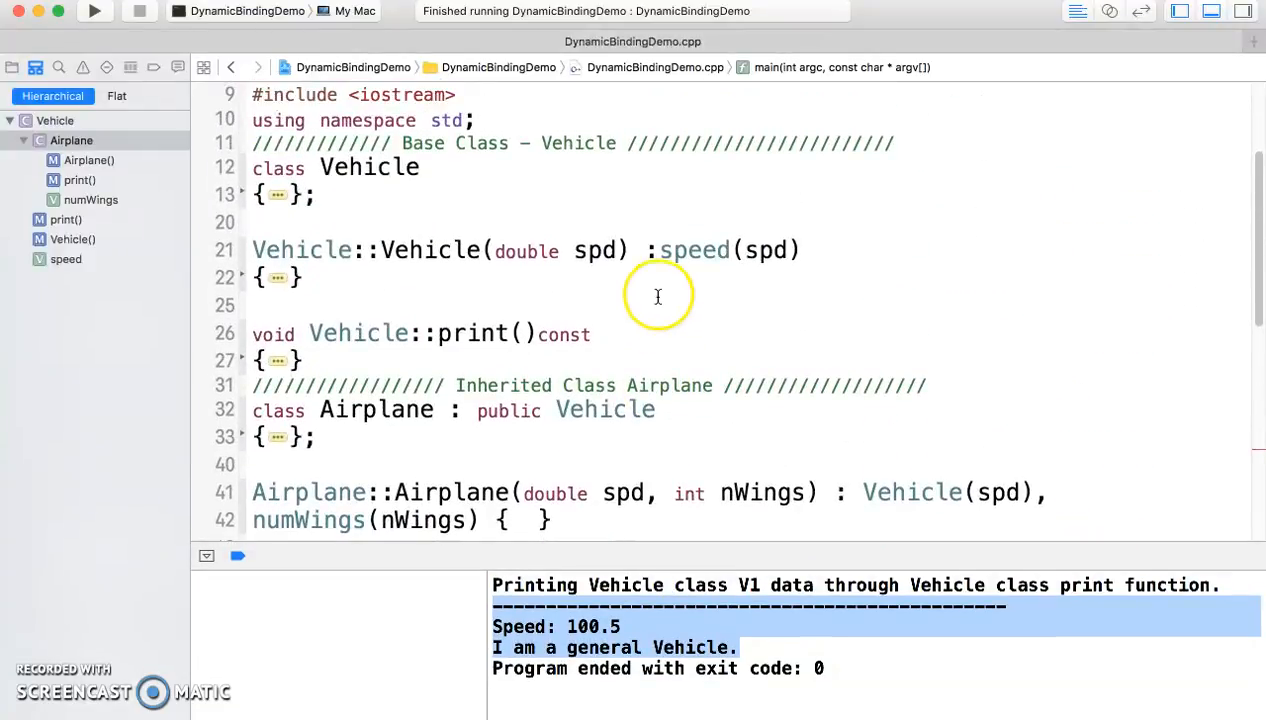
pyautogui.moveTo(316, 334)
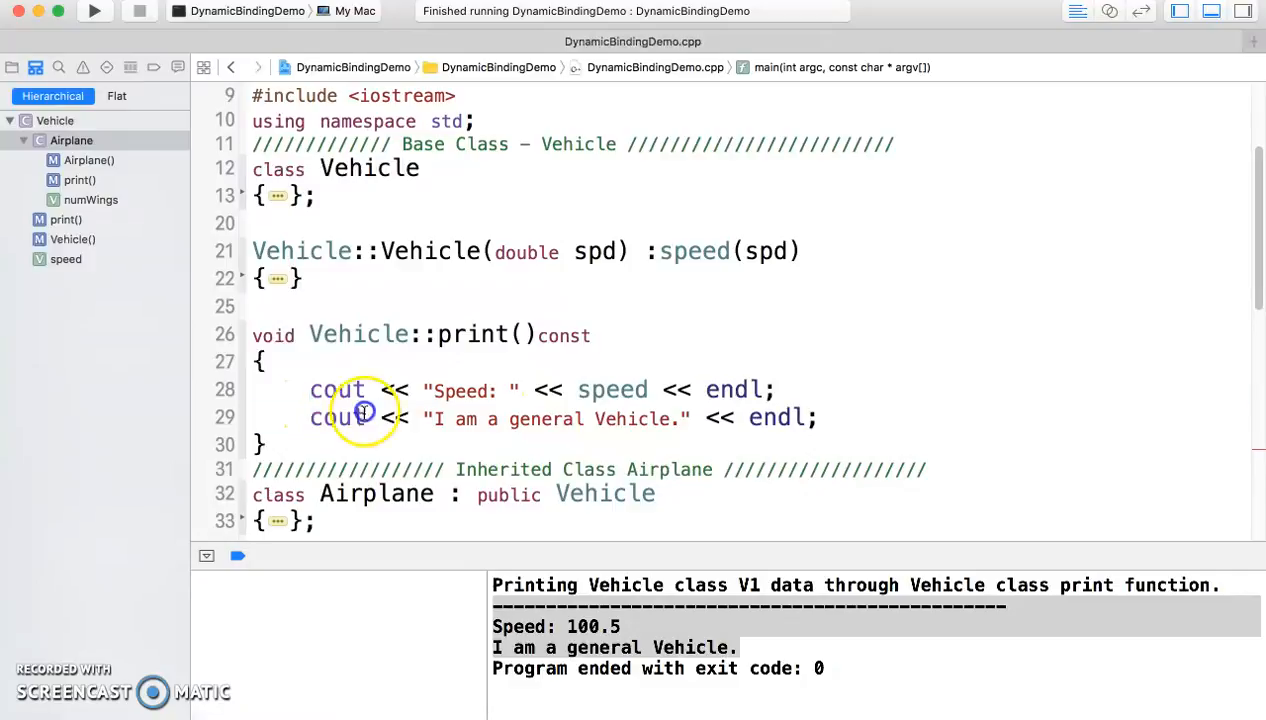
# - Highlight the two output statements in Vehicle::print(), then the separator and V1.print() call in main
pyautogui.moveTo(310, 390); pyautogui.dragTo(800, 418)
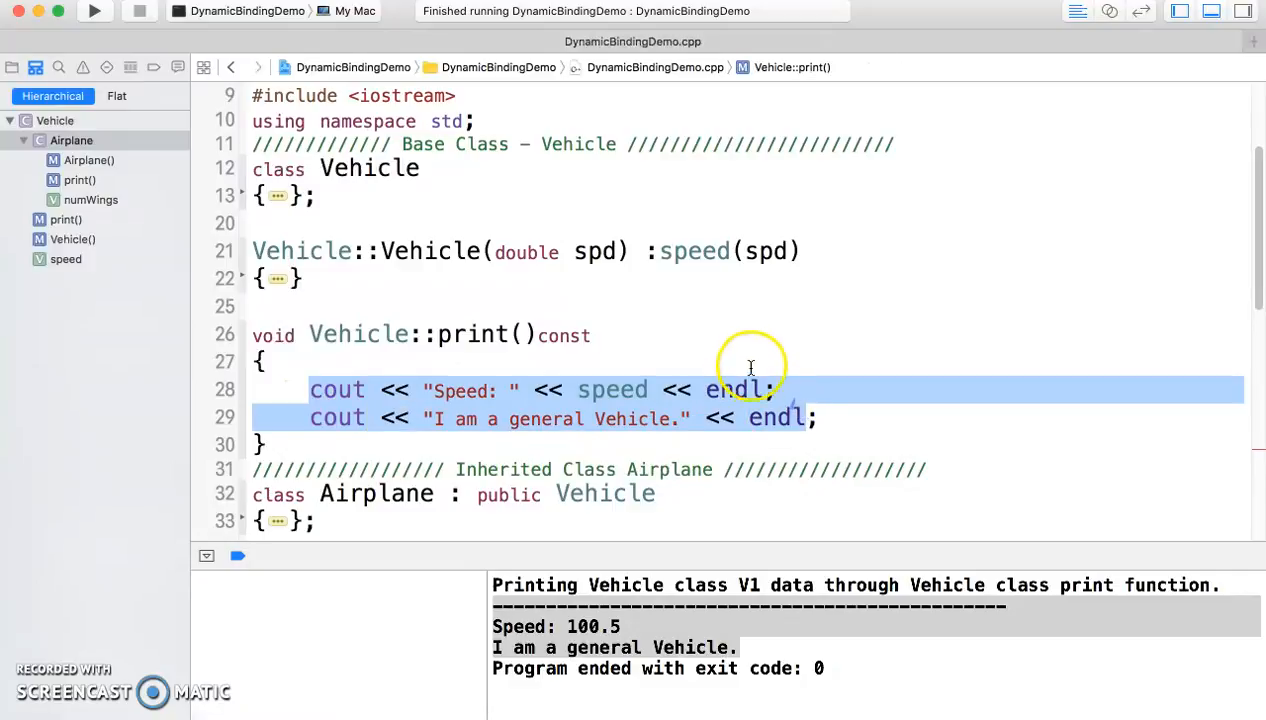
pyautogui.scroll(-3)
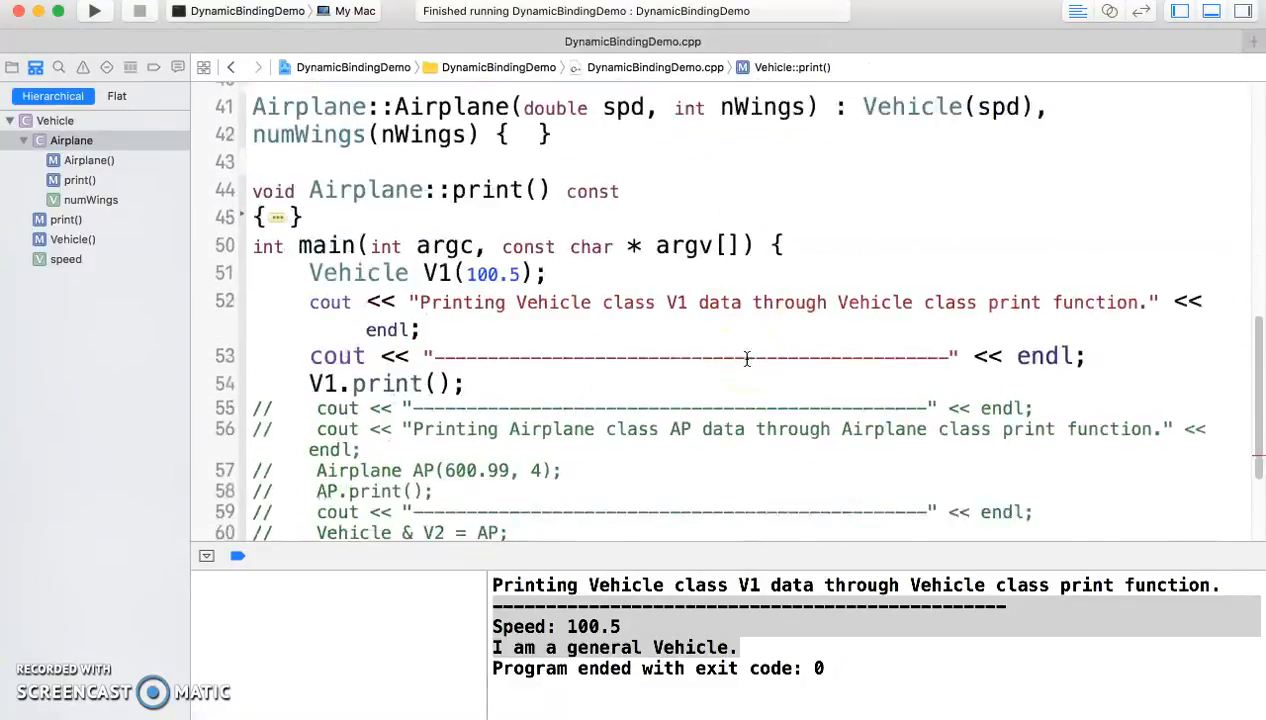
pyautogui.scroll(-3)
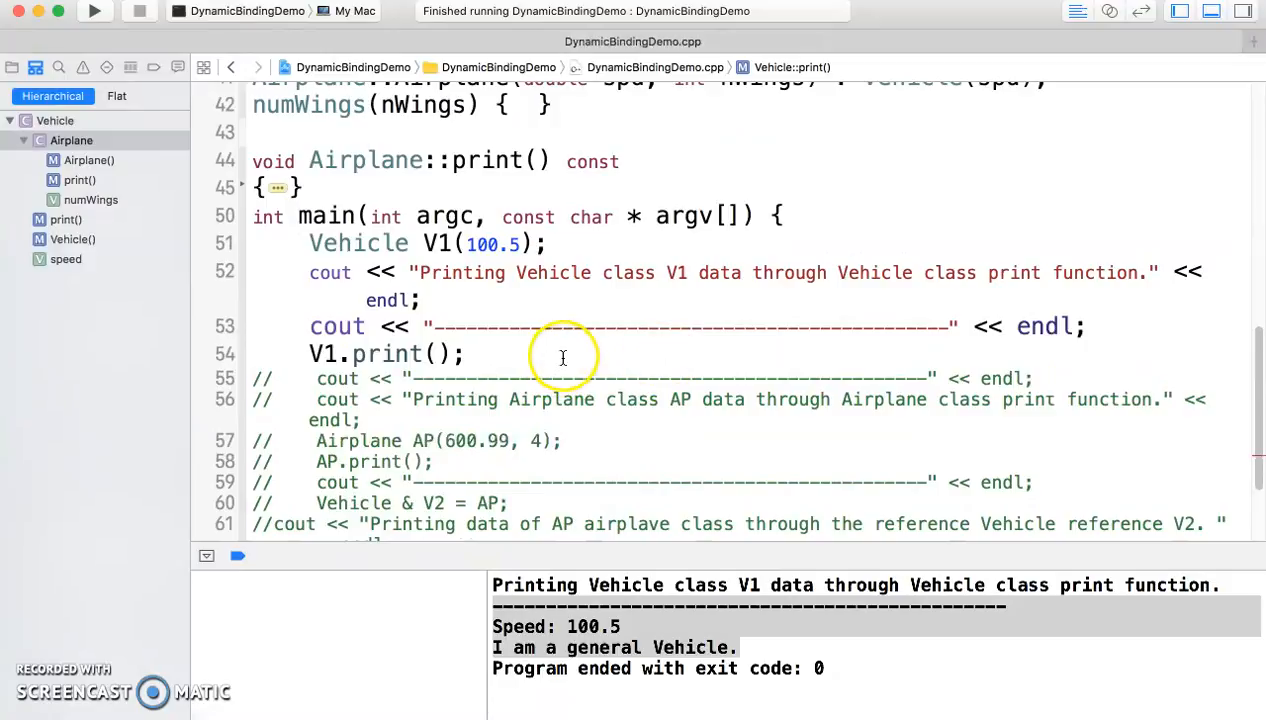
pyautogui.moveTo(622, 370)
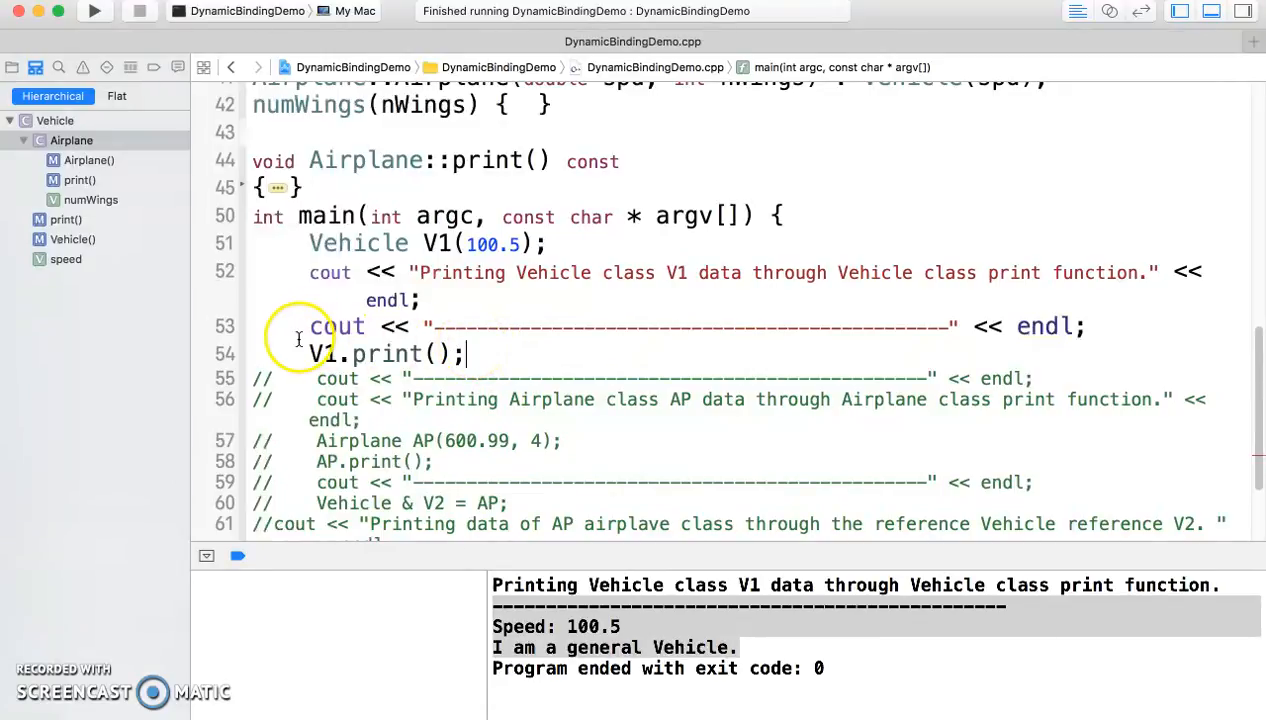
pyautogui.moveTo(310, 326); pyautogui.dragTo(470, 352)
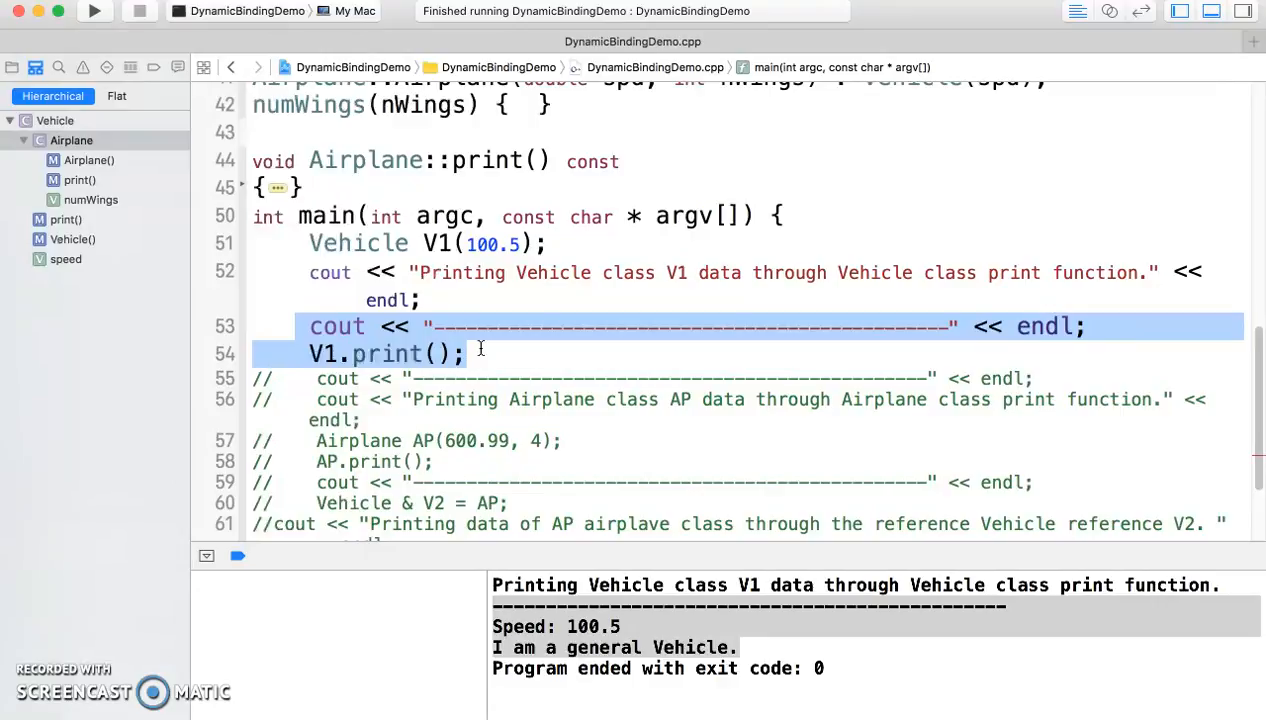
pyautogui.moveTo(510, 352)
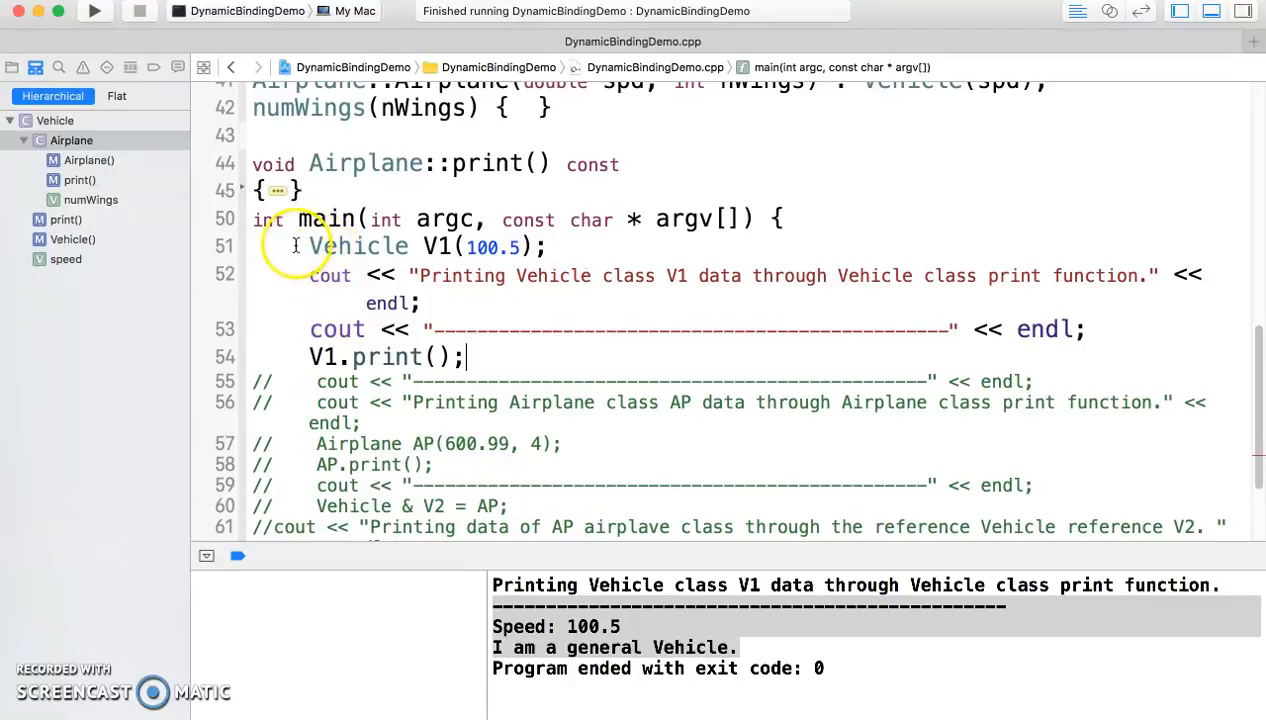
# - Comment out the V1 statements in main
pyautogui.moveTo(308, 246); pyautogui.dragTo(464, 356)
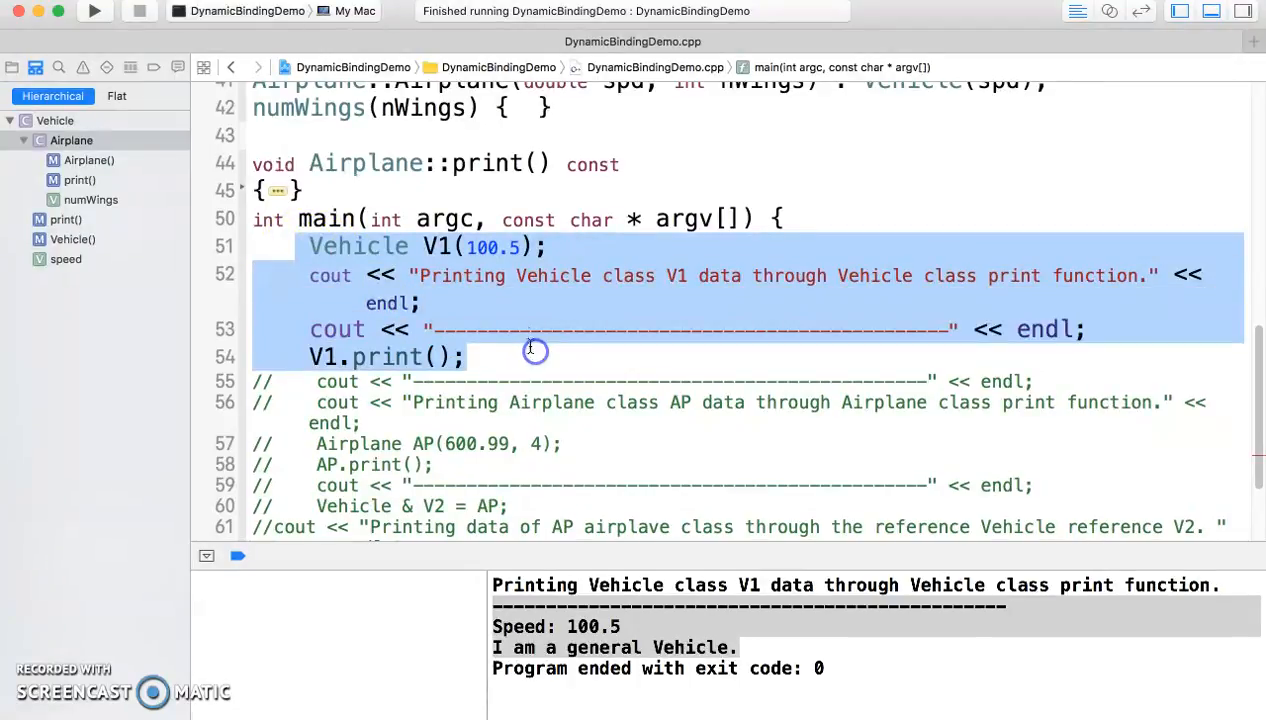
pyautogui.rightClick(536, 350)
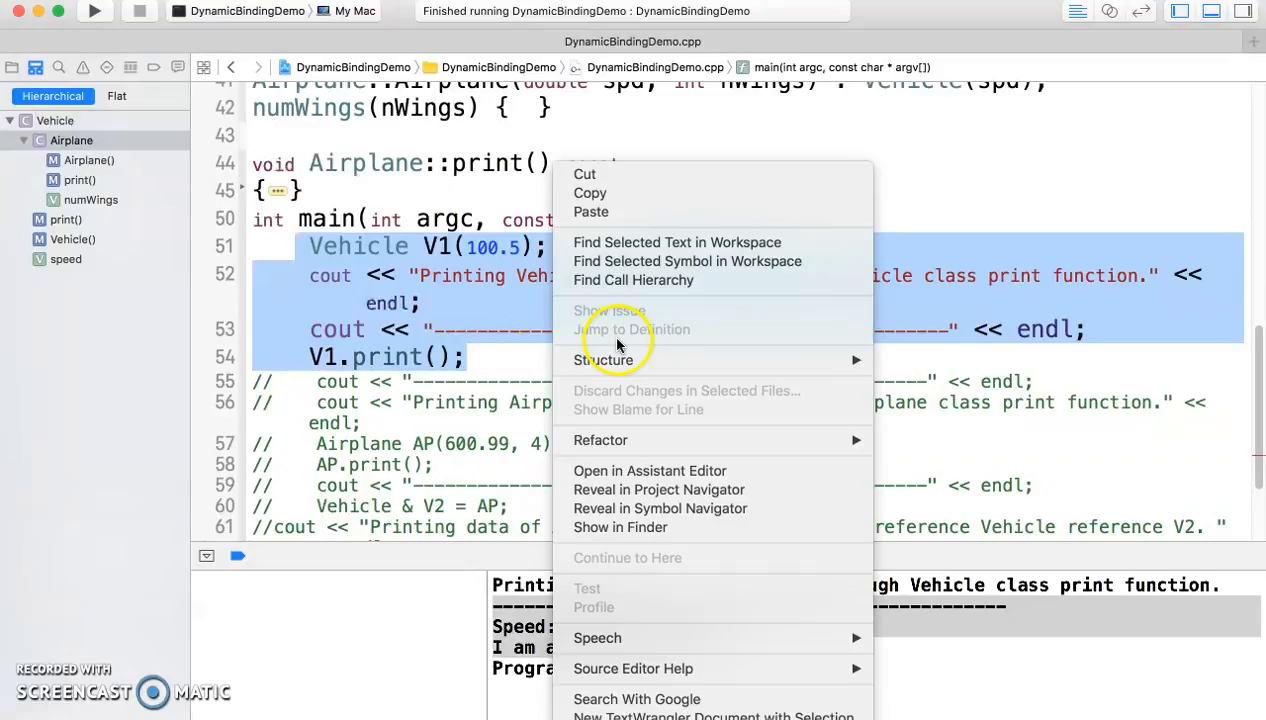
pyautogui.moveTo(604, 360)
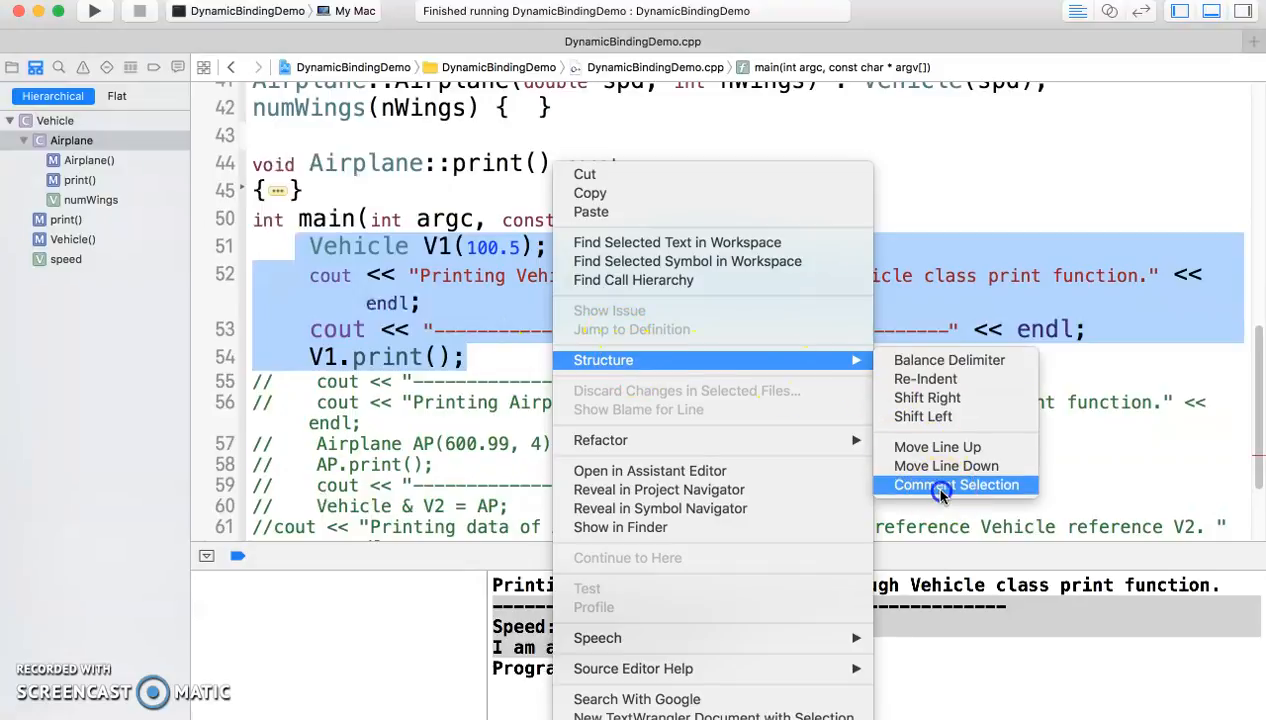
pyautogui.click(956, 486)
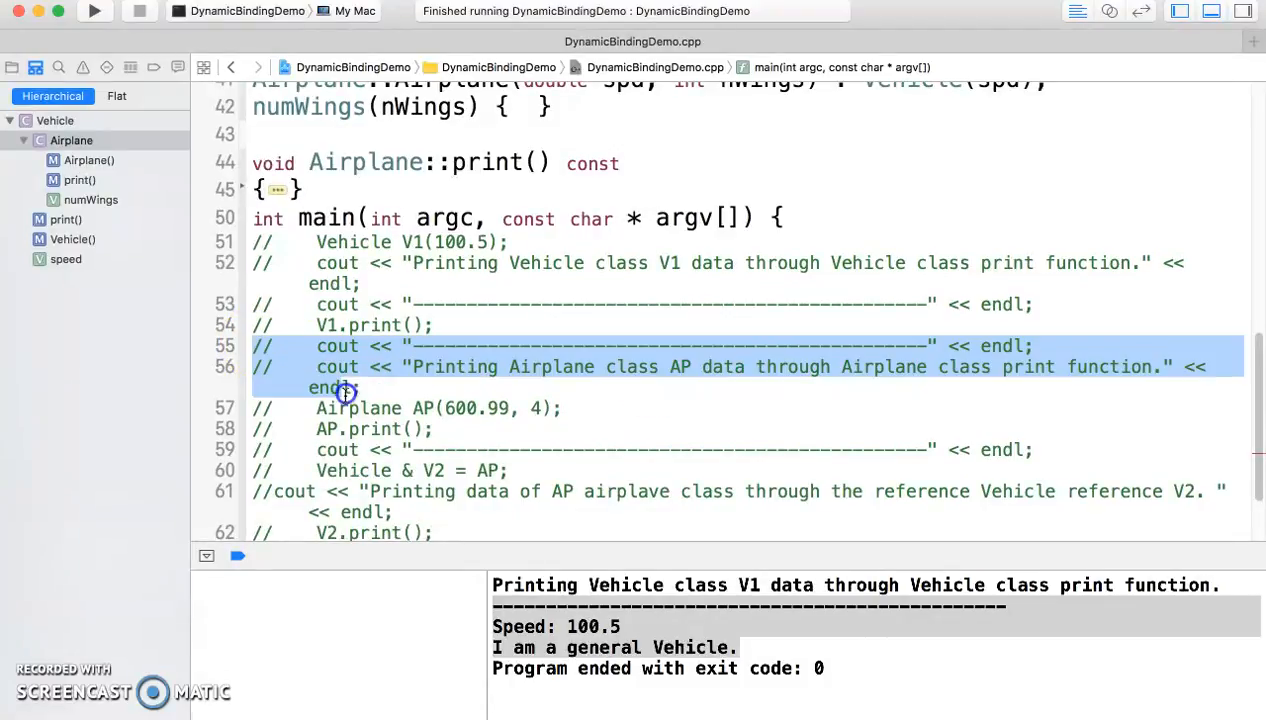
# - Uncomment the Airplane AP statements below them
pyautogui.moveTo(346, 390); pyautogui.dragTo(1054, 448)
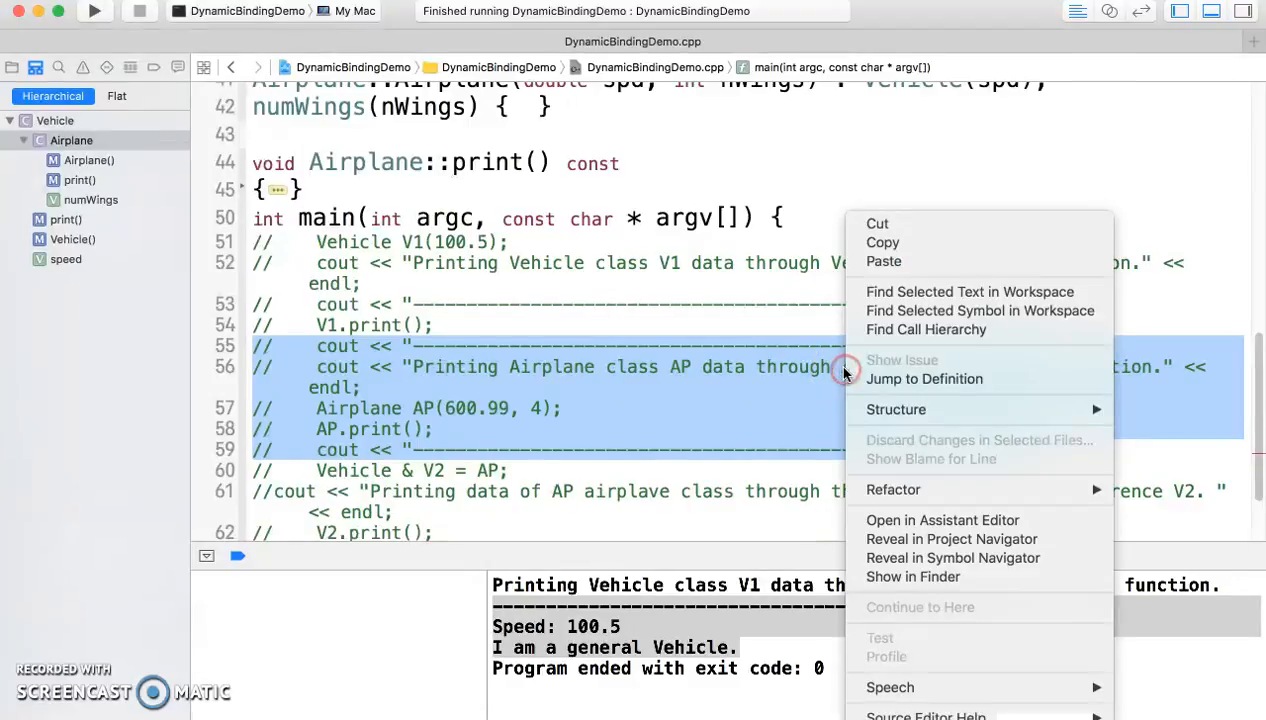
pyautogui.moveTo(896, 408)
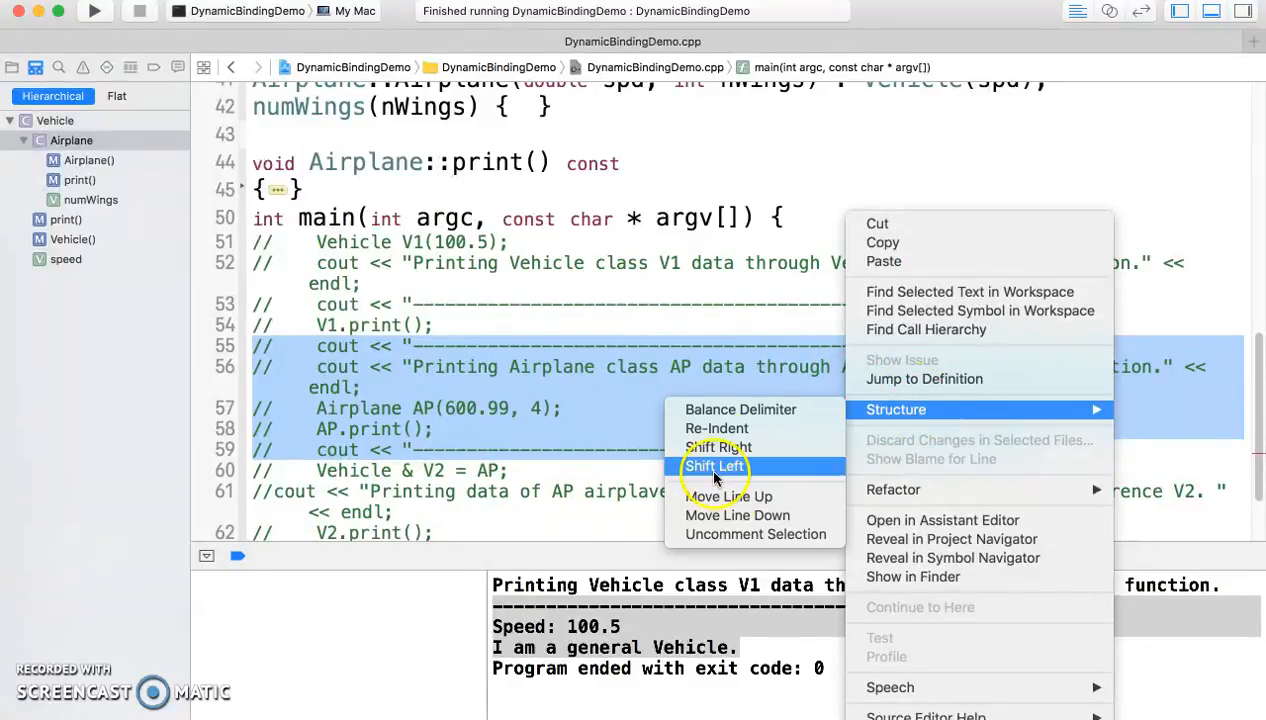
pyautogui.click(714, 466)
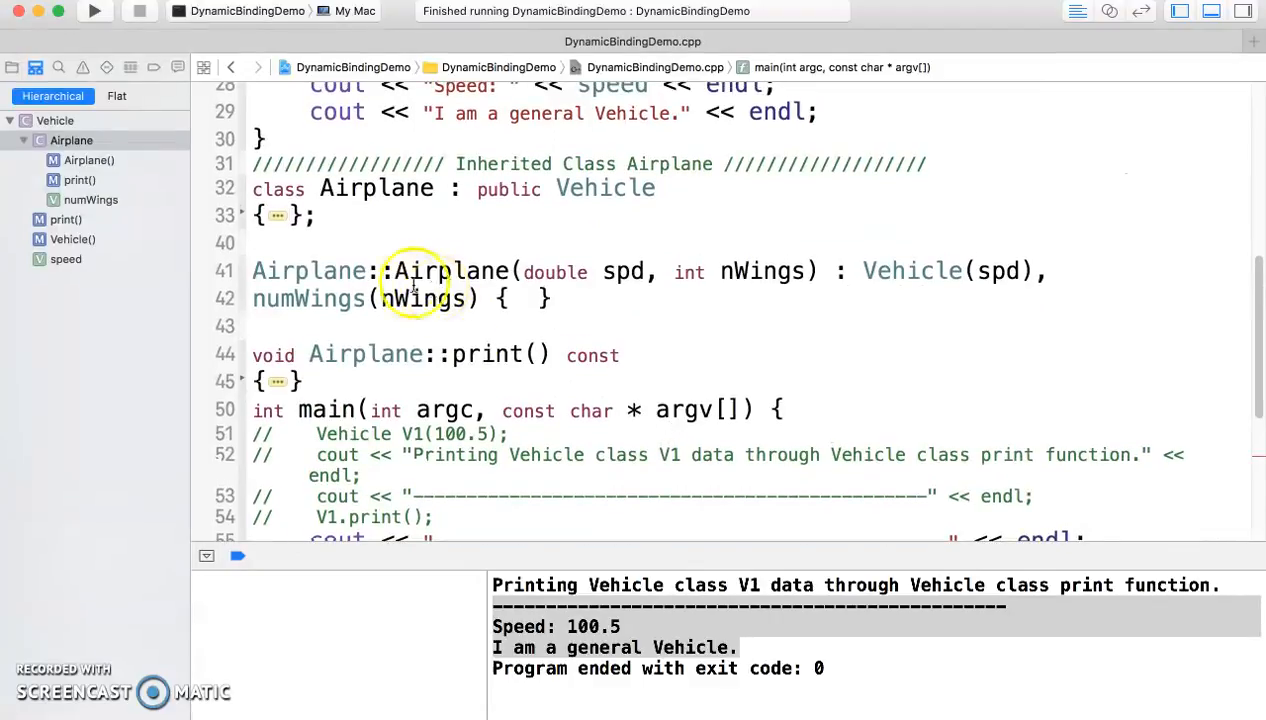
pyautogui.moveTo(904, 270)
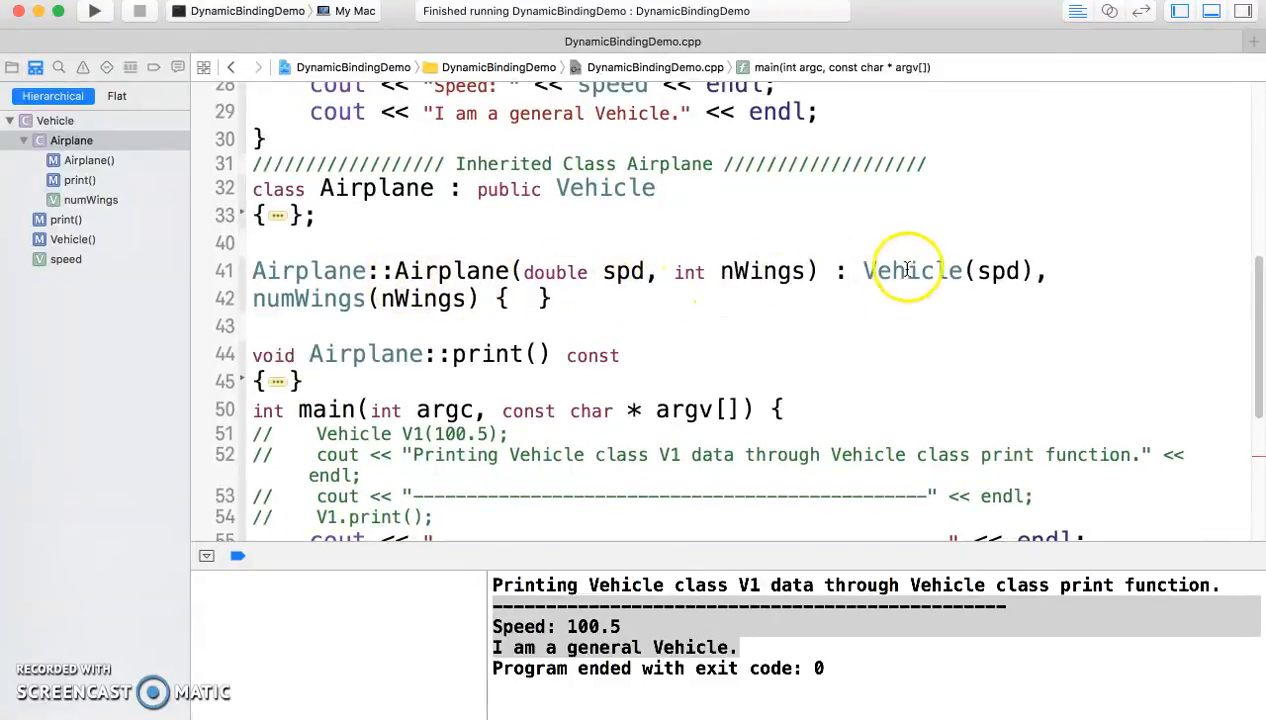
pyautogui.moveTo(1000, 270)
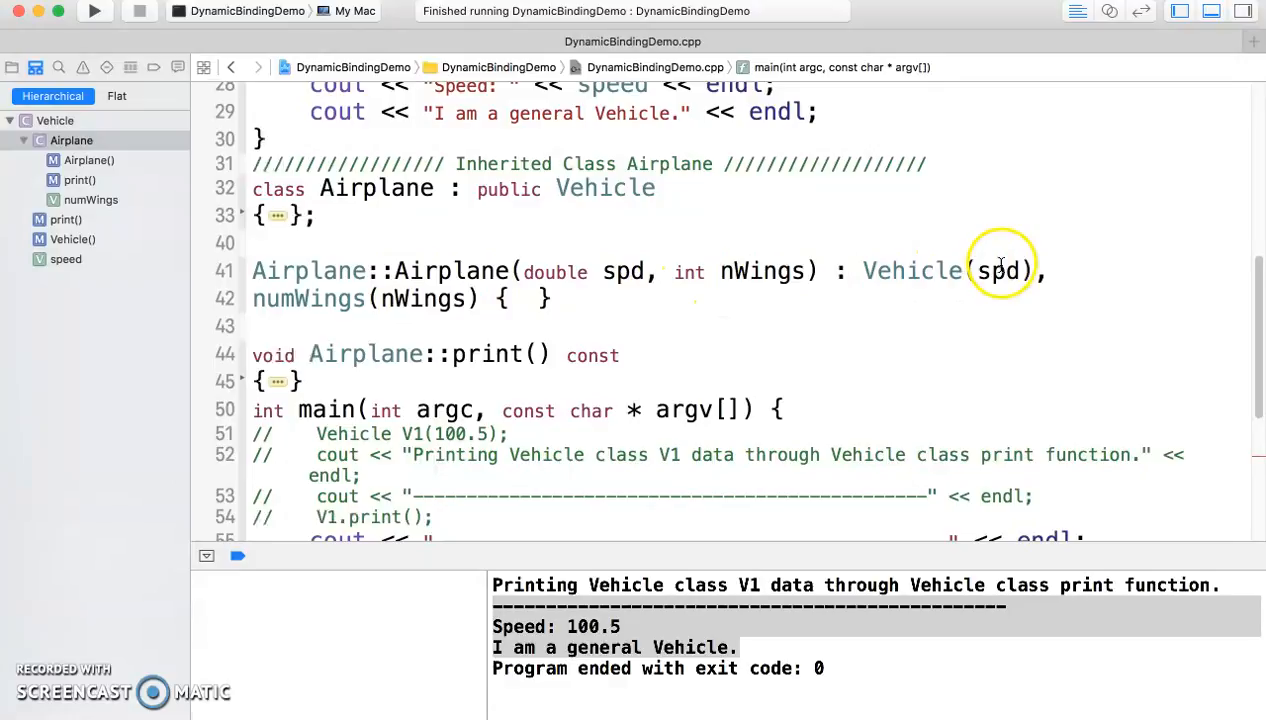
pyautogui.moveTo(924, 270)
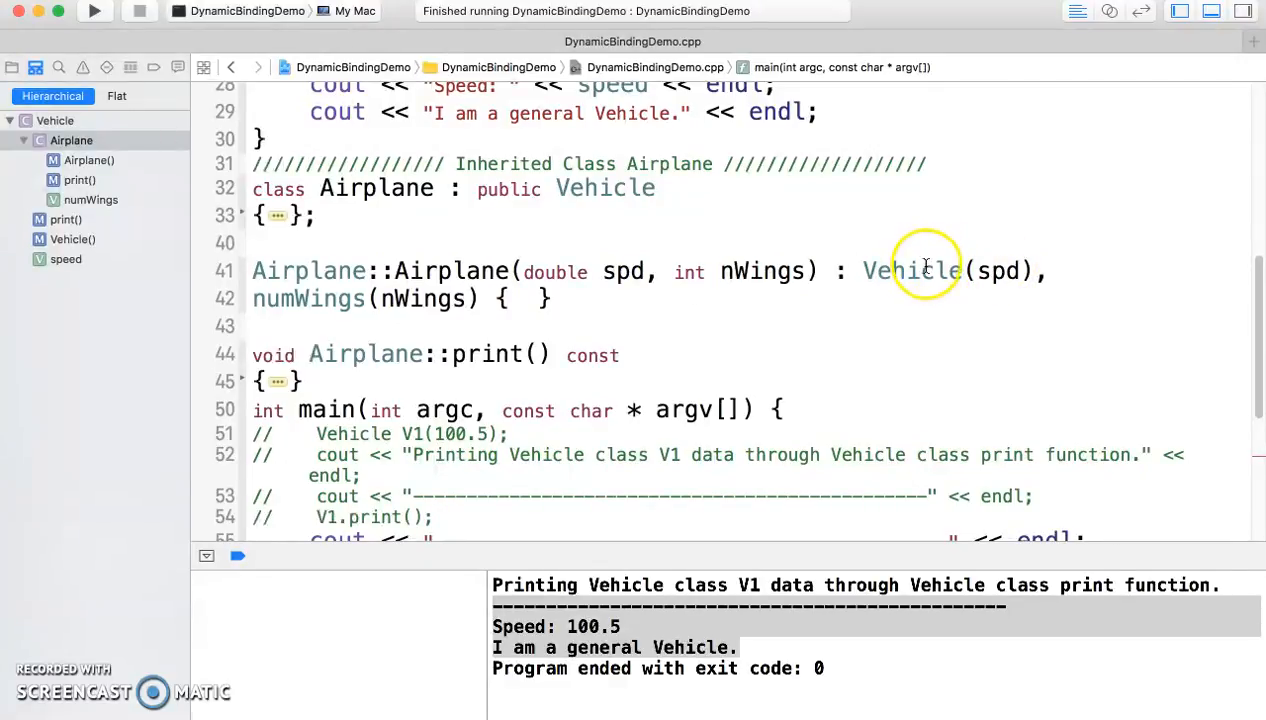
pyautogui.moveTo(692, 296)
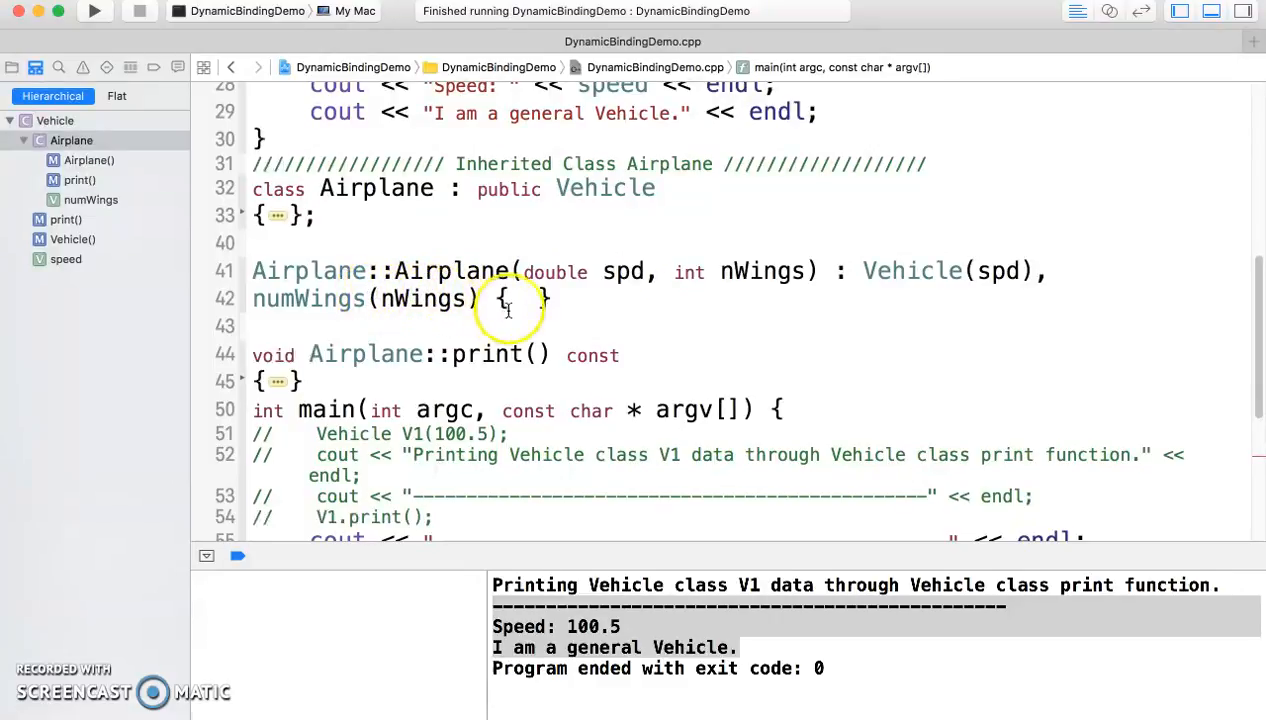
pyautogui.scroll(-3)
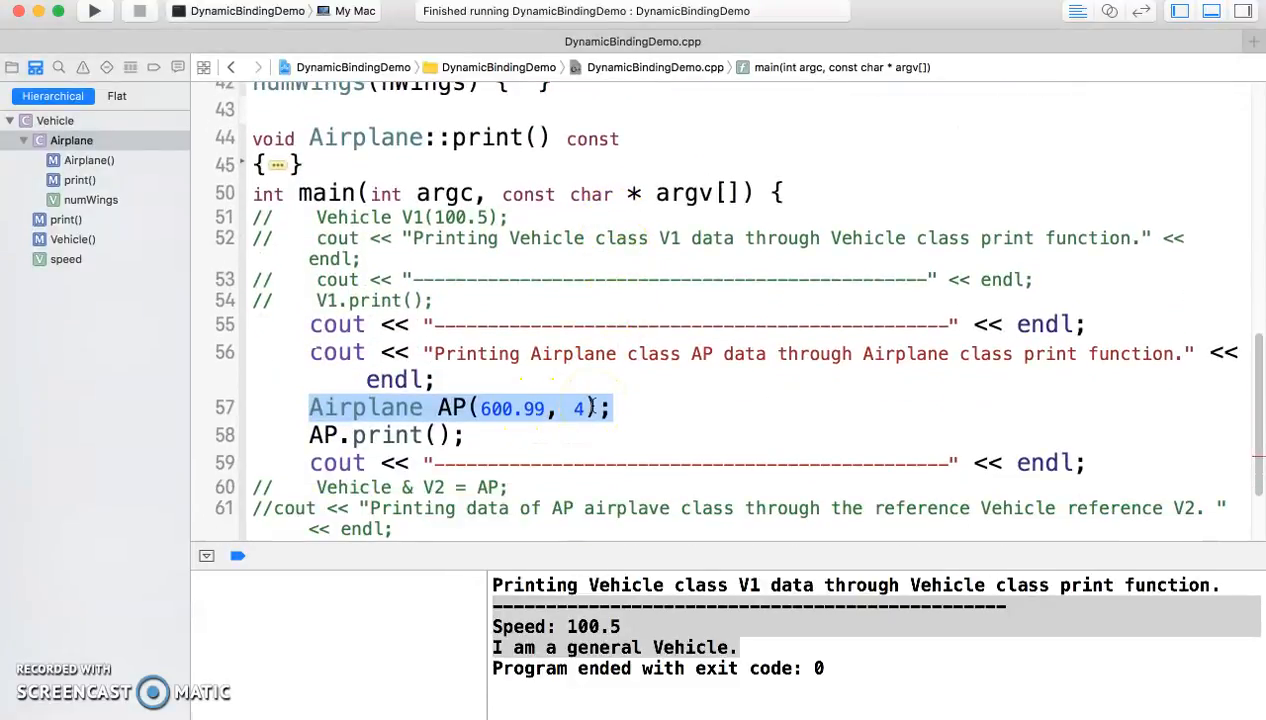
pyautogui.moveTo(756, 400)
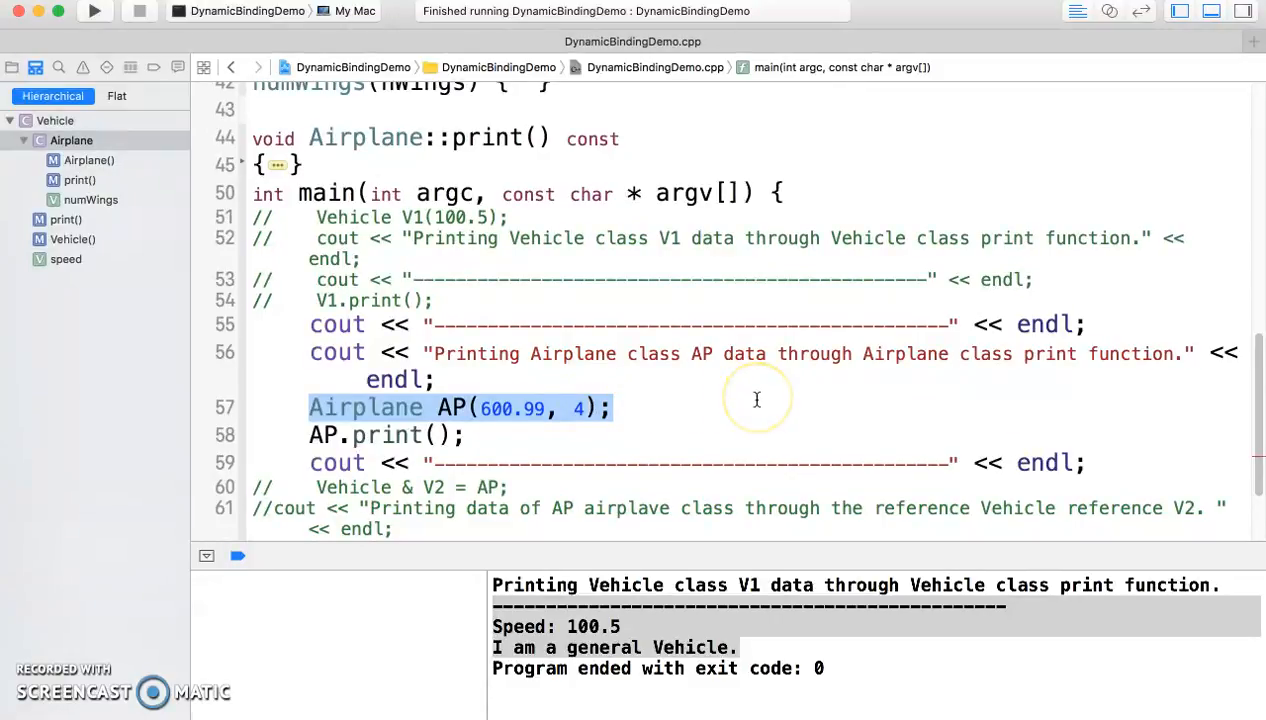
pyautogui.moveTo(760, 408)
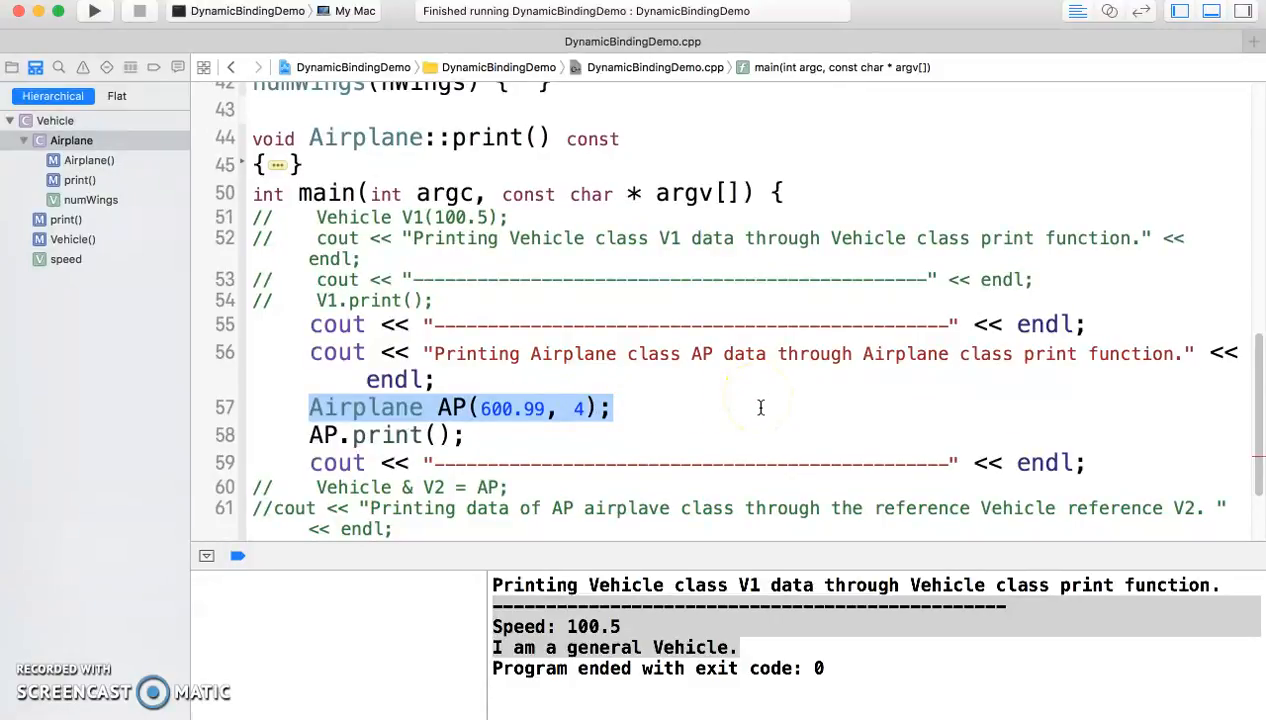
pyautogui.moveTo(768, 402)
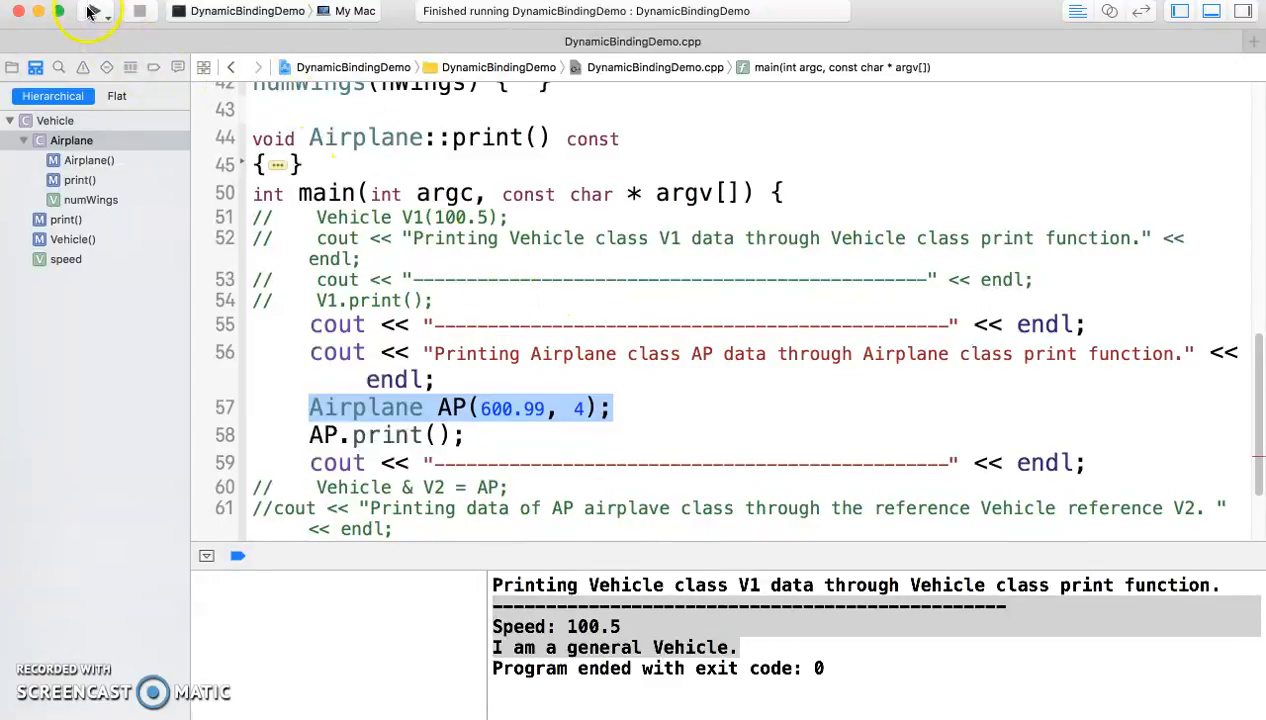
# - Run the Airplane AP code and highlight its output: speed 600.99, Vehicle line, 4 wings, airplane message
pyautogui.click(88, 12)
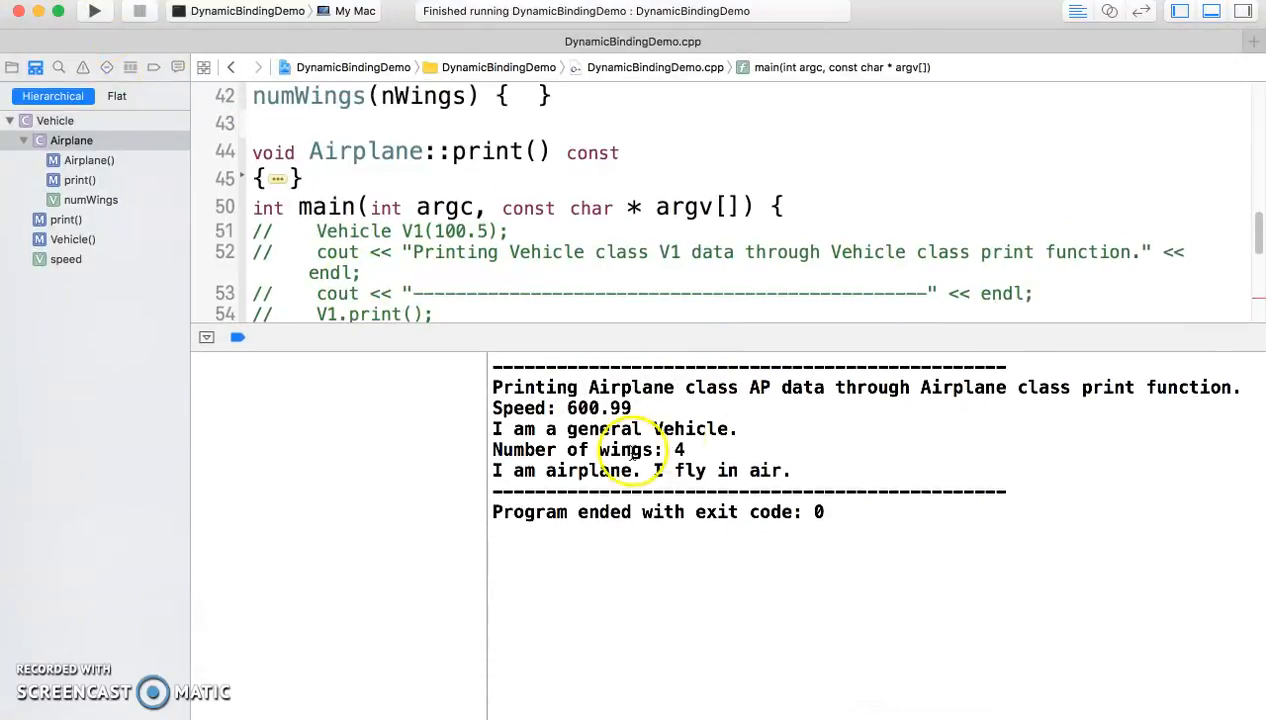
pyautogui.moveTo(630, 408)
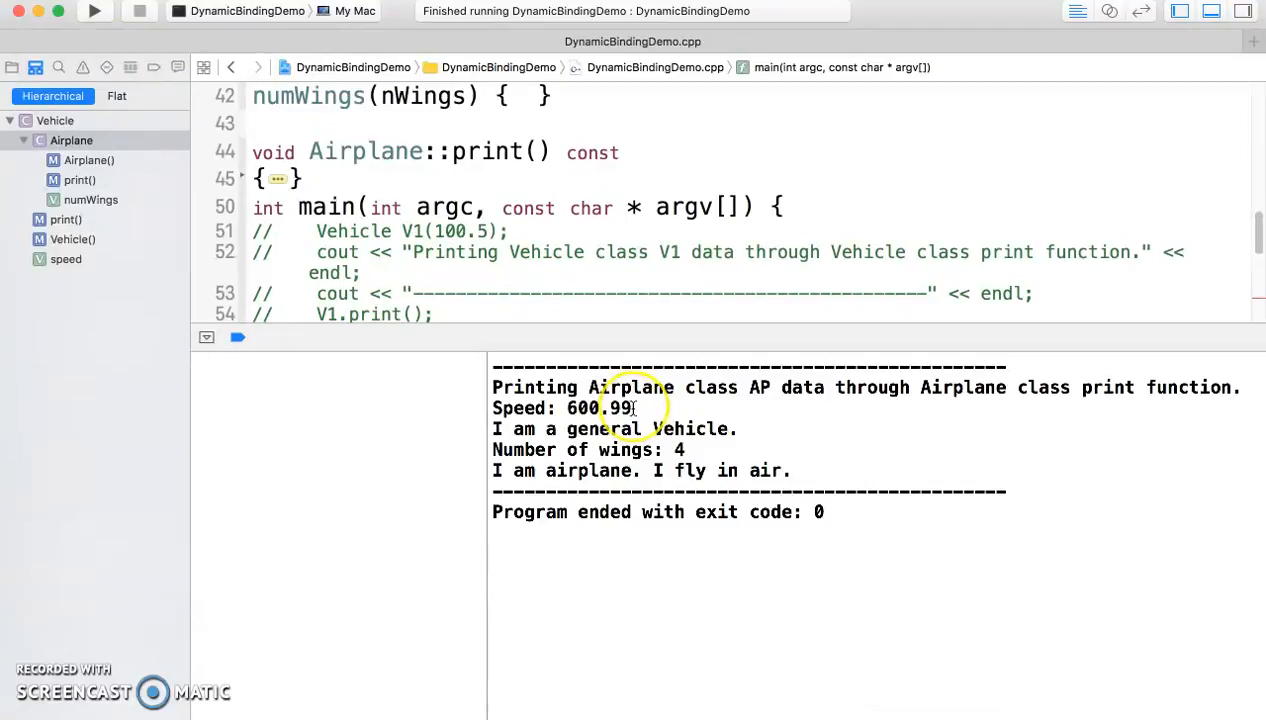
pyautogui.moveTo(544, 428)
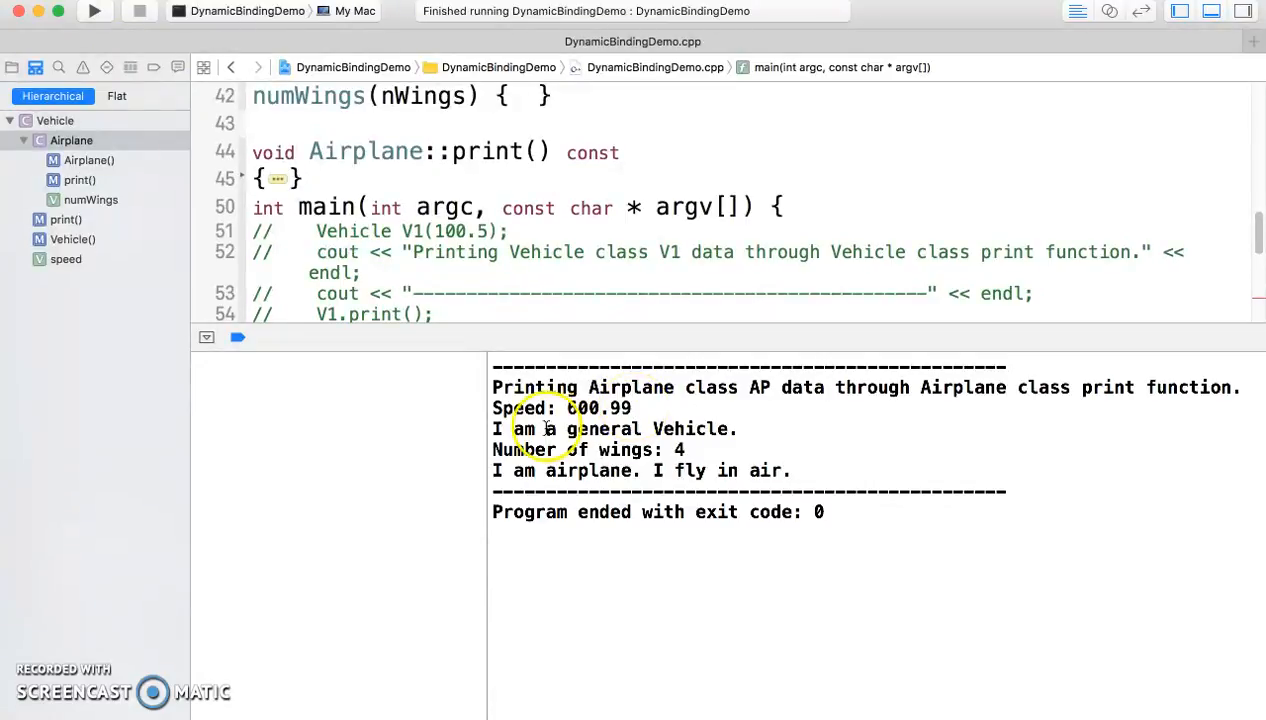
pyautogui.doubleClick(522, 428)
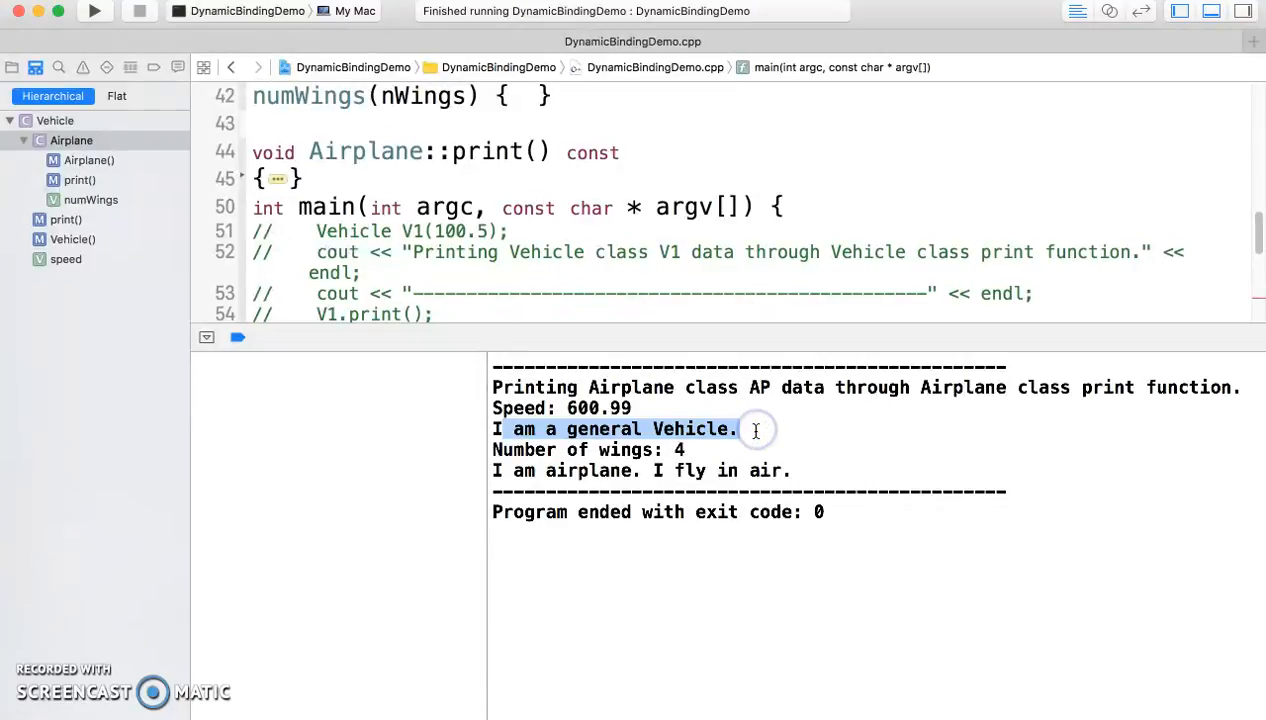
pyautogui.moveTo(596, 410)
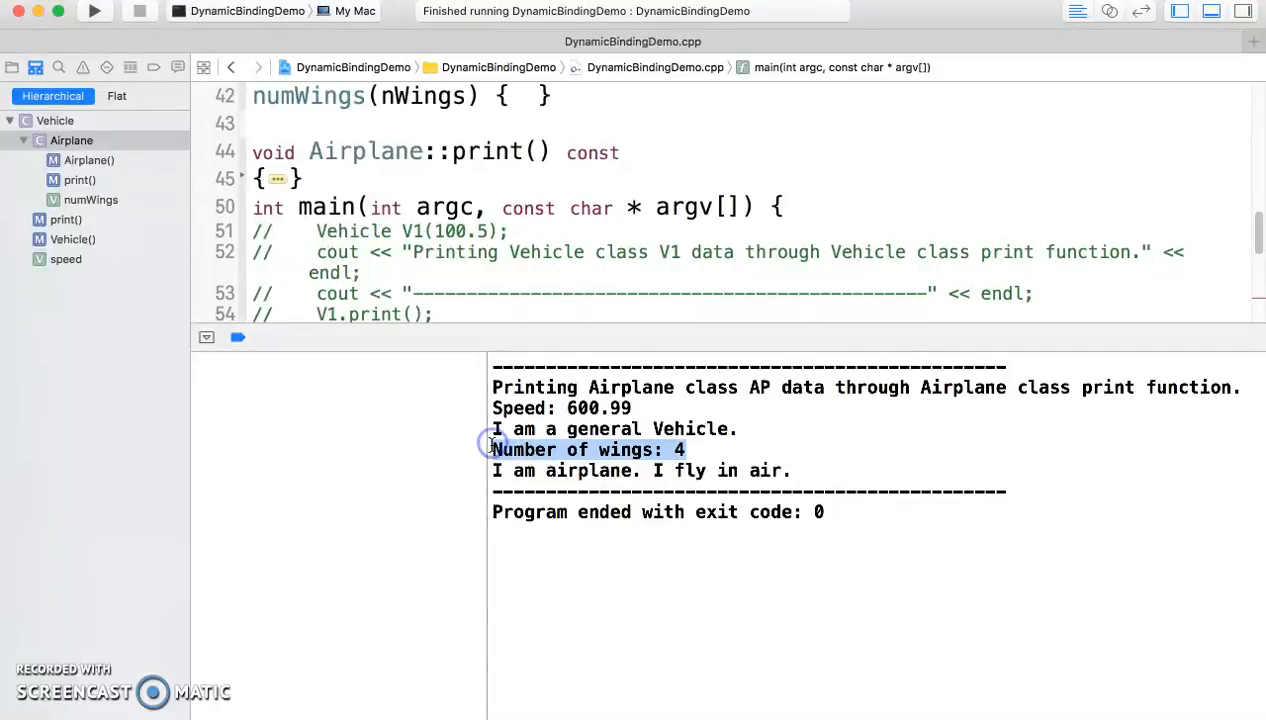
pyautogui.moveTo(780, 464)
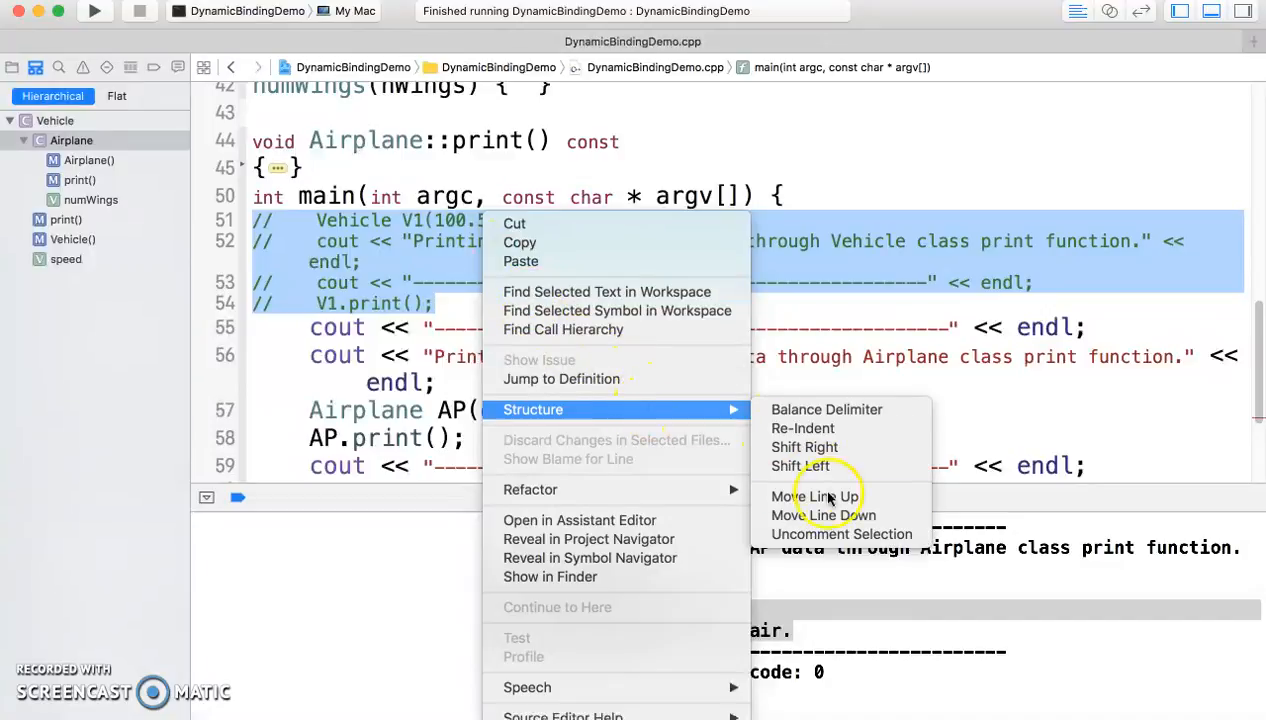
# - Uncomment the Vehicle V1 lines in main so V1 is created and printed before AP
pyautogui.click(840, 532)
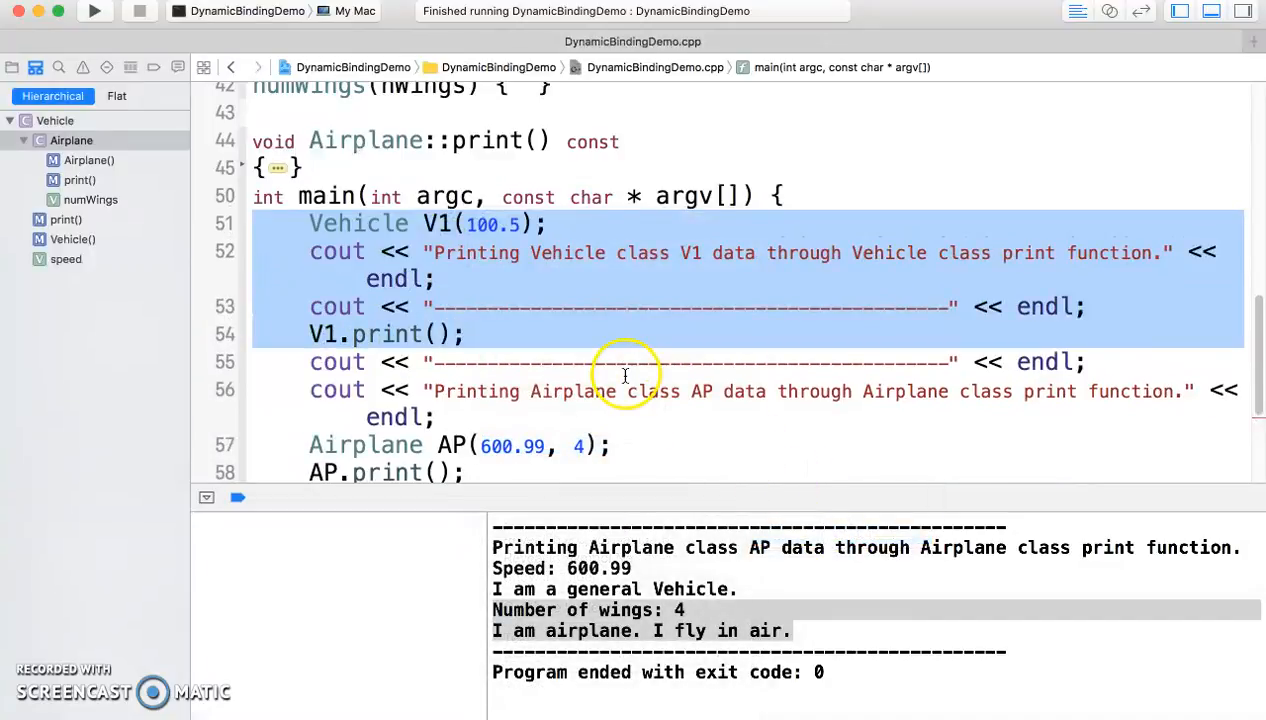
pyautogui.scroll(-3)
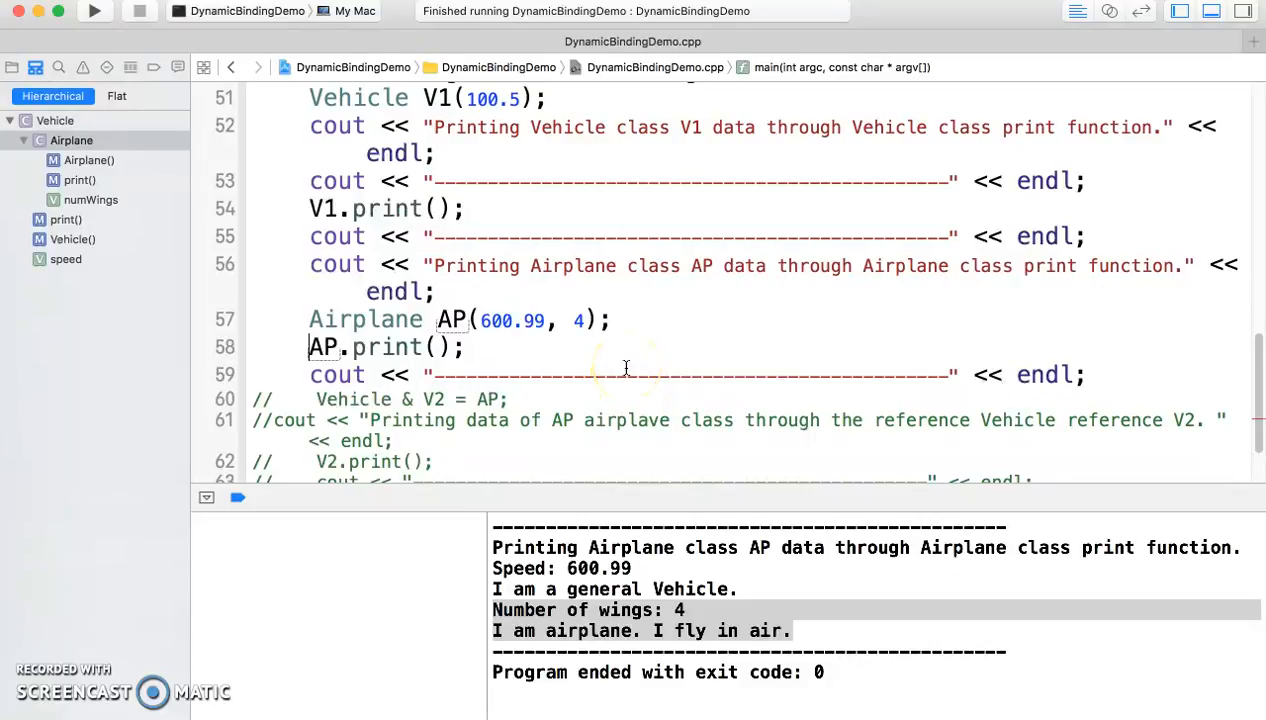
pyautogui.scroll(-3)
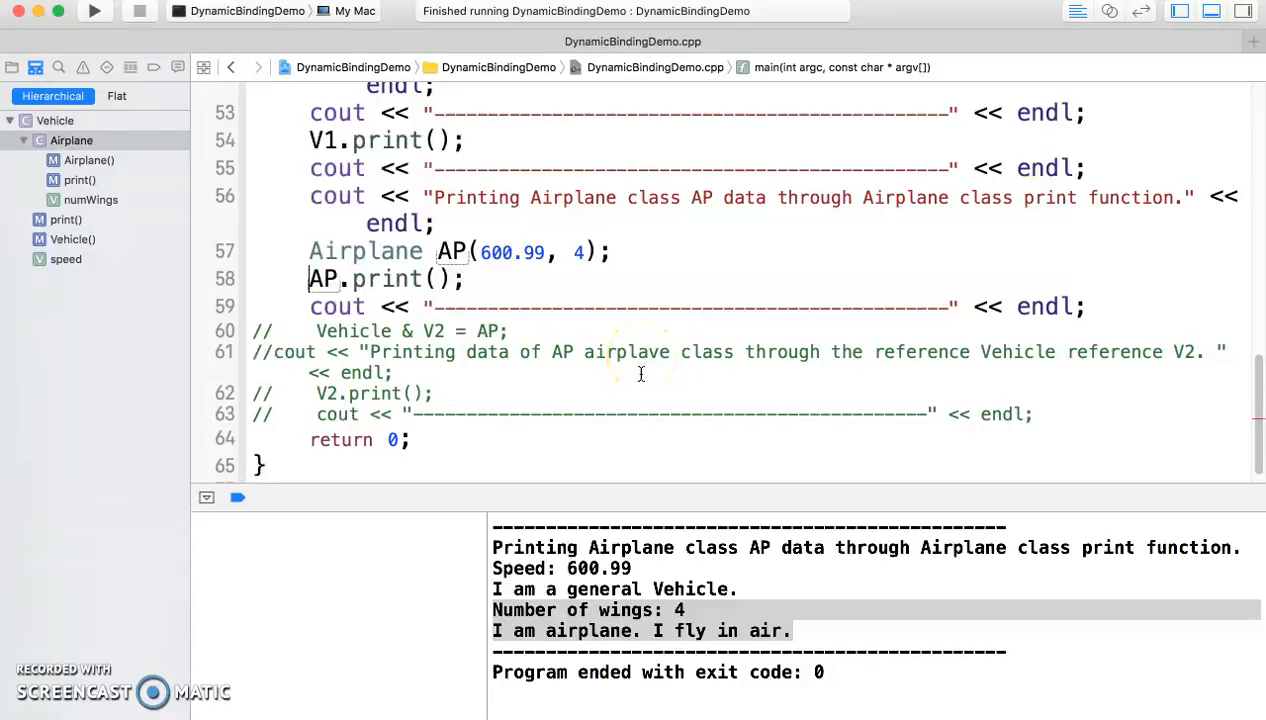
pyautogui.moveTo(640, 380)
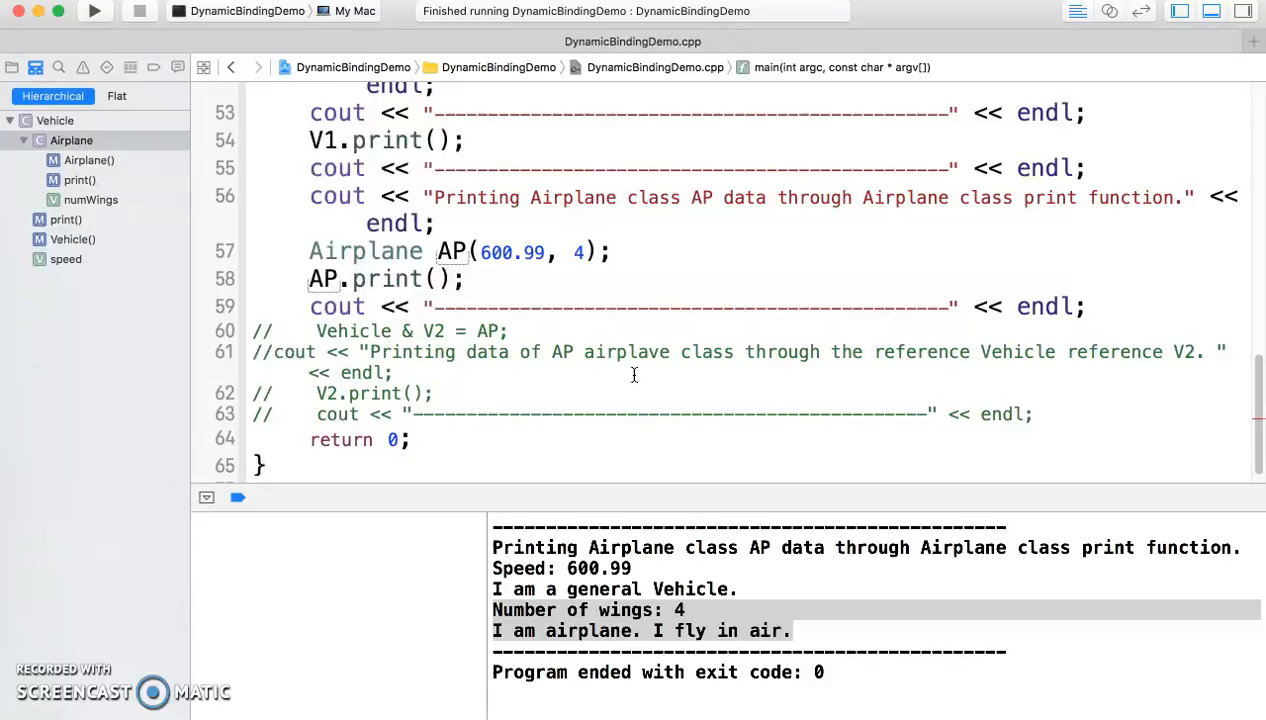
# - Uncomment lines 60–63: reference V2 bound to AP, its message, V2.print() and the divider
pyautogui.click(312, 278)
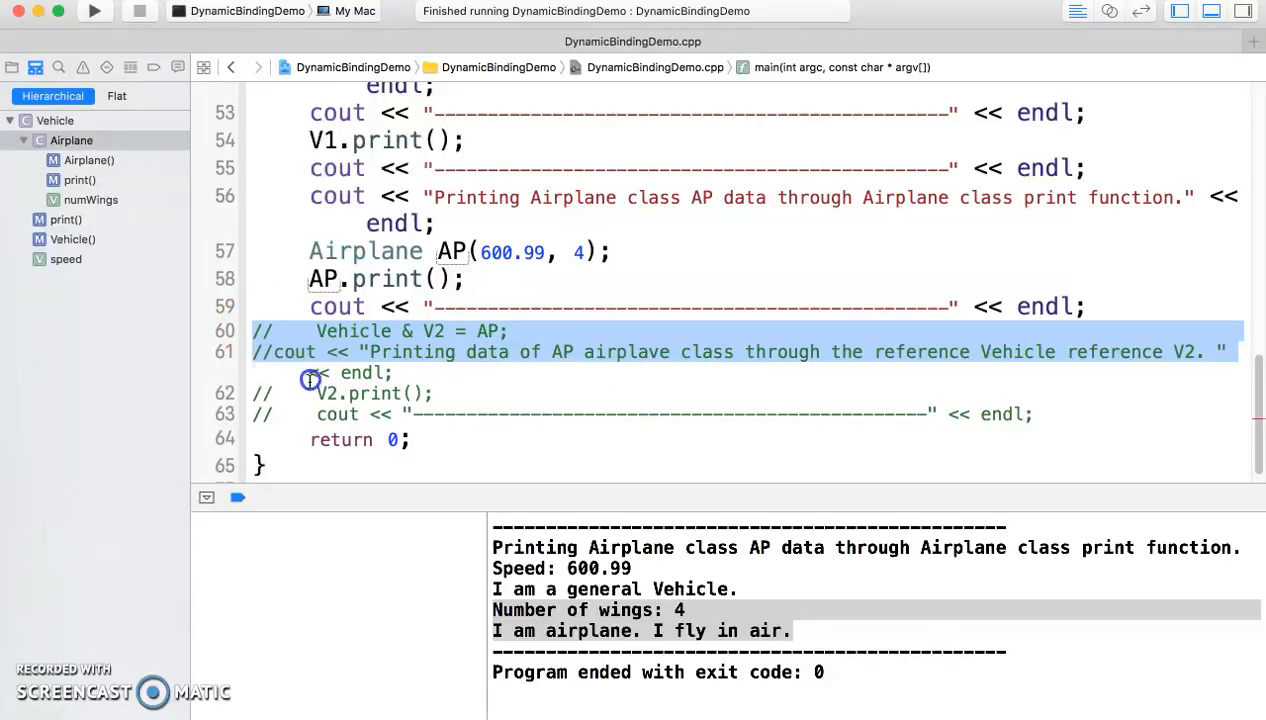
pyautogui.moveTo(310, 374); pyautogui.dragTo(994, 418)
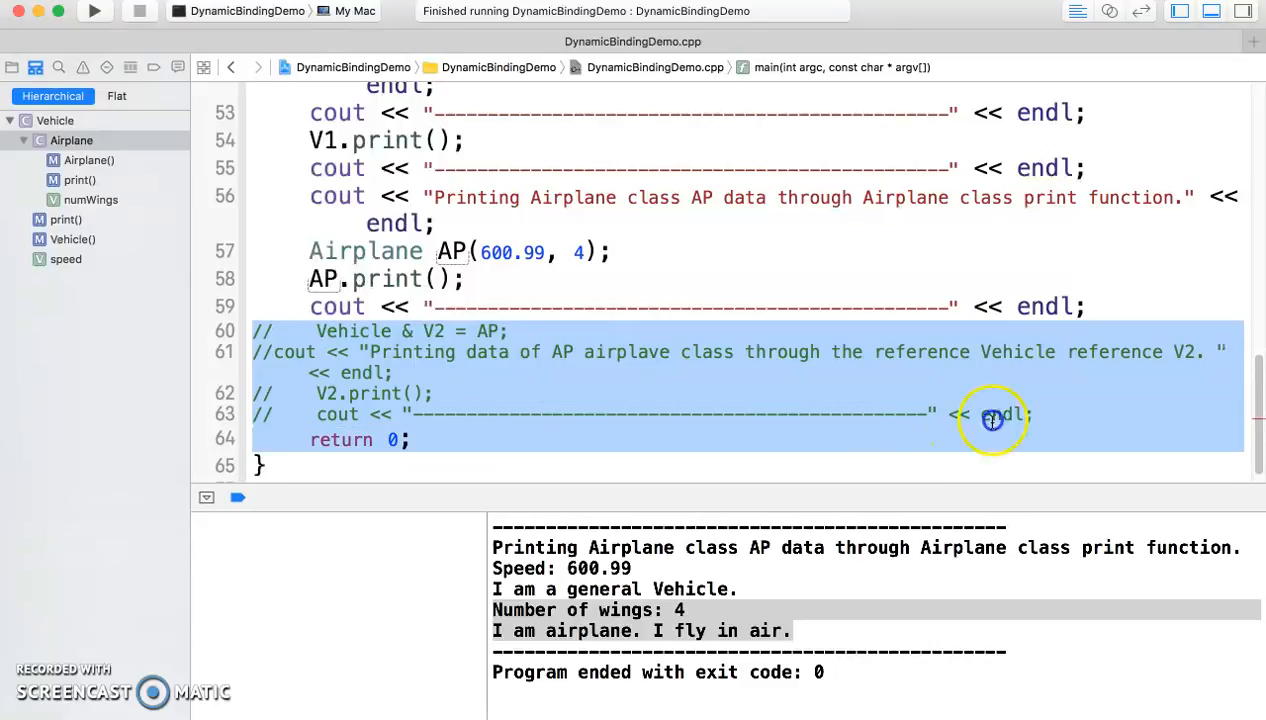
pyautogui.rightClick(990, 414)
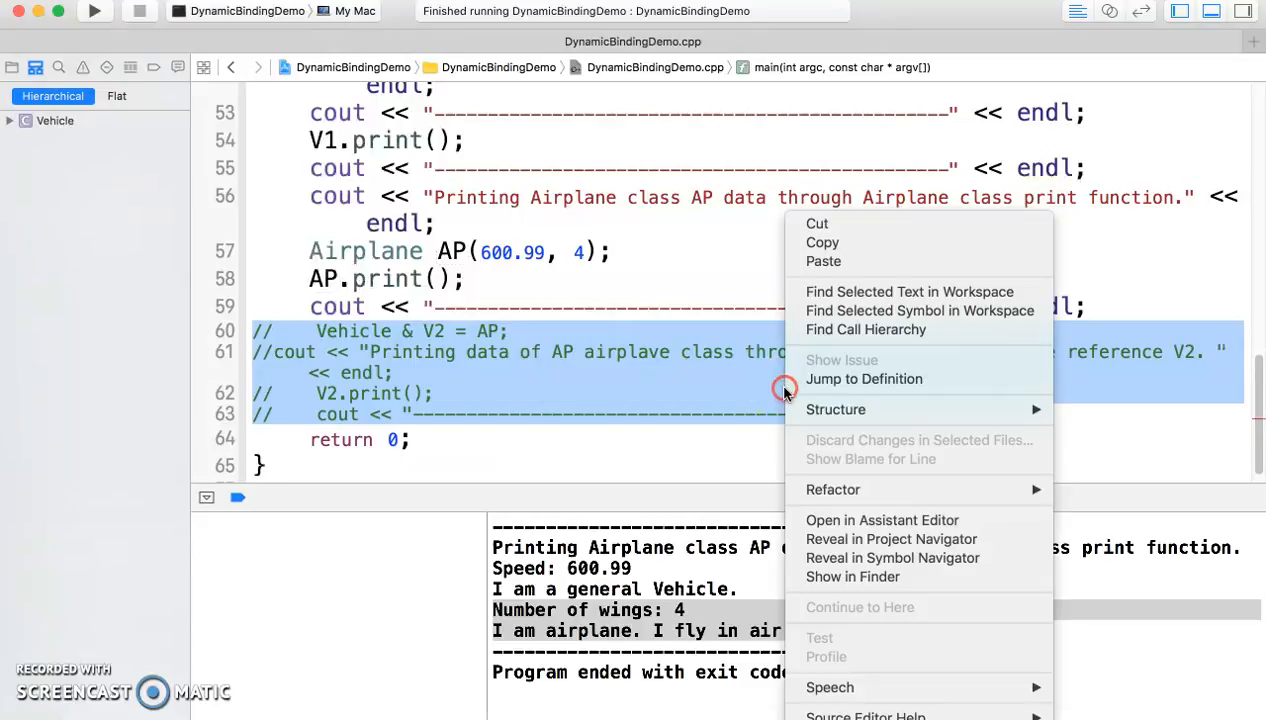
pyautogui.moveTo(834, 408)
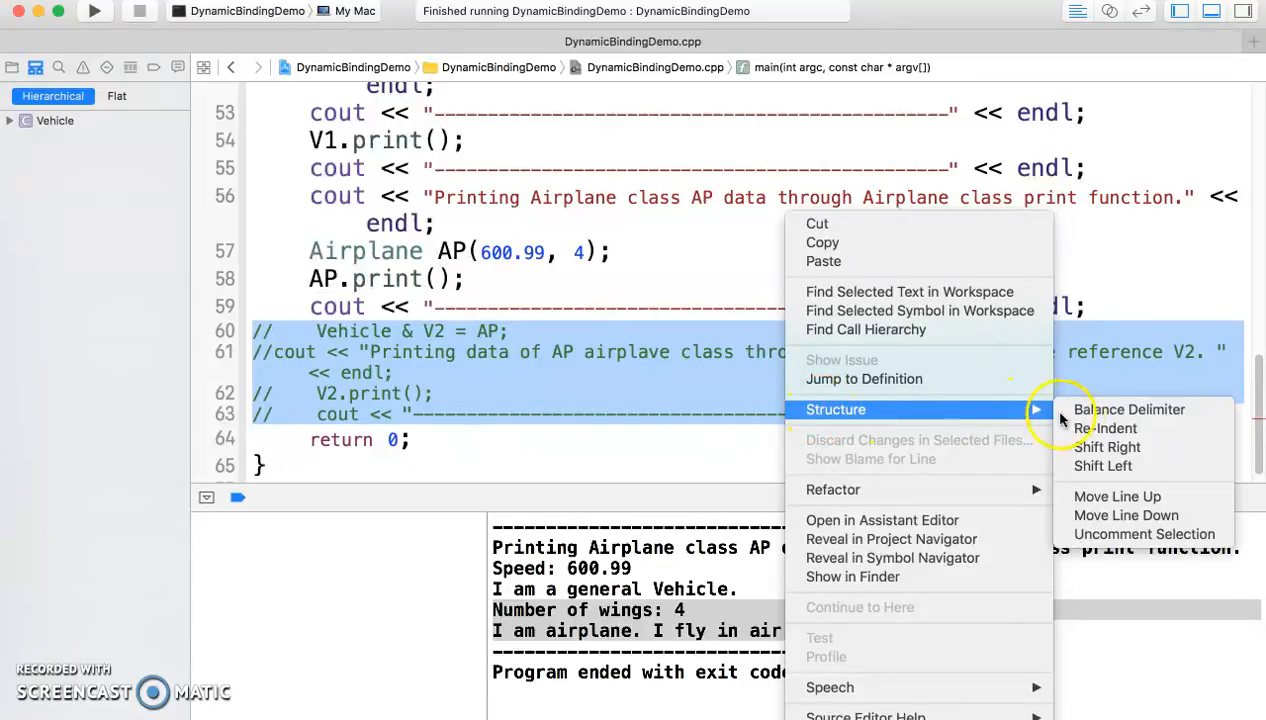
pyautogui.click(1144, 532)
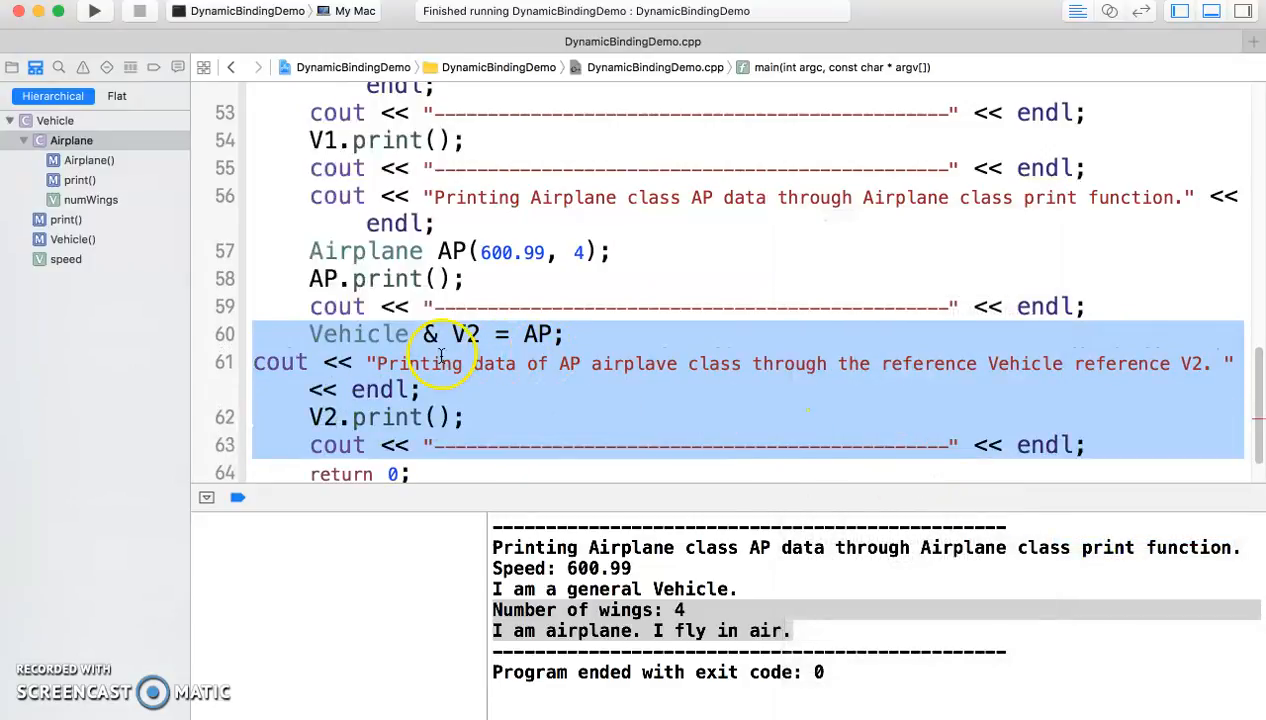
# - Point out the print call made through V2 and AP as the object V2 refers to
pyautogui.click(440, 332)
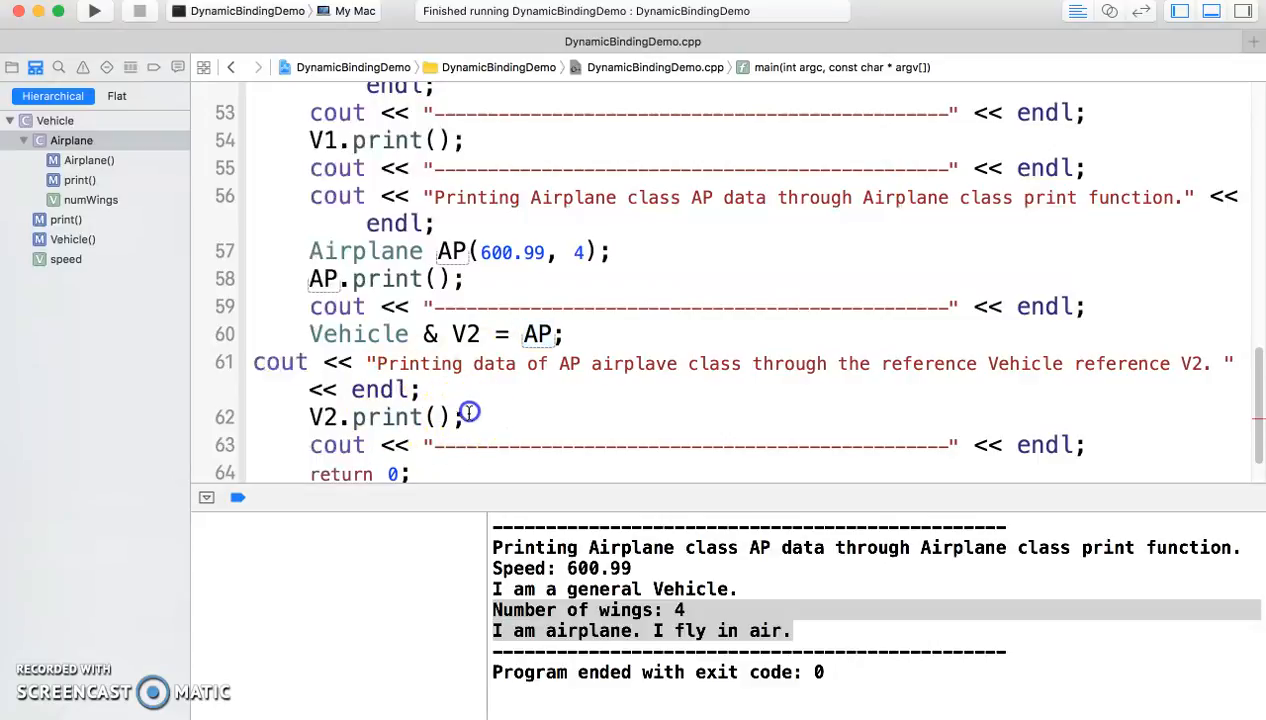
pyautogui.doubleClick(384, 418)
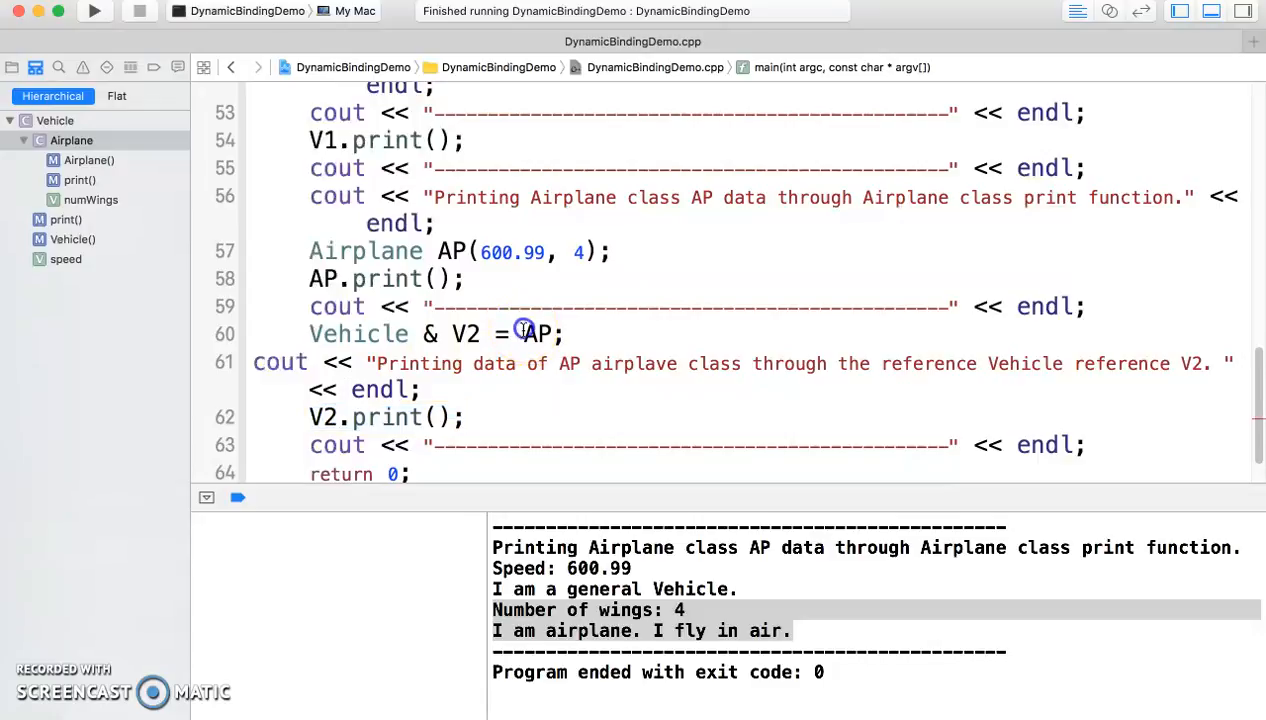
pyautogui.doubleClick(536, 332)
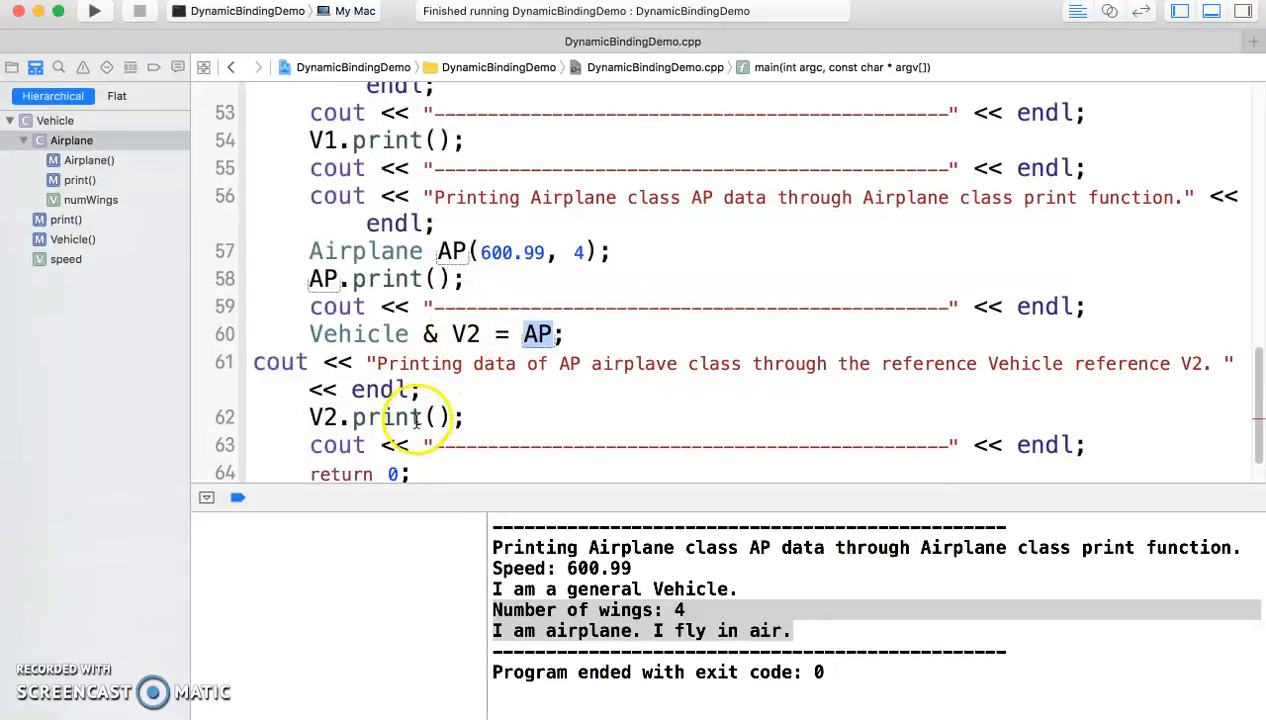
pyautogui.moveTo(490, 398)
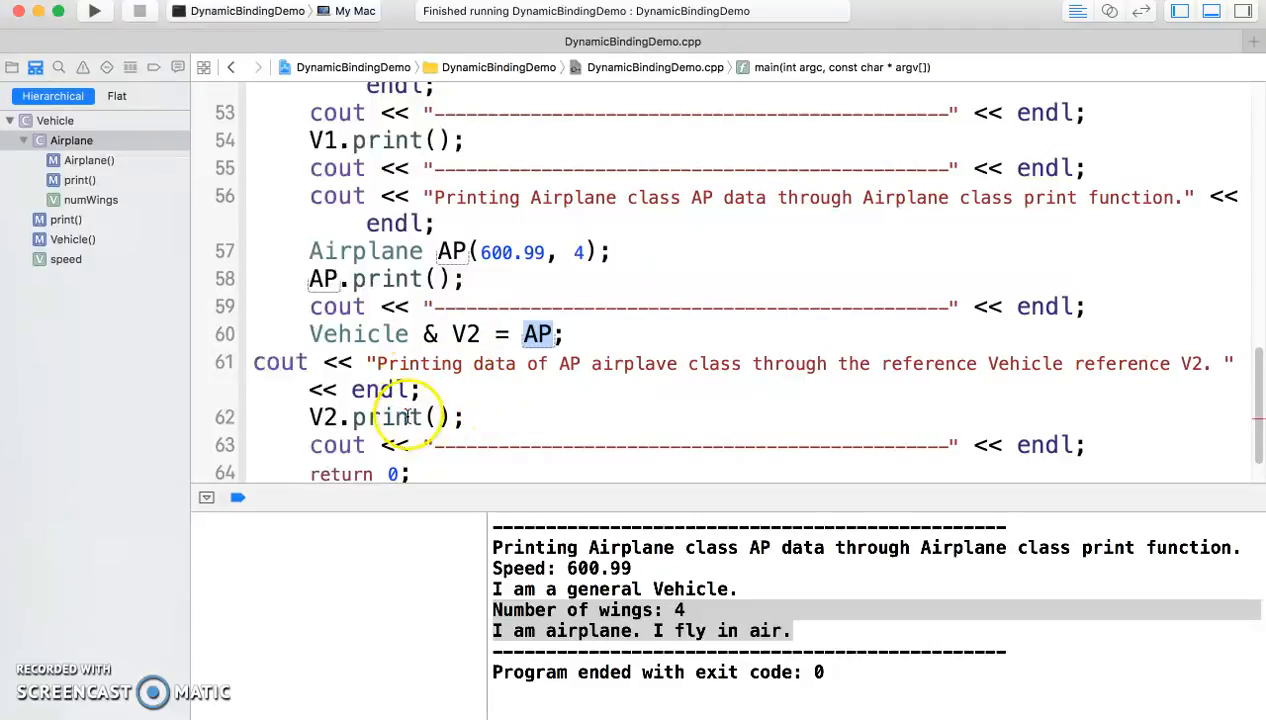
pyautogui.moveTo(534, 402)
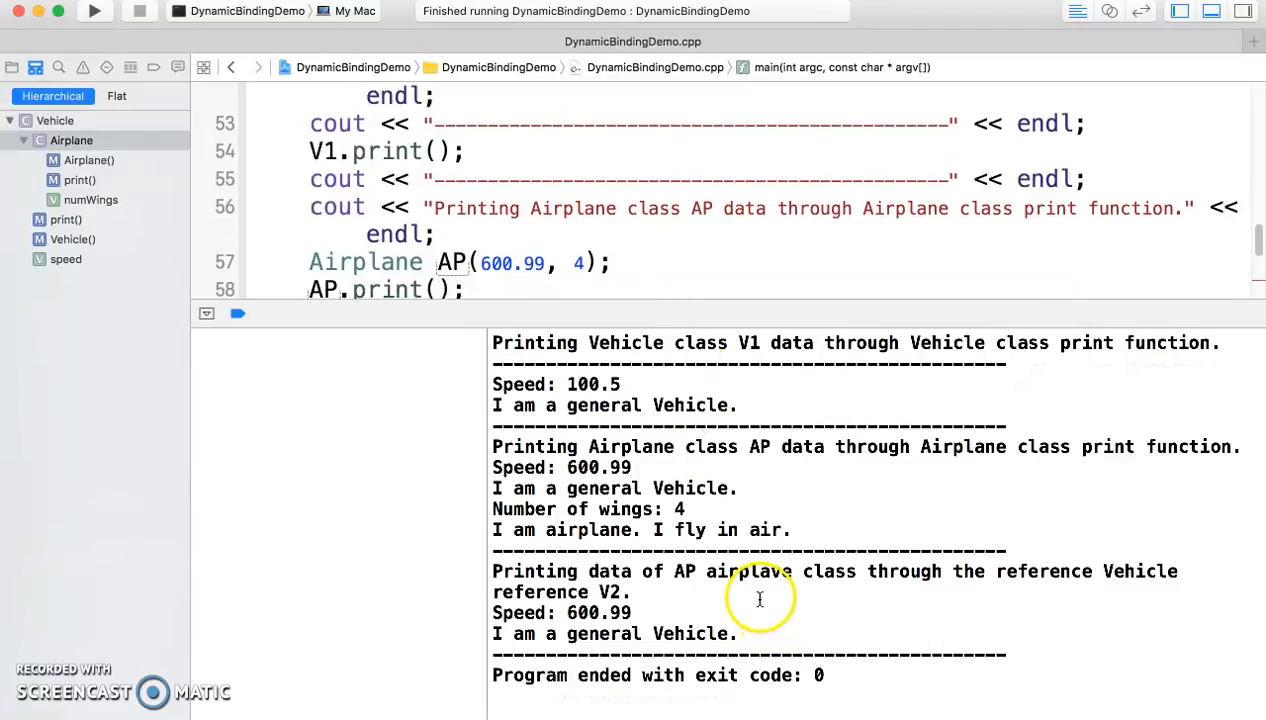
pyautogui.moveTo(490, 600)
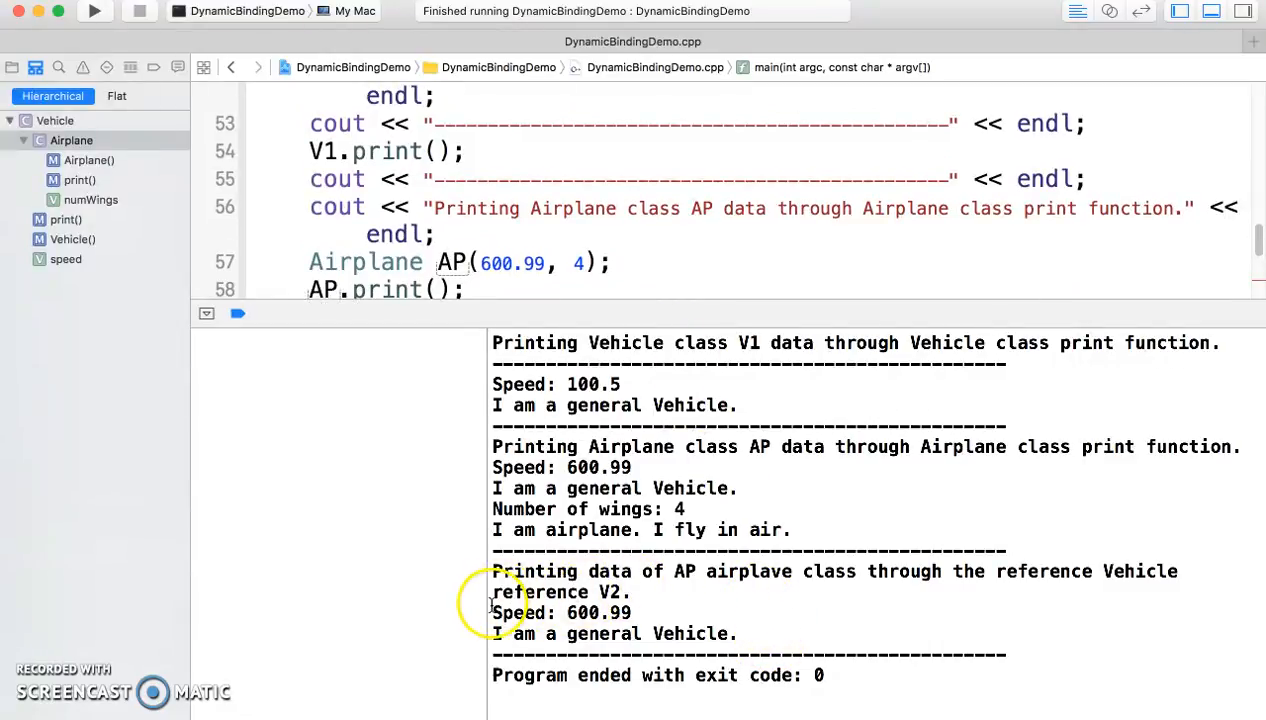
pyautogui.moveTo(492, 612); pyautogui.dragTo(744, 632)
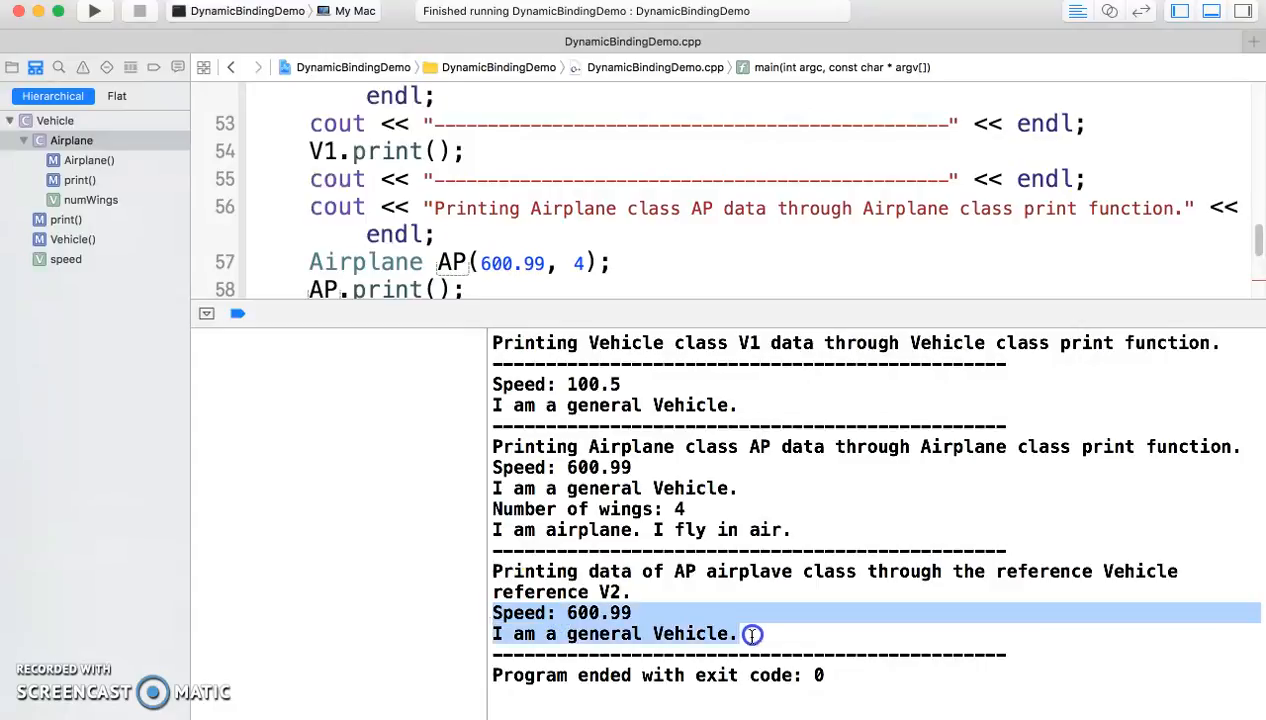
pyautogui.moveTo(756, 640)
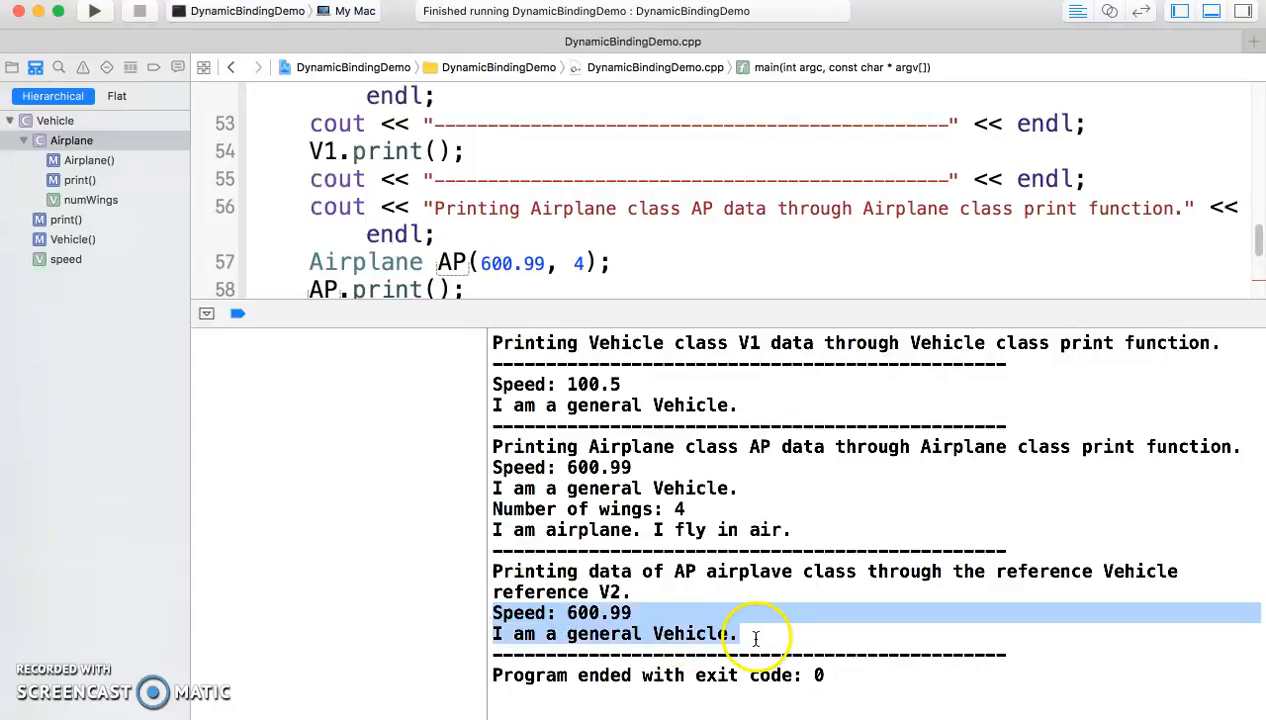
pyautogui.moveTo(520, 384)
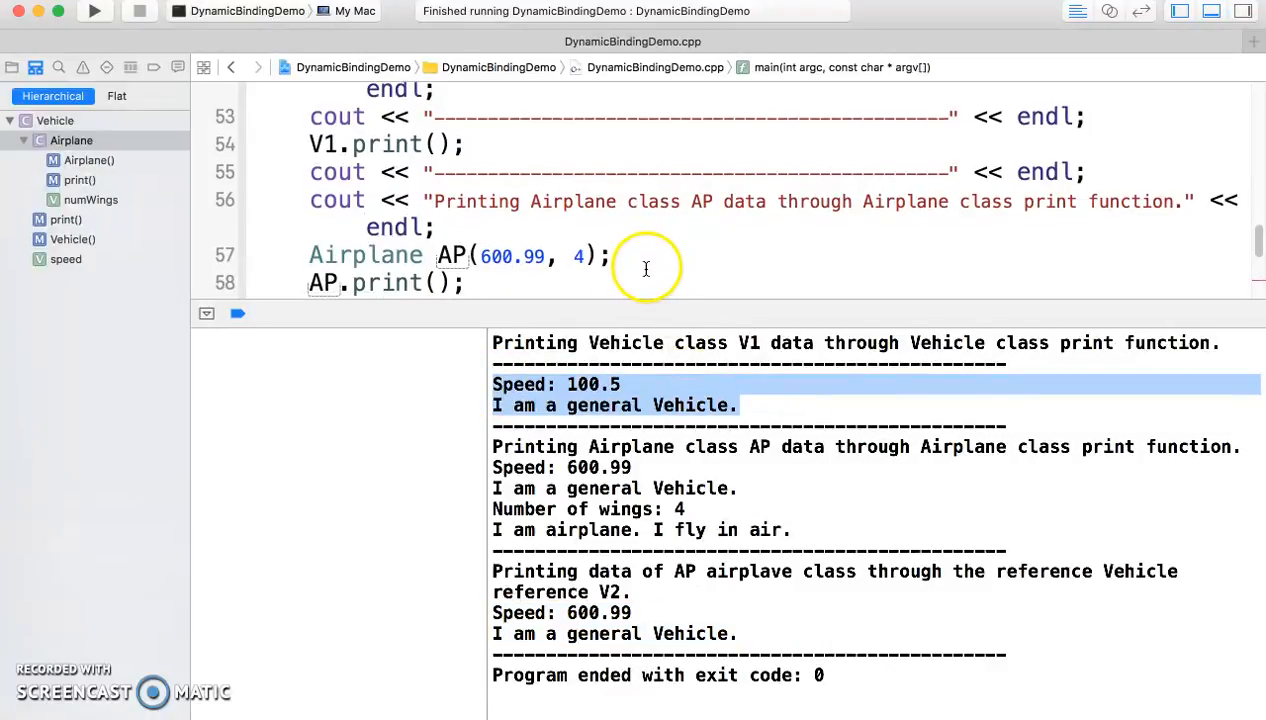
pyautogui.scroll(-3)
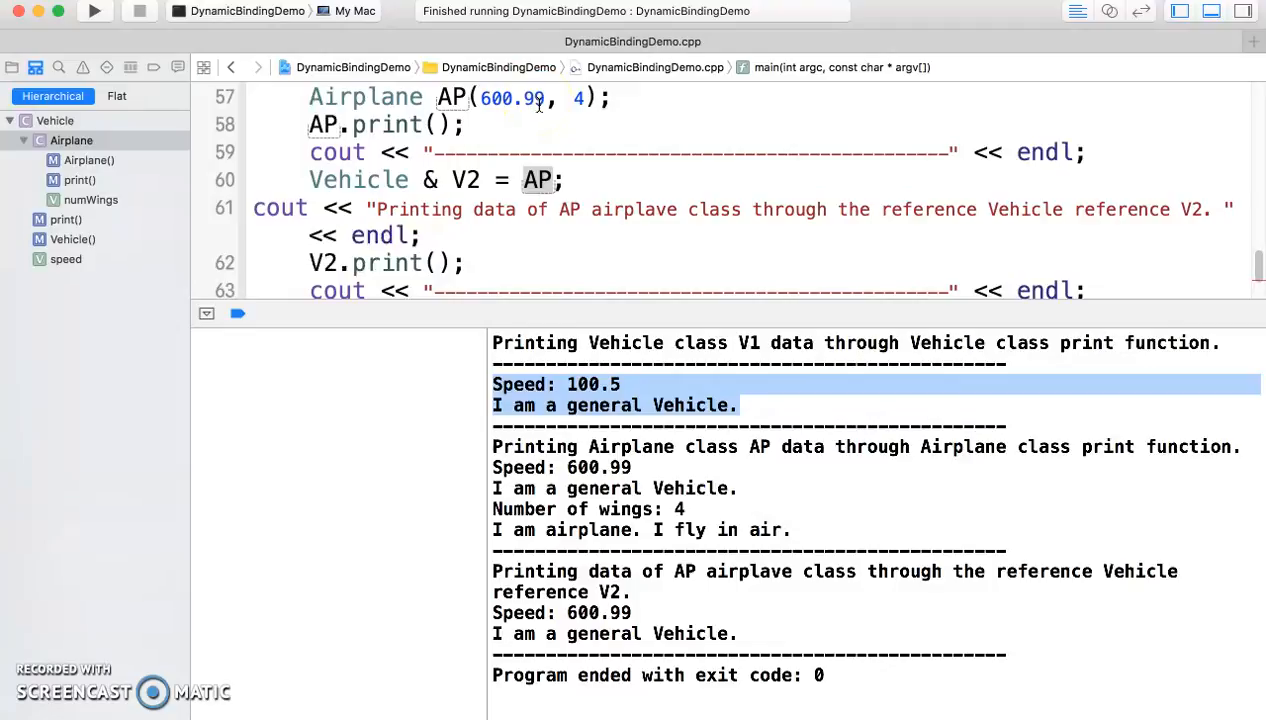
pyautogui.moveTo(634, 298)
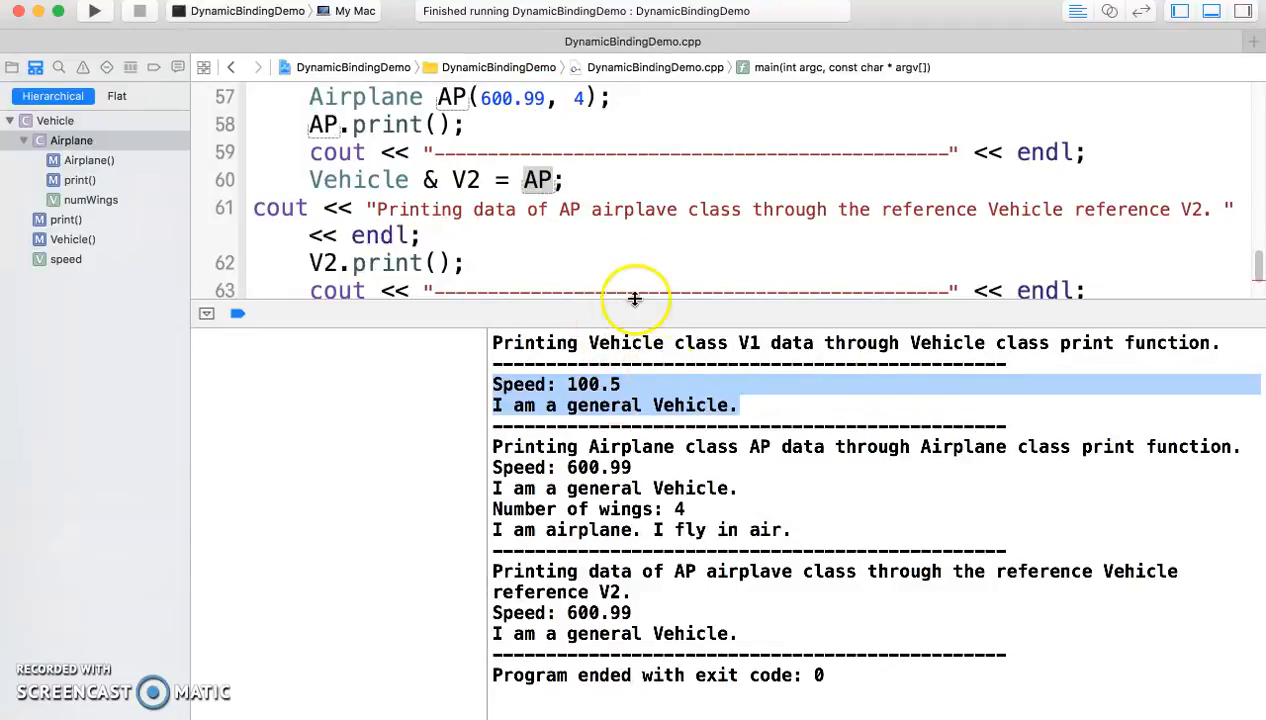
pyautogui.moveTo(604, 164)
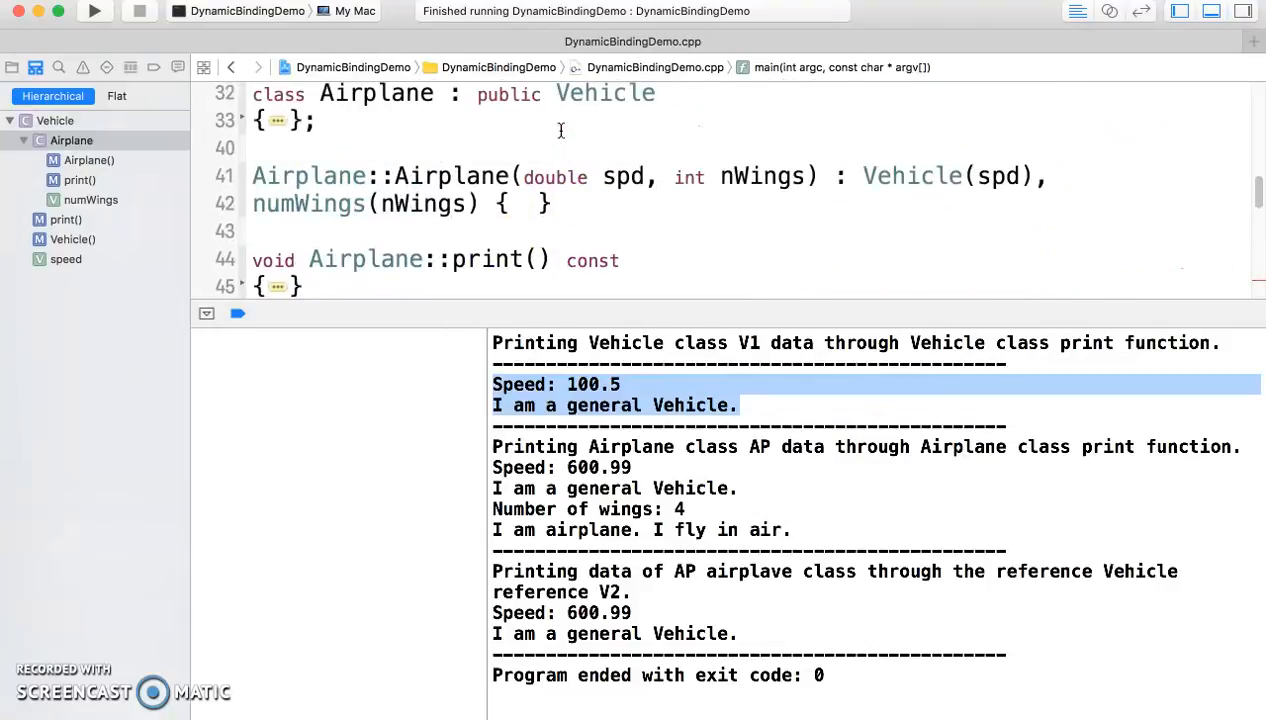
pyautogui.scroll(-3)
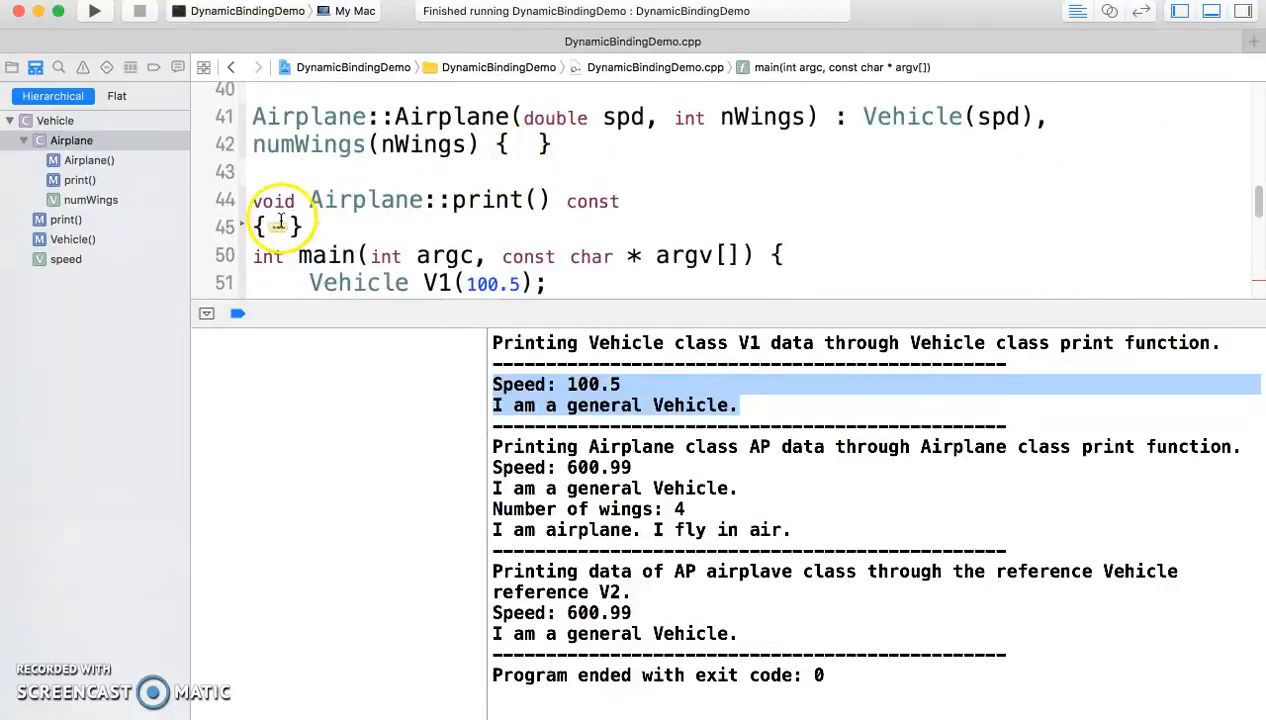
pyautogui.scroll(-3)
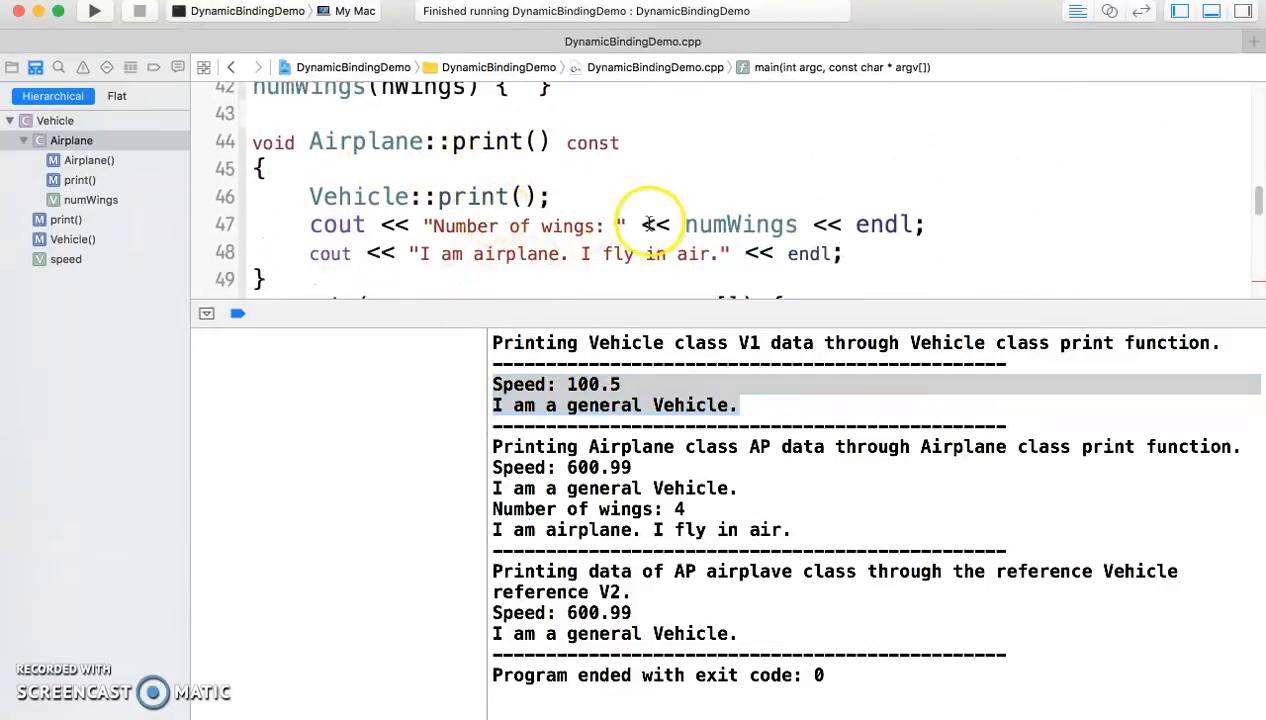
pyautogui.moveTo(726, 348)
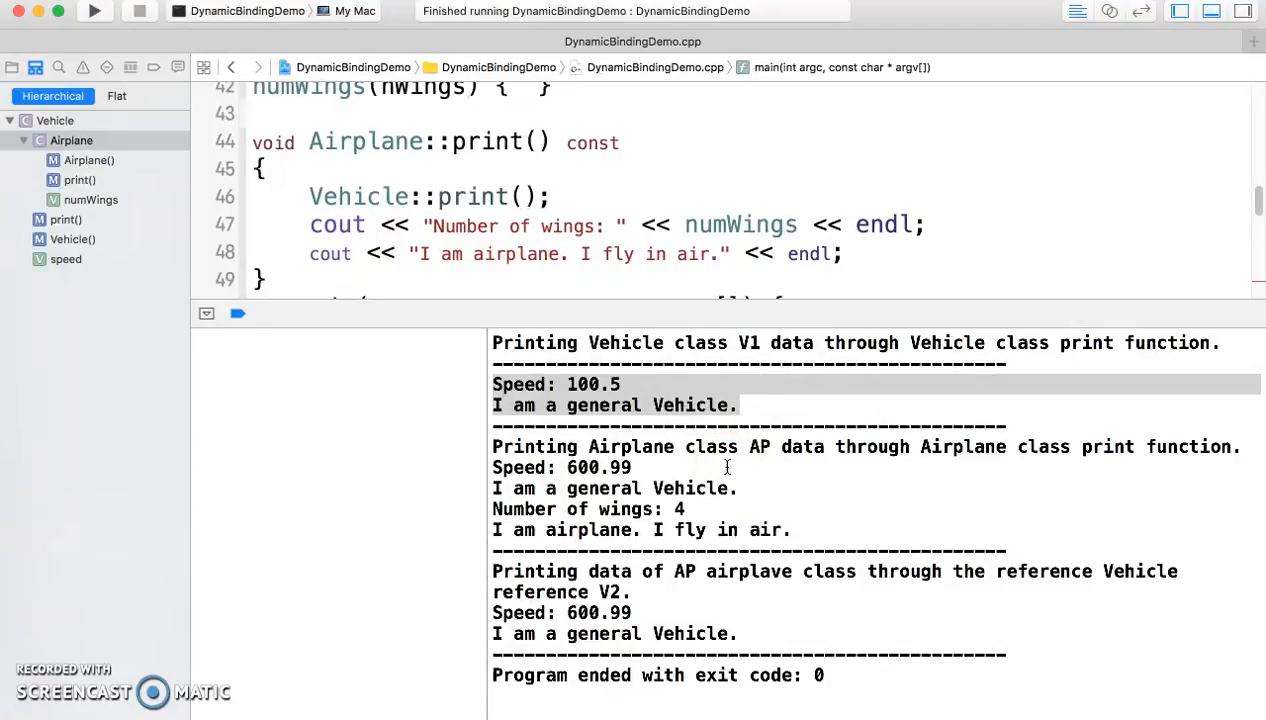
pyautogui.moveTo(726, 464)
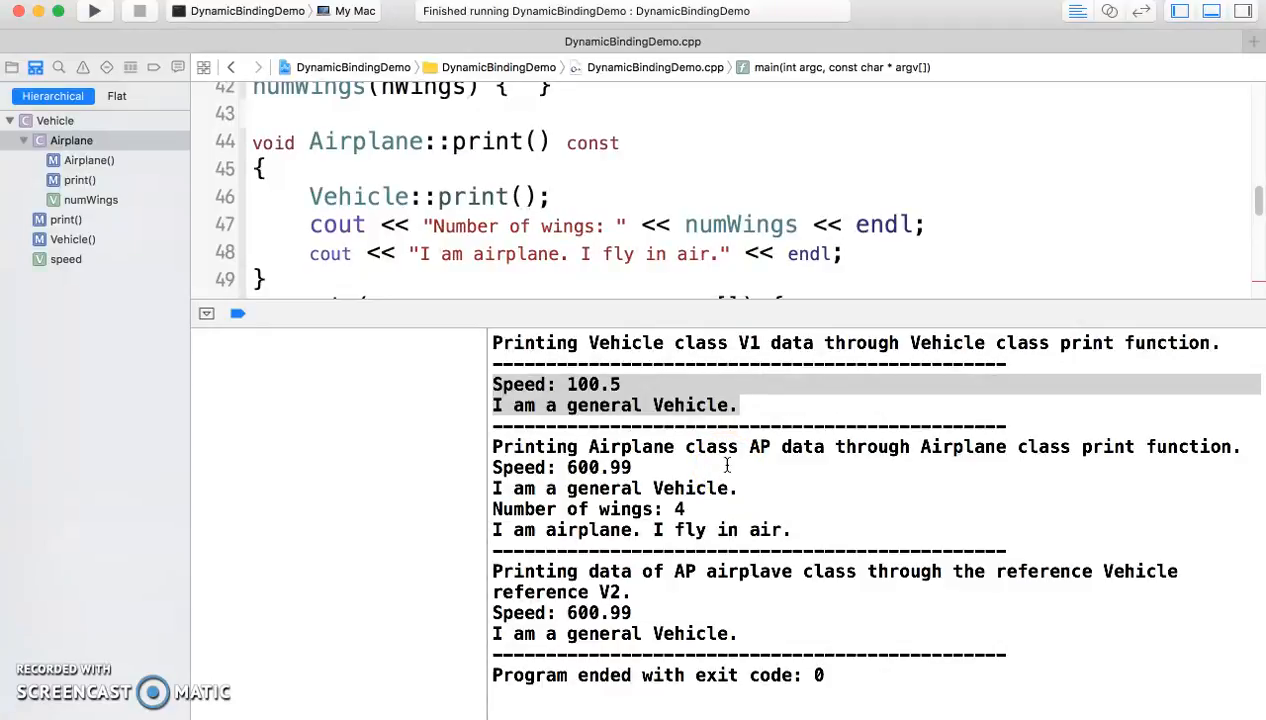
pyautogui.scroll(-3)
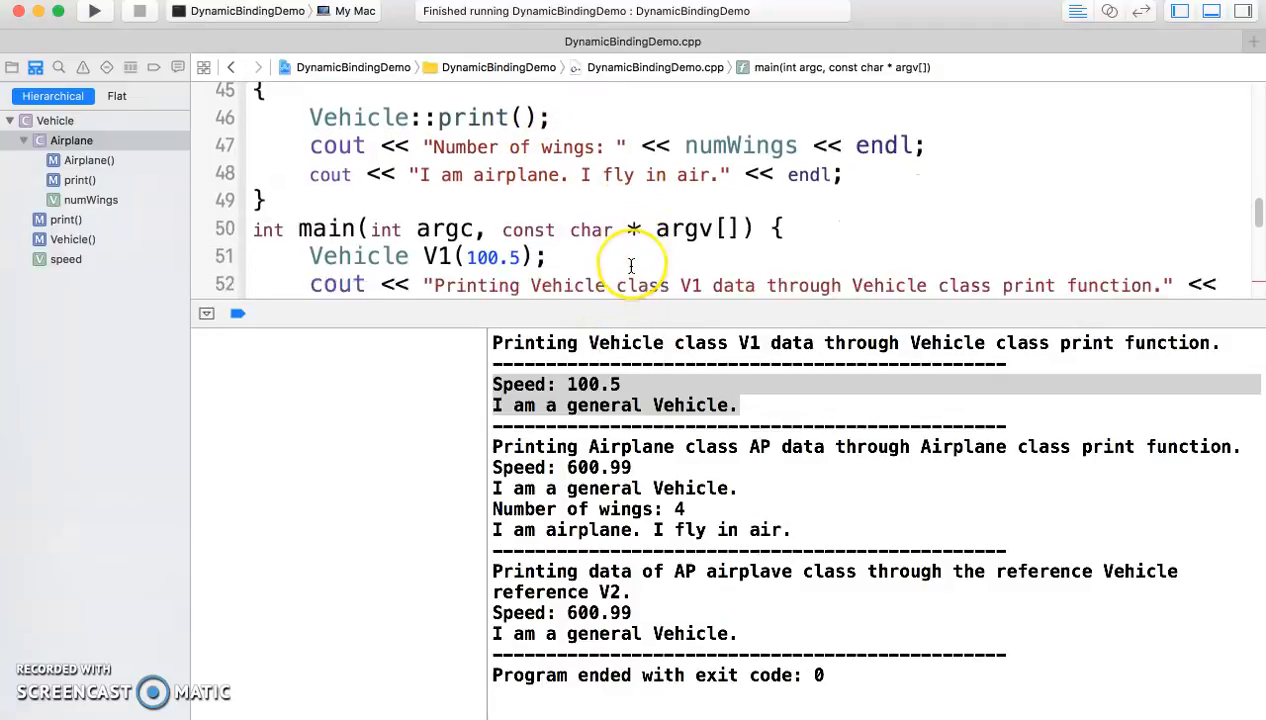
pyautogui.scroll(-3)
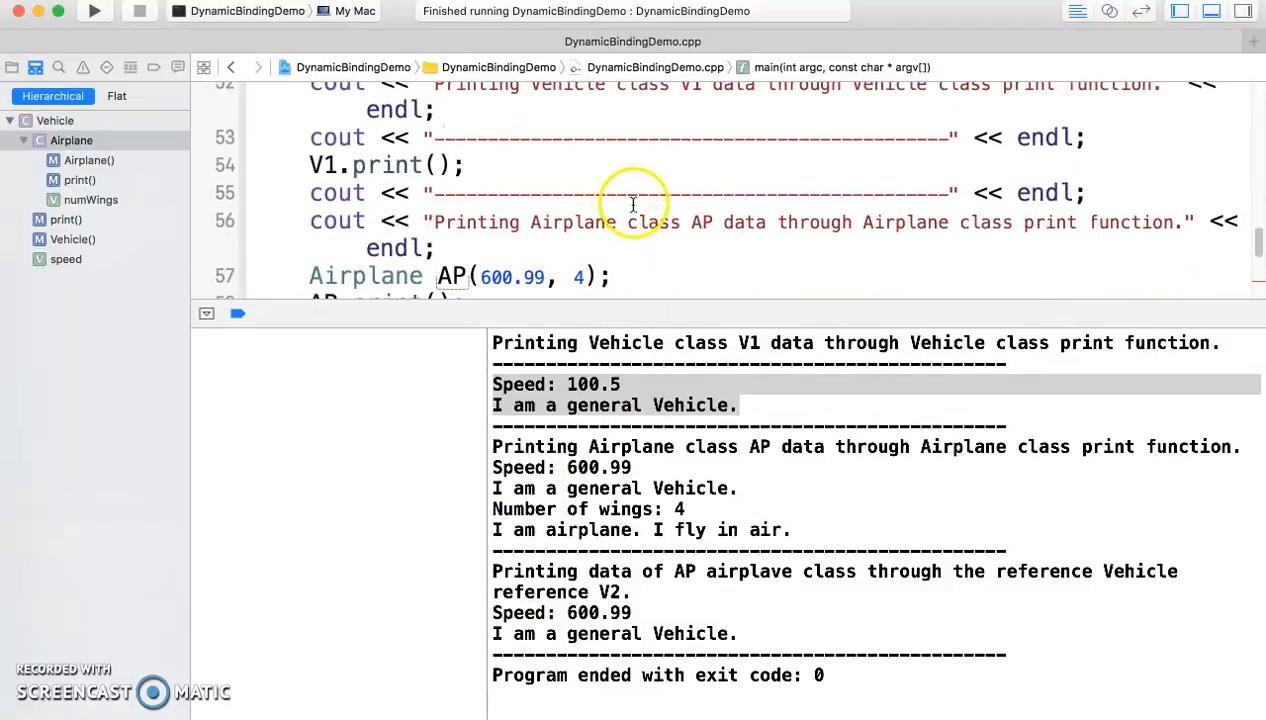
pyautogui.scroll(-3)
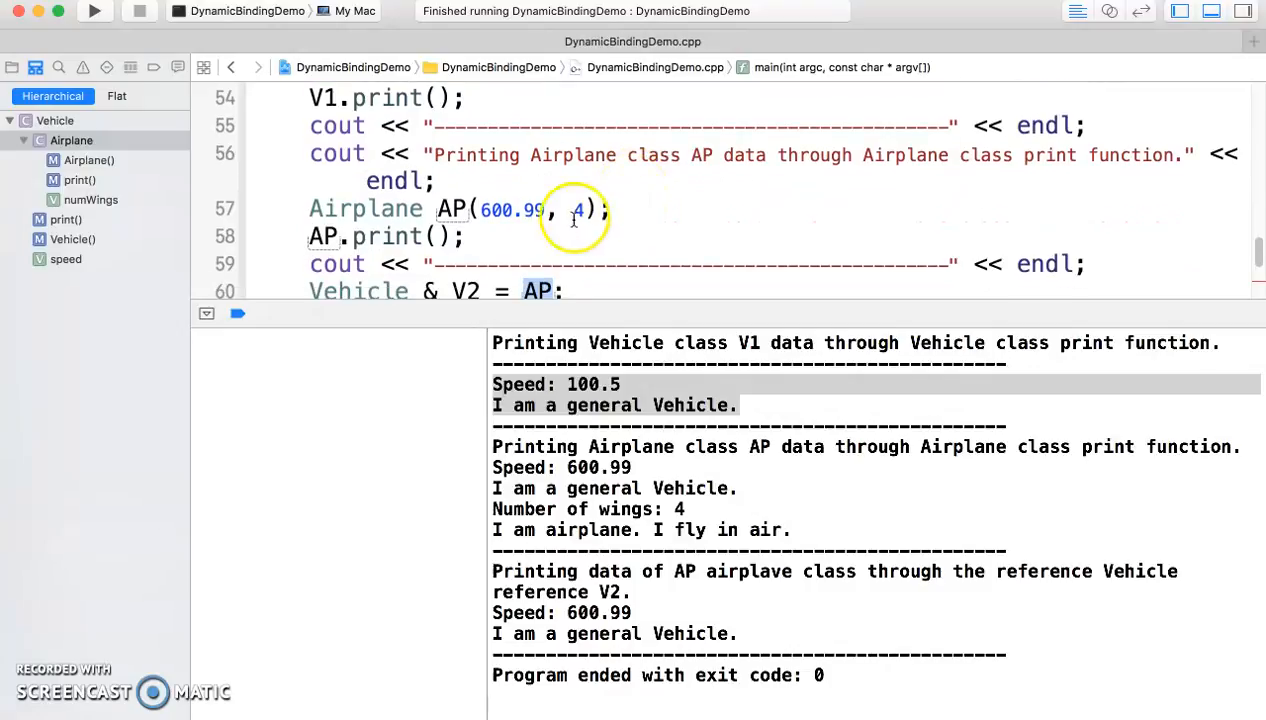
pyautogui.scroll(-3)
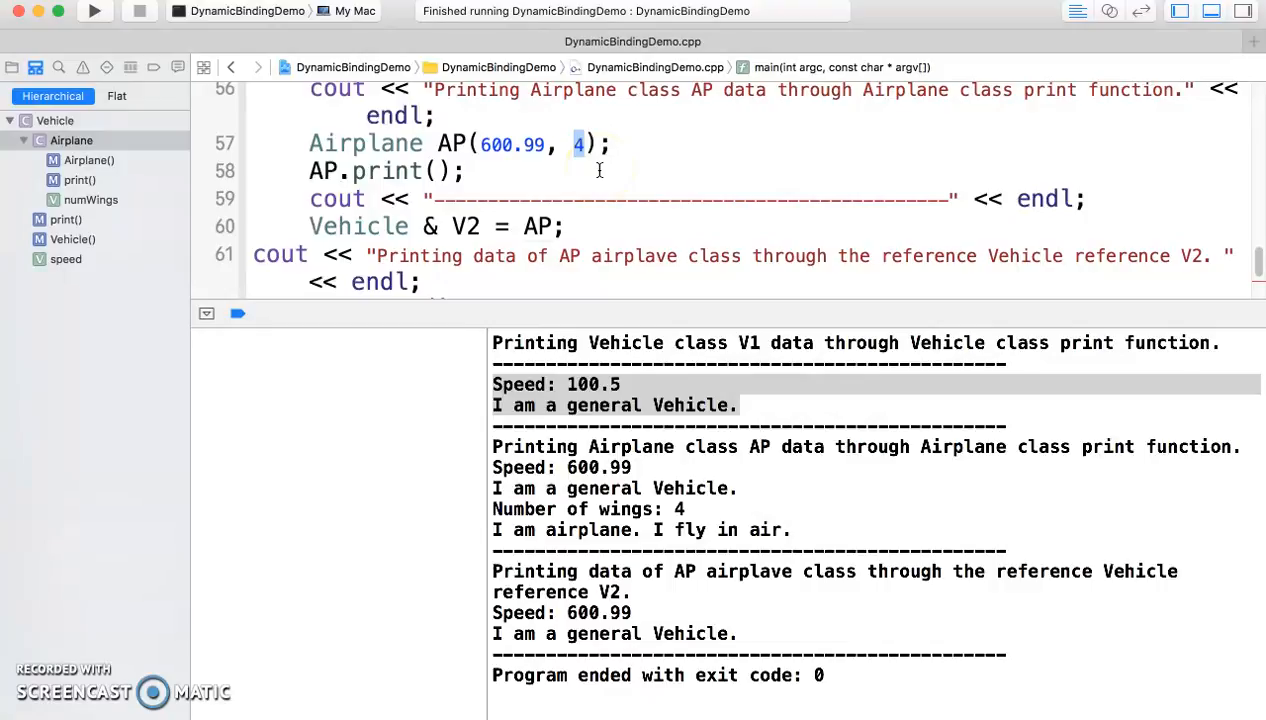
pyautogui.moveTo(644, 184)
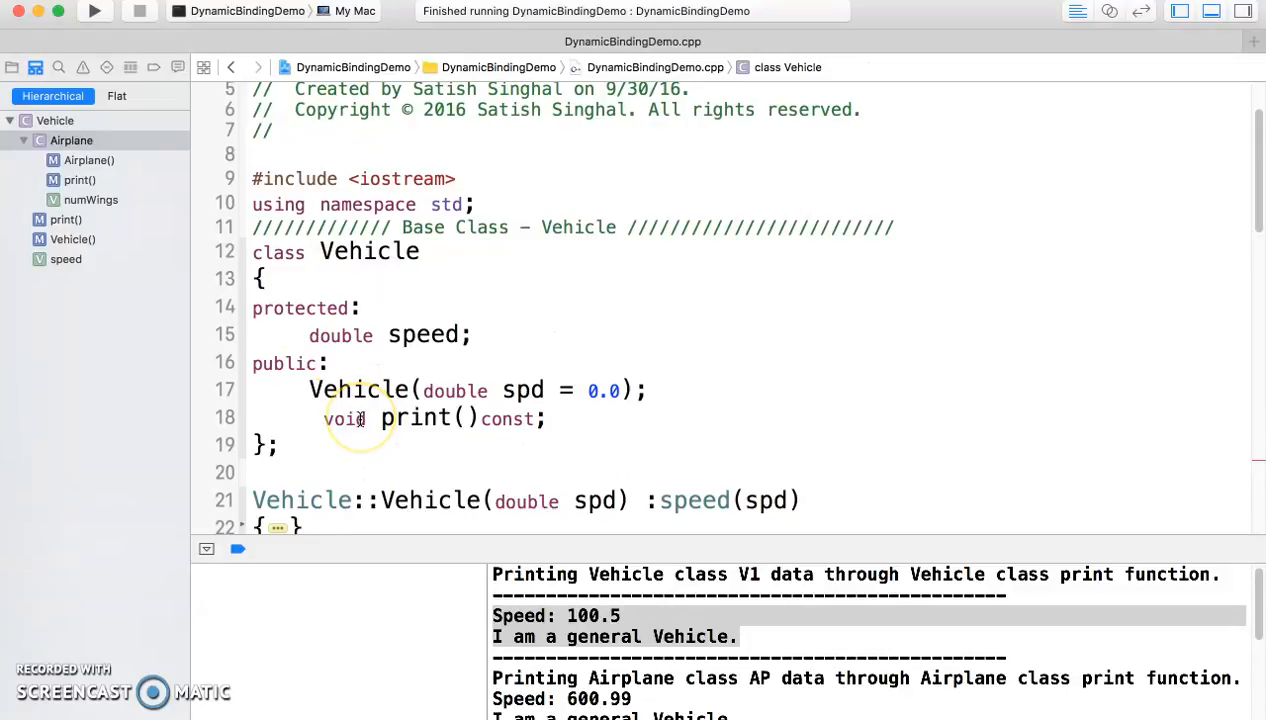
# - Declare Vehicle's print() const as virtual and rebuild and run the program
pyautogui.write('virtual')
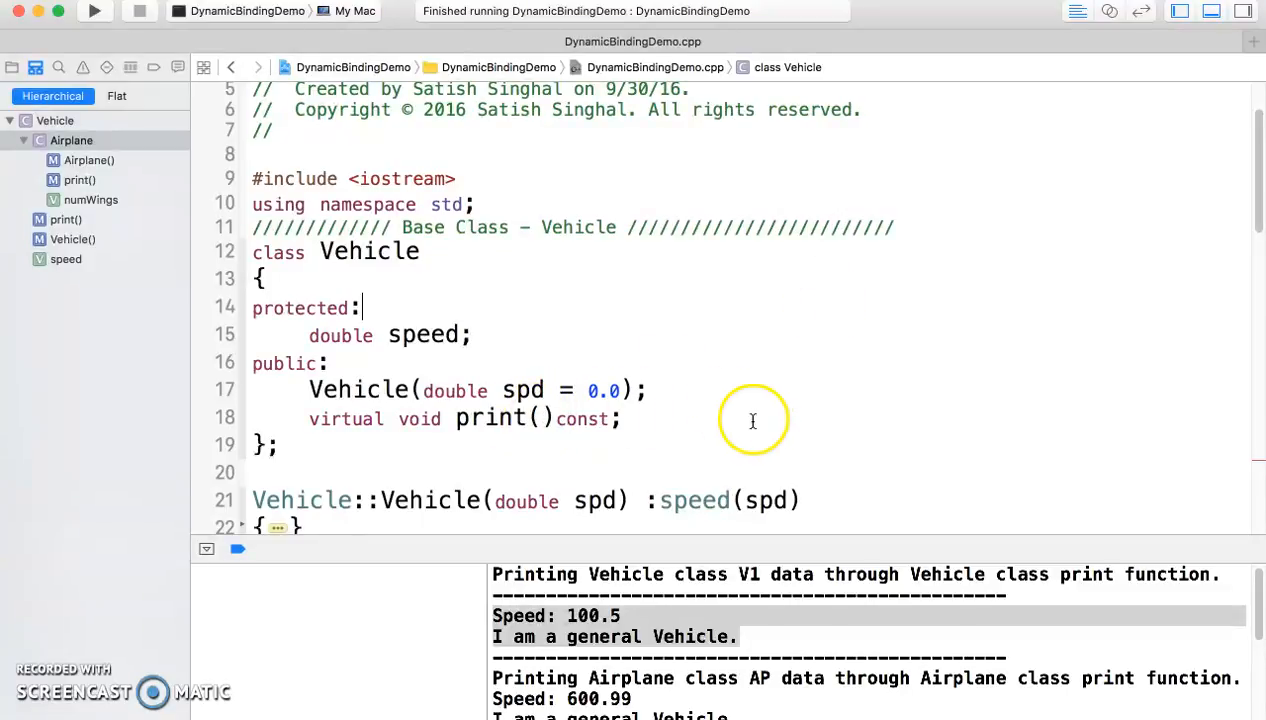
pyautogui.click(94, 12)
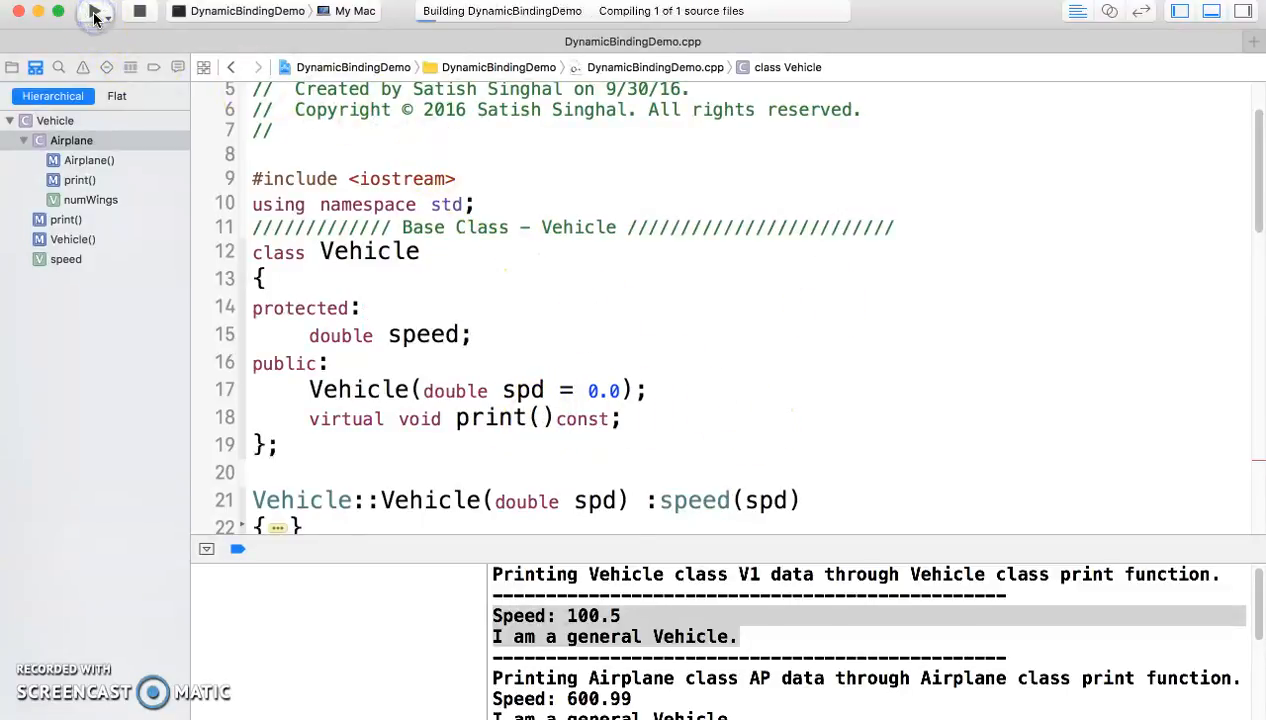
pyautogui.click(94, 12)
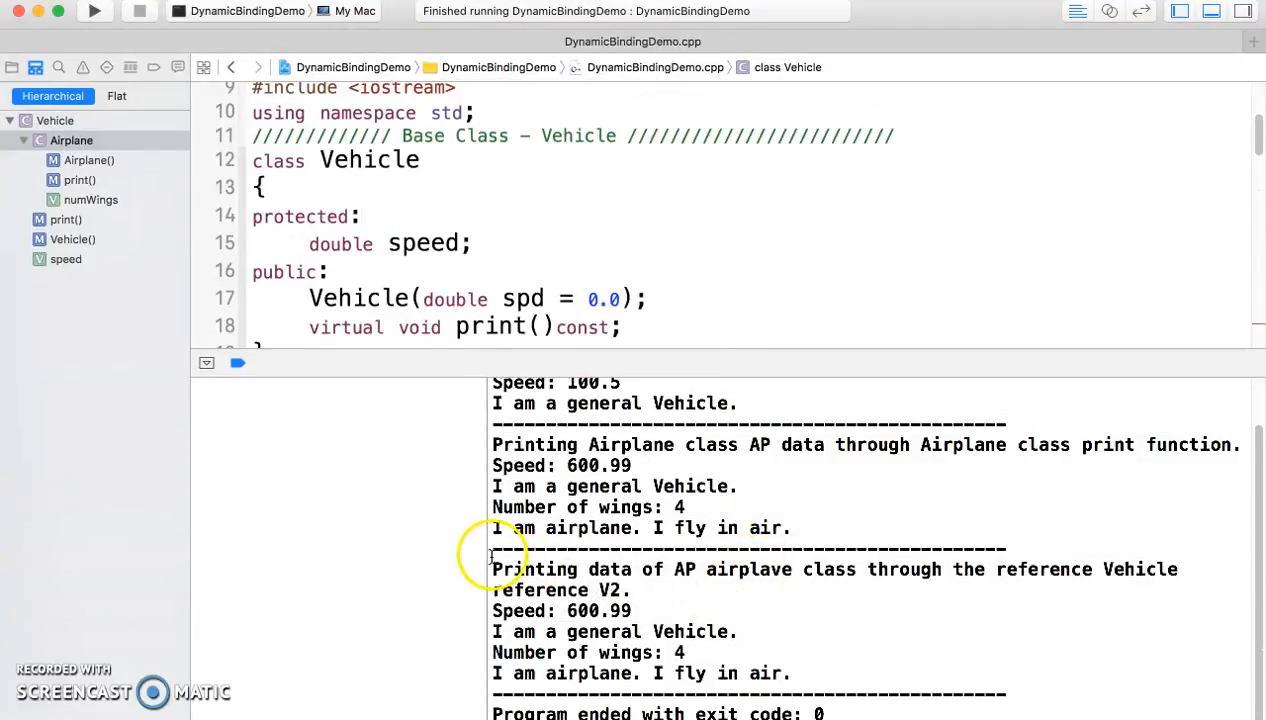
# - Highlight 'I am airplane. I fly in air.' printed through V2, then review the code below
pyautogui.moveTo(492, 548); pyautogui.dragTo(786, 672)
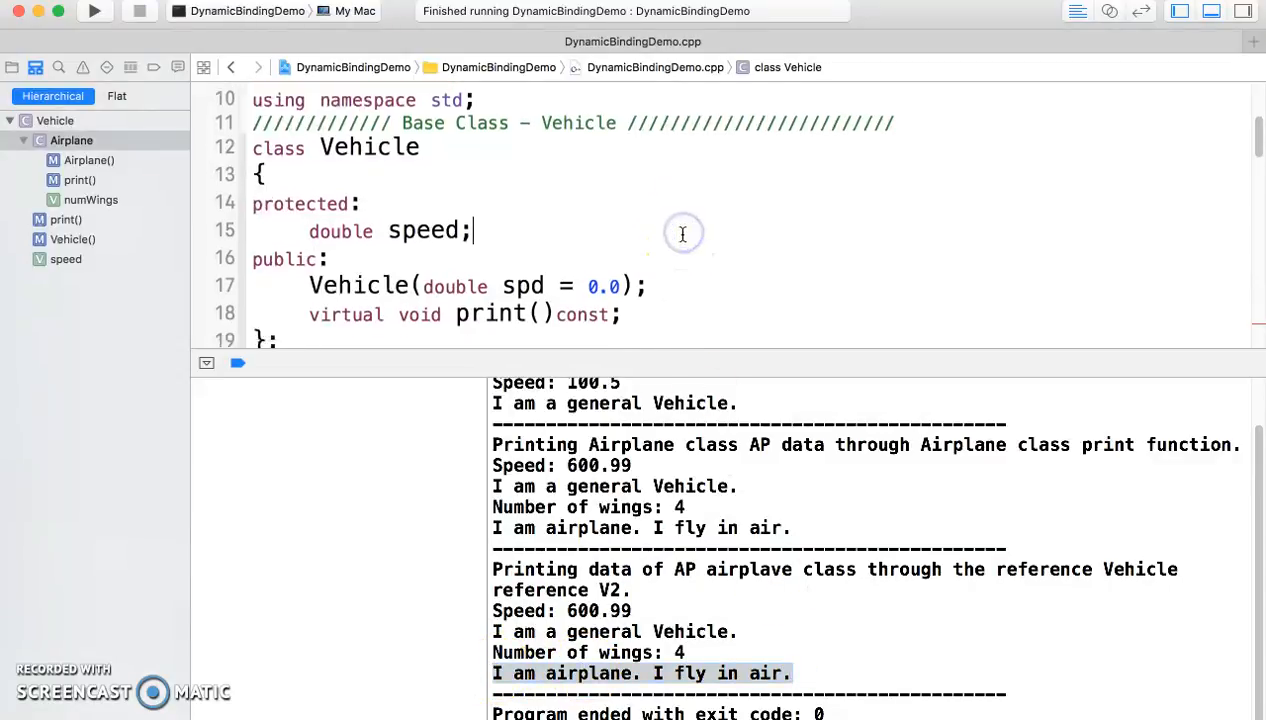
pyautogui.scroll(-3)
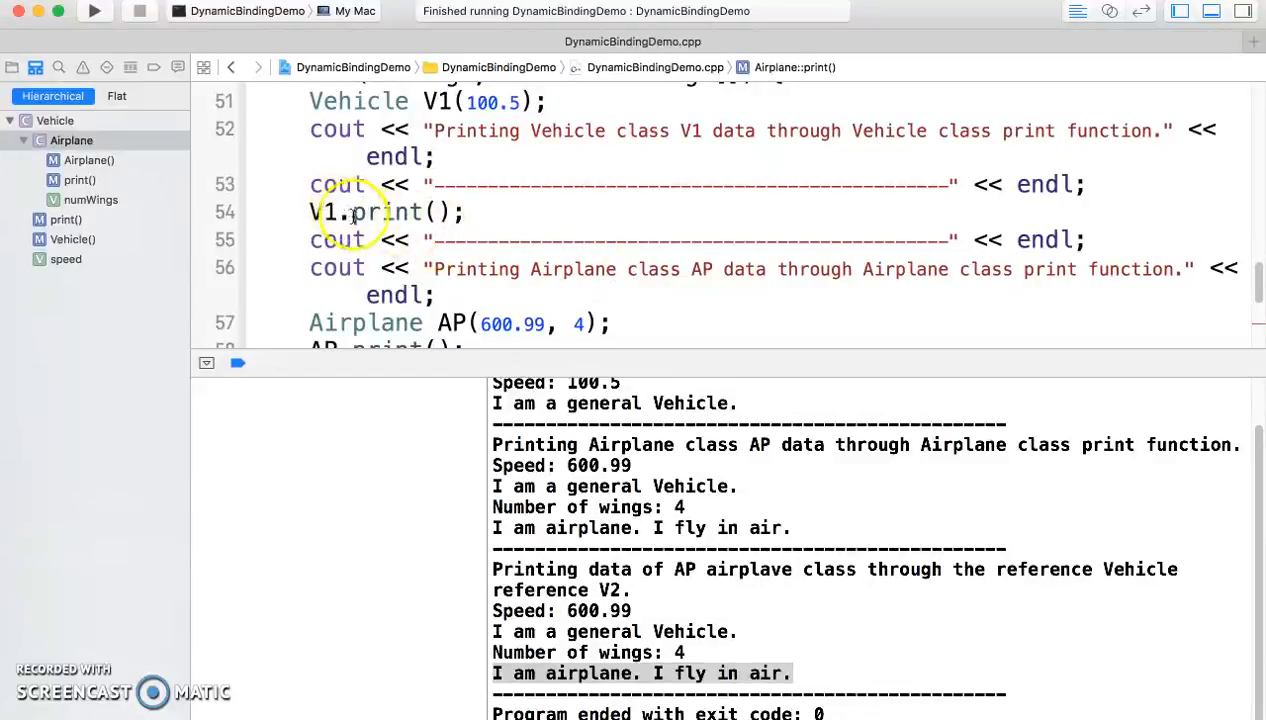
pyautogui.scroll(-3)
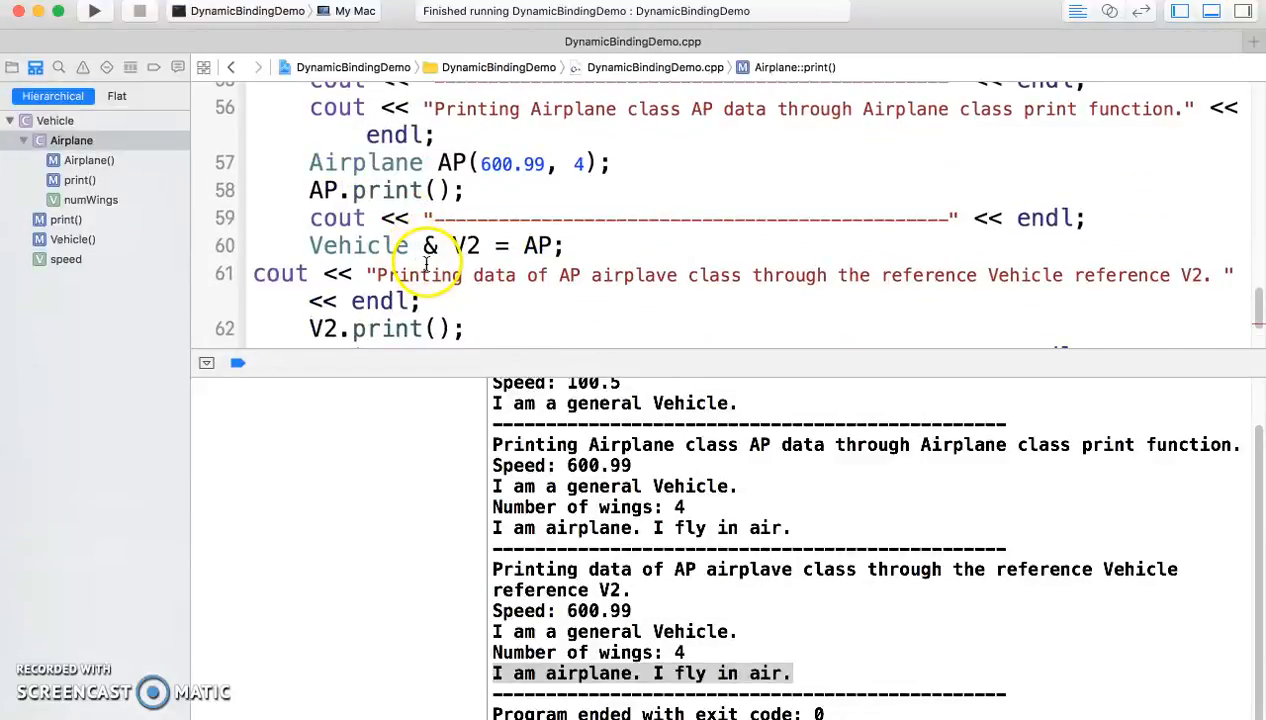
pyautogui.scroll(-3)
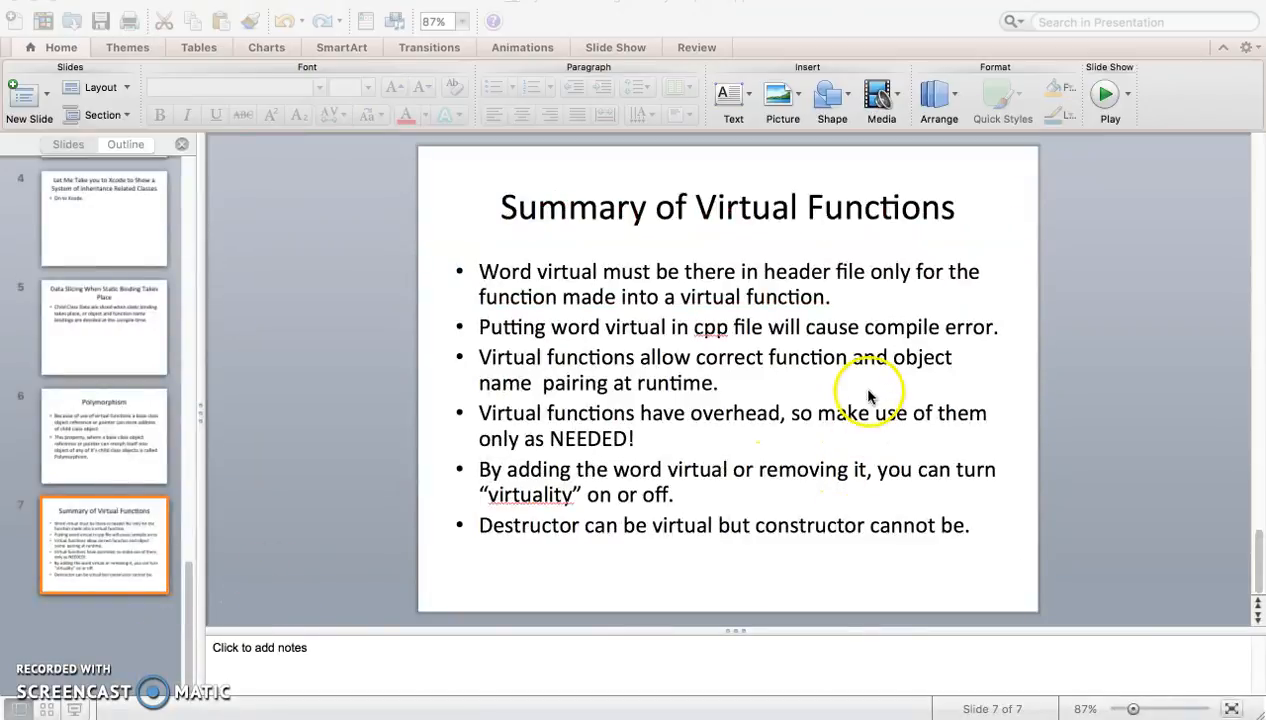
pyautogui.moveTo(904, 256)
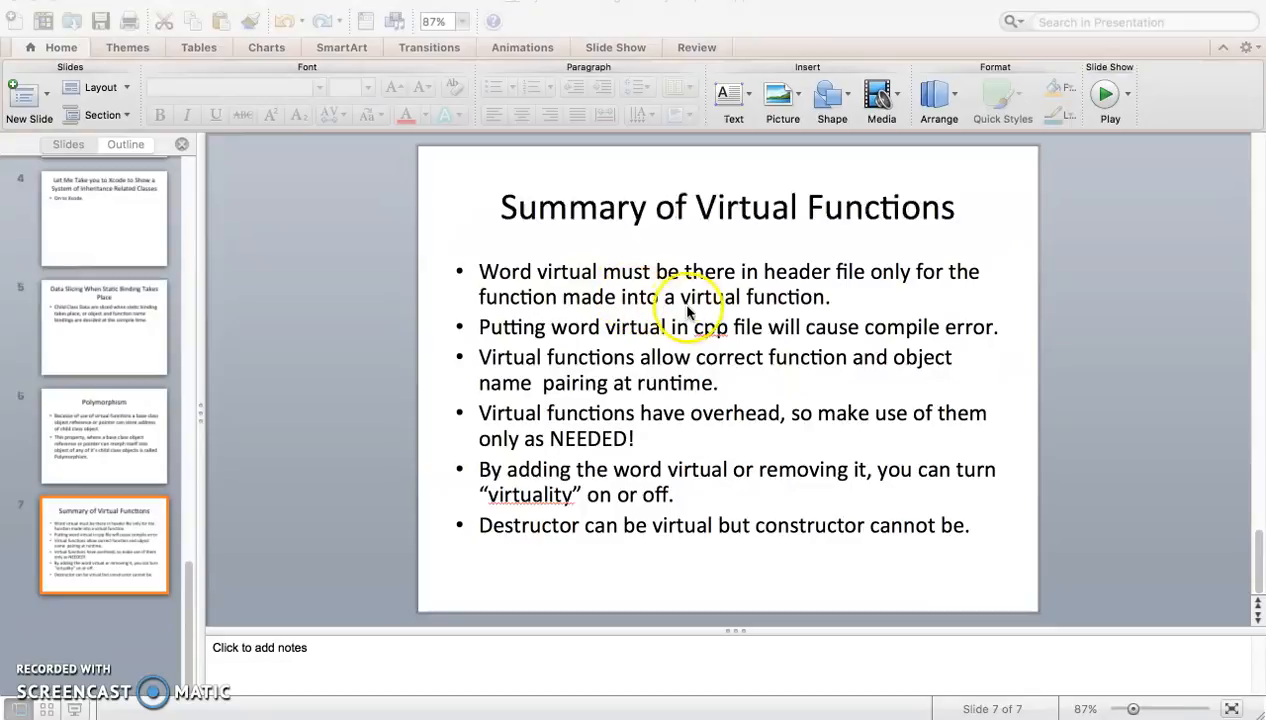
pyautogui.moveTo(930, 304)
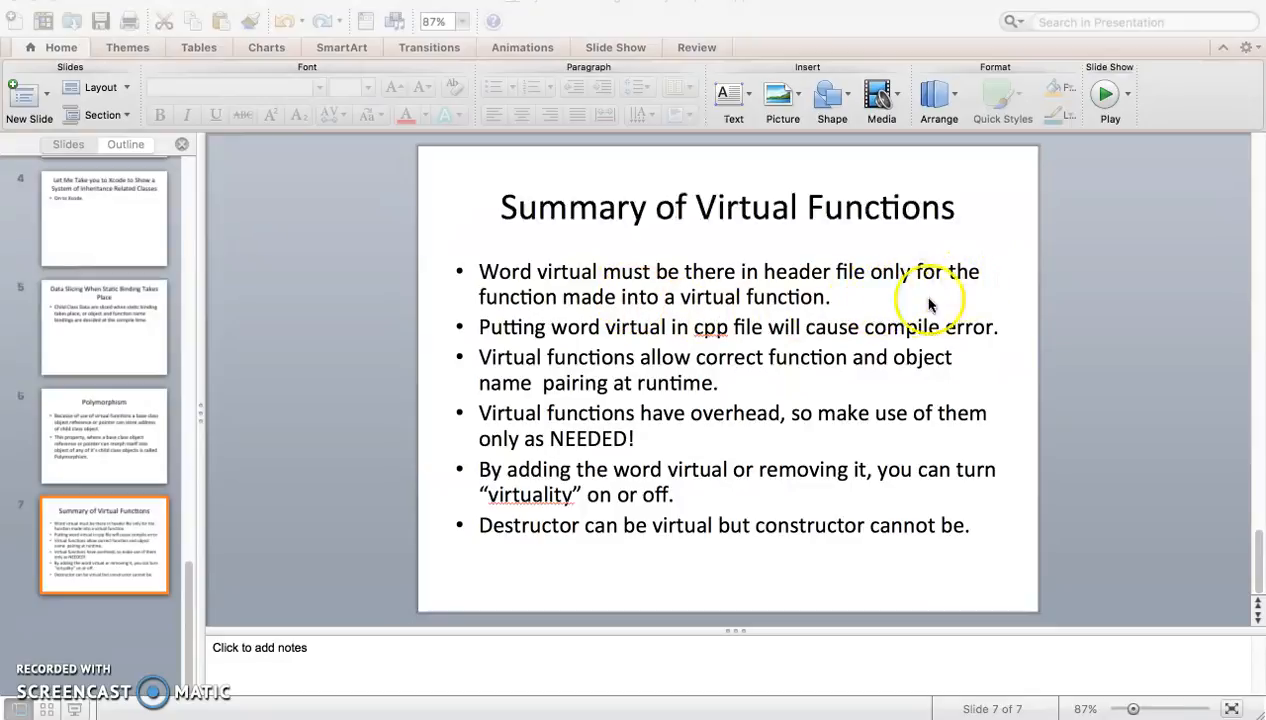
pyautogui.moveTo(780, 336)
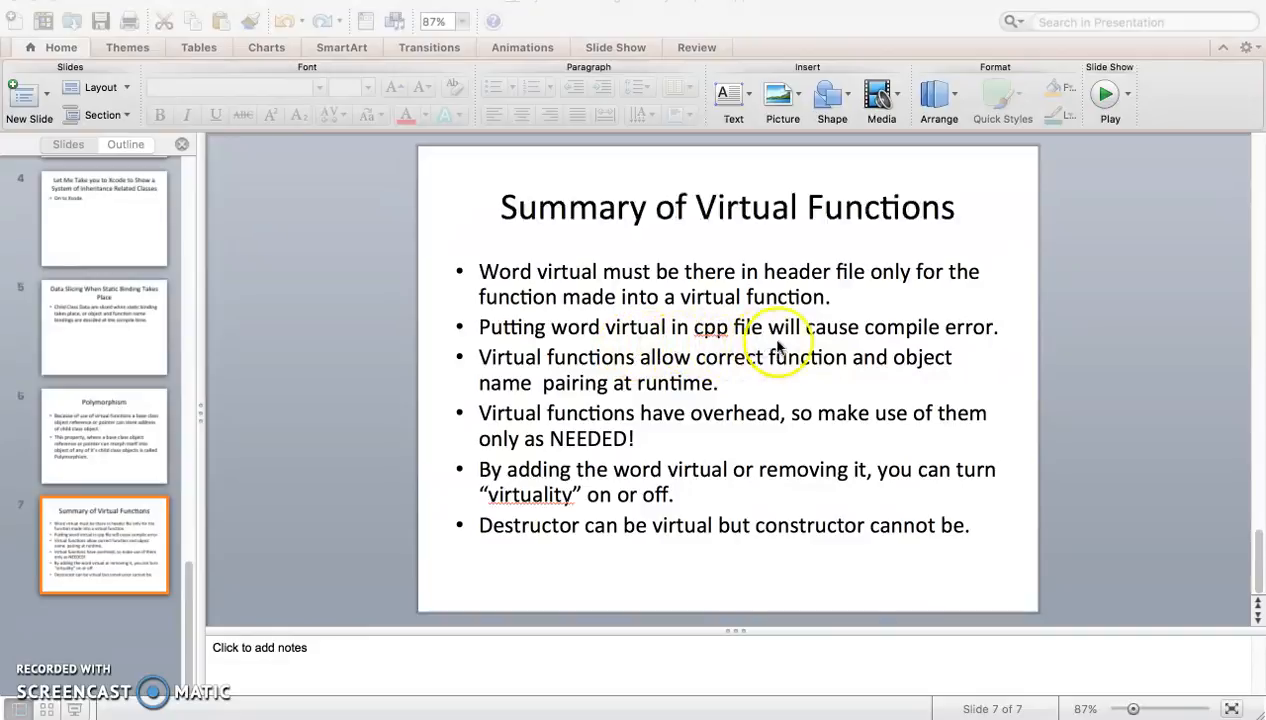
pyautogui.moveTo(944, 348)
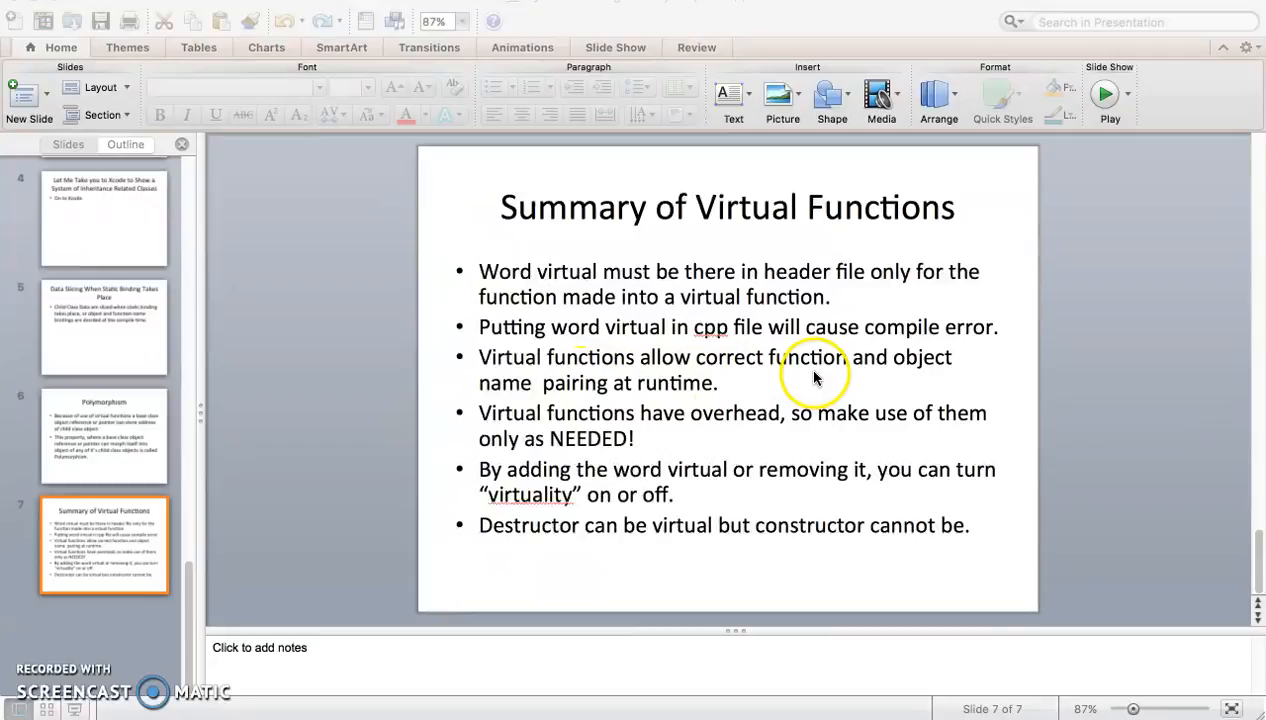
pyautogui.moveTo(678, 400)
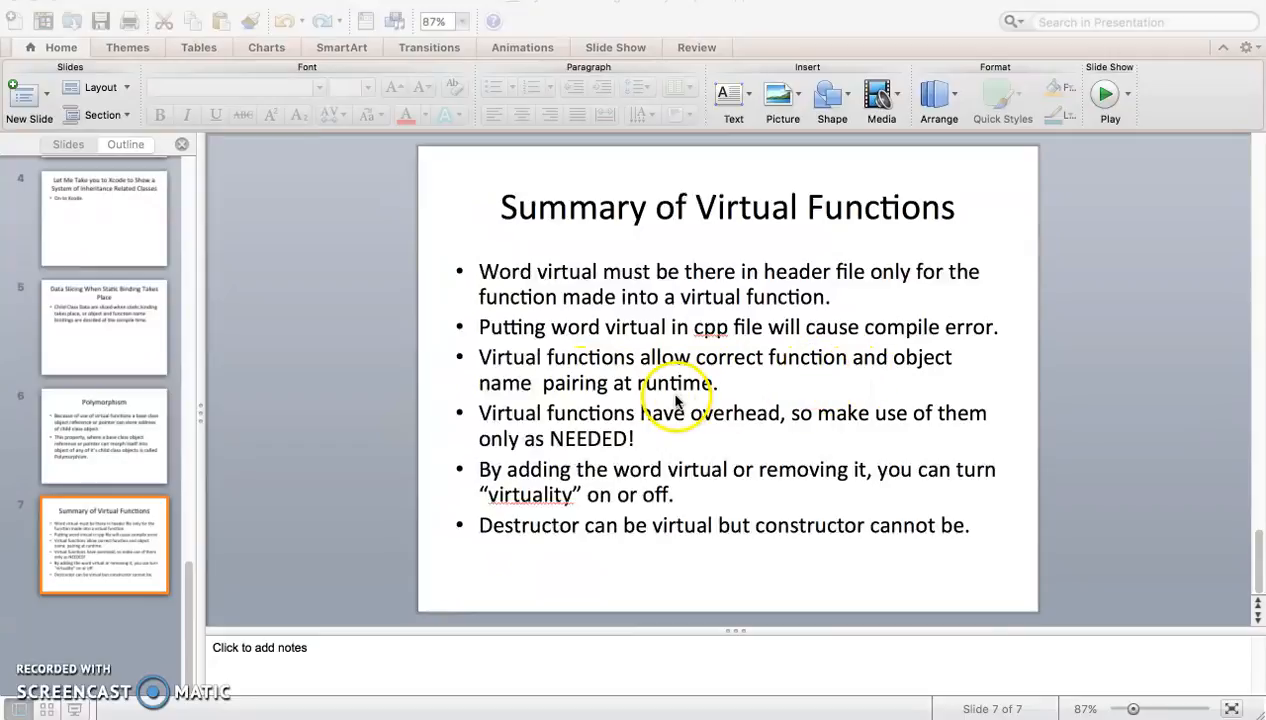
pyautogui.moveTo(620, 438)
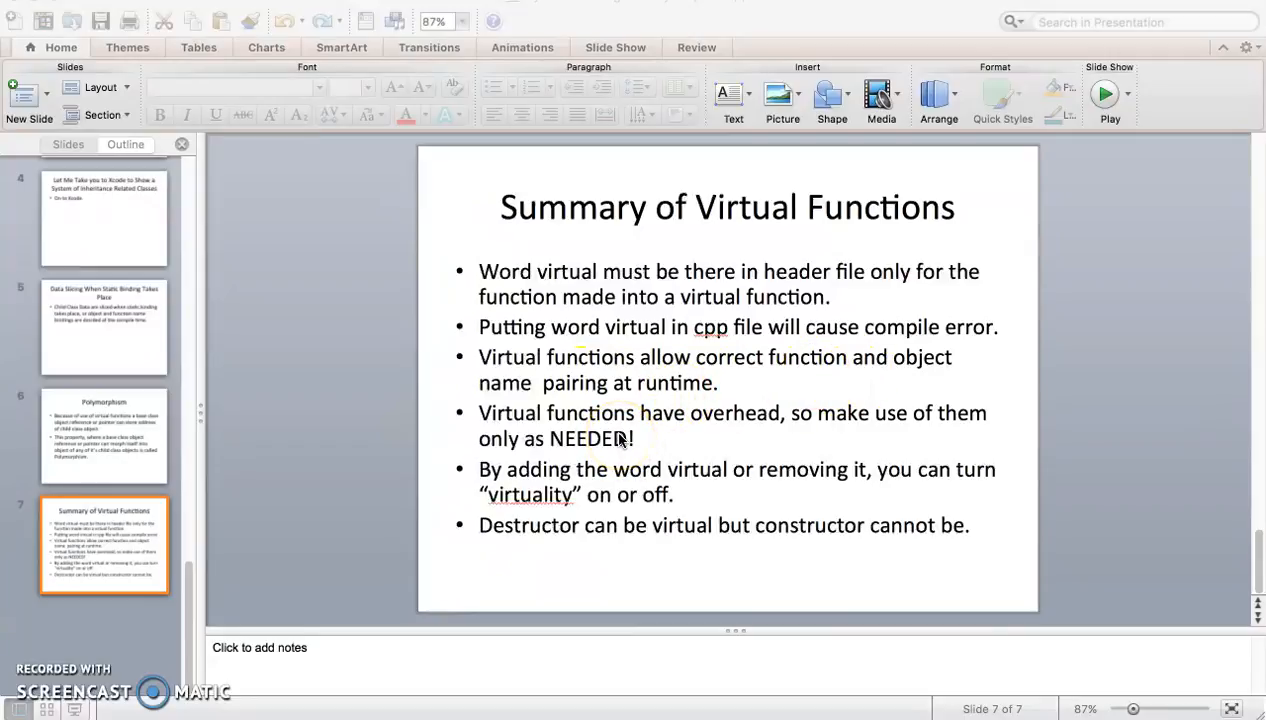
pyautogui.moveTo(852, 440)
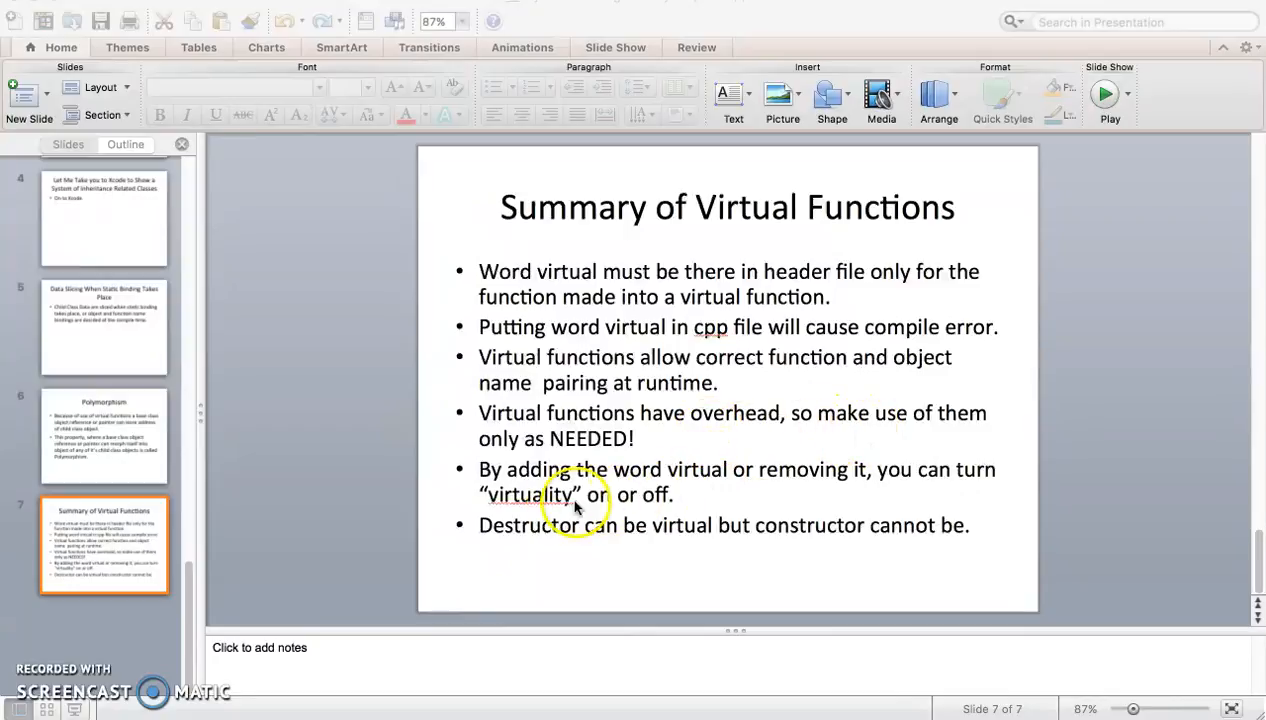
pyautogui.moveTo(756, 502)
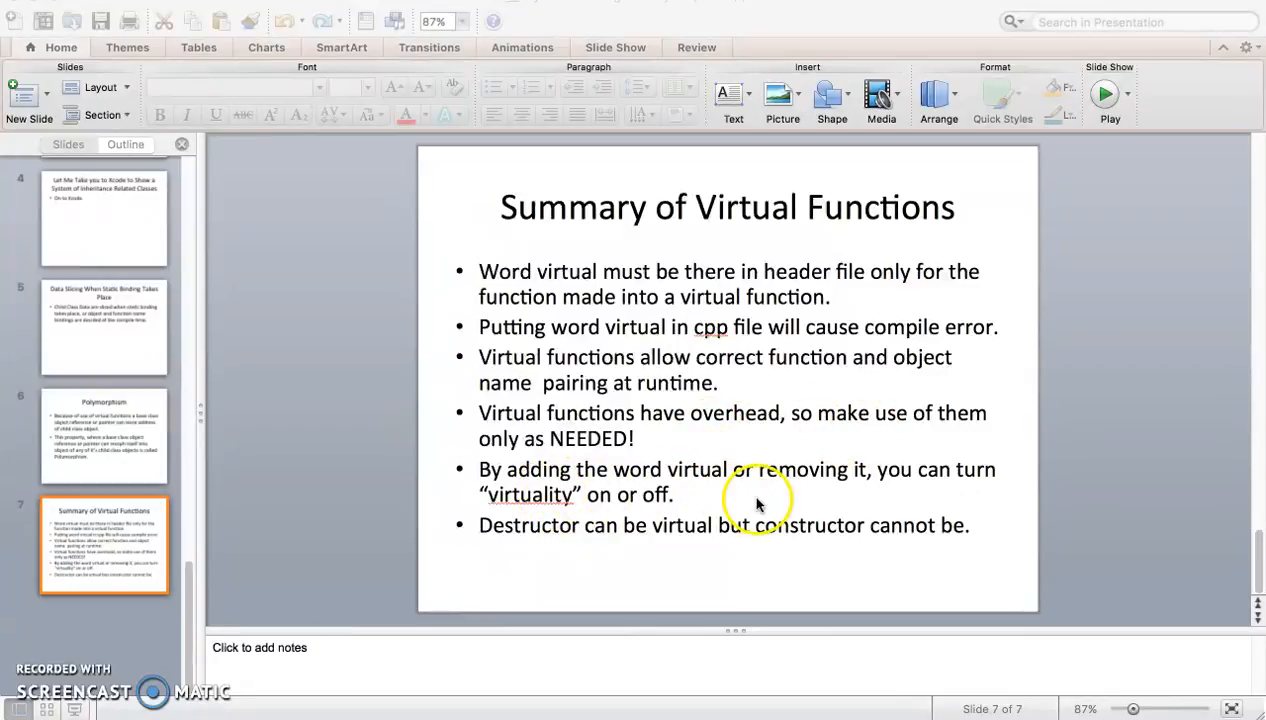
pyautogui.moveTo(890, 490)
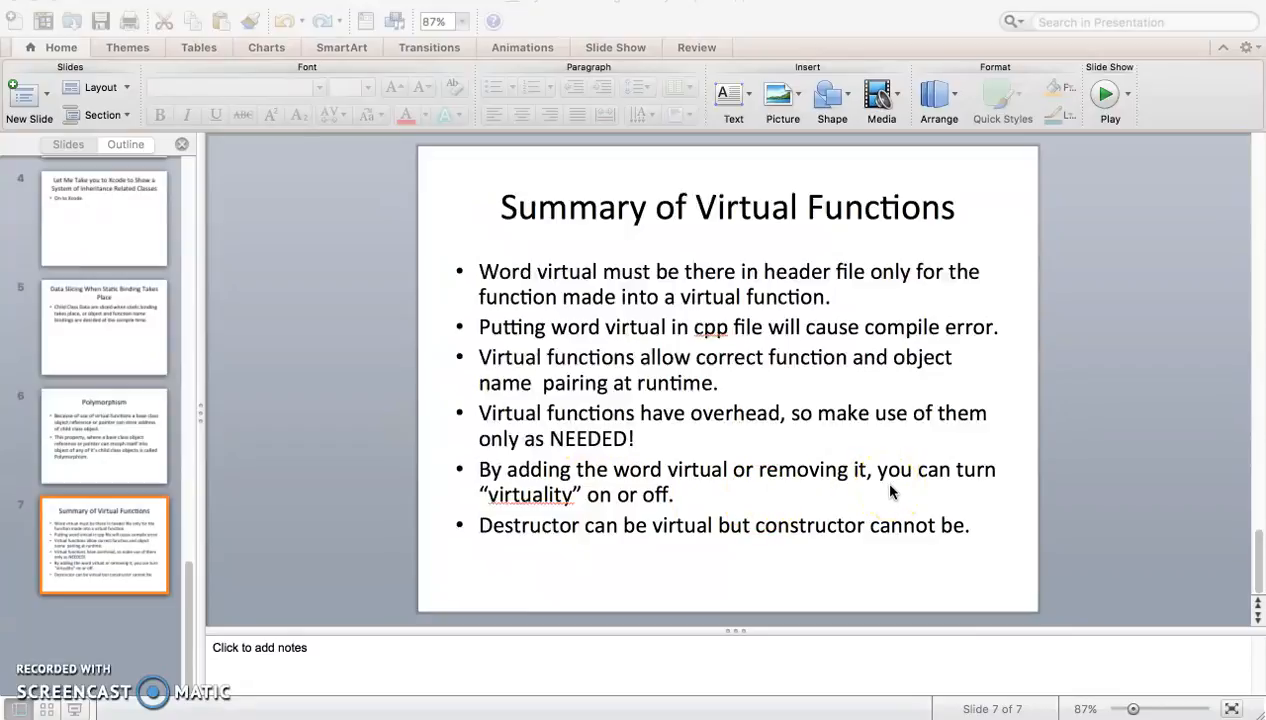